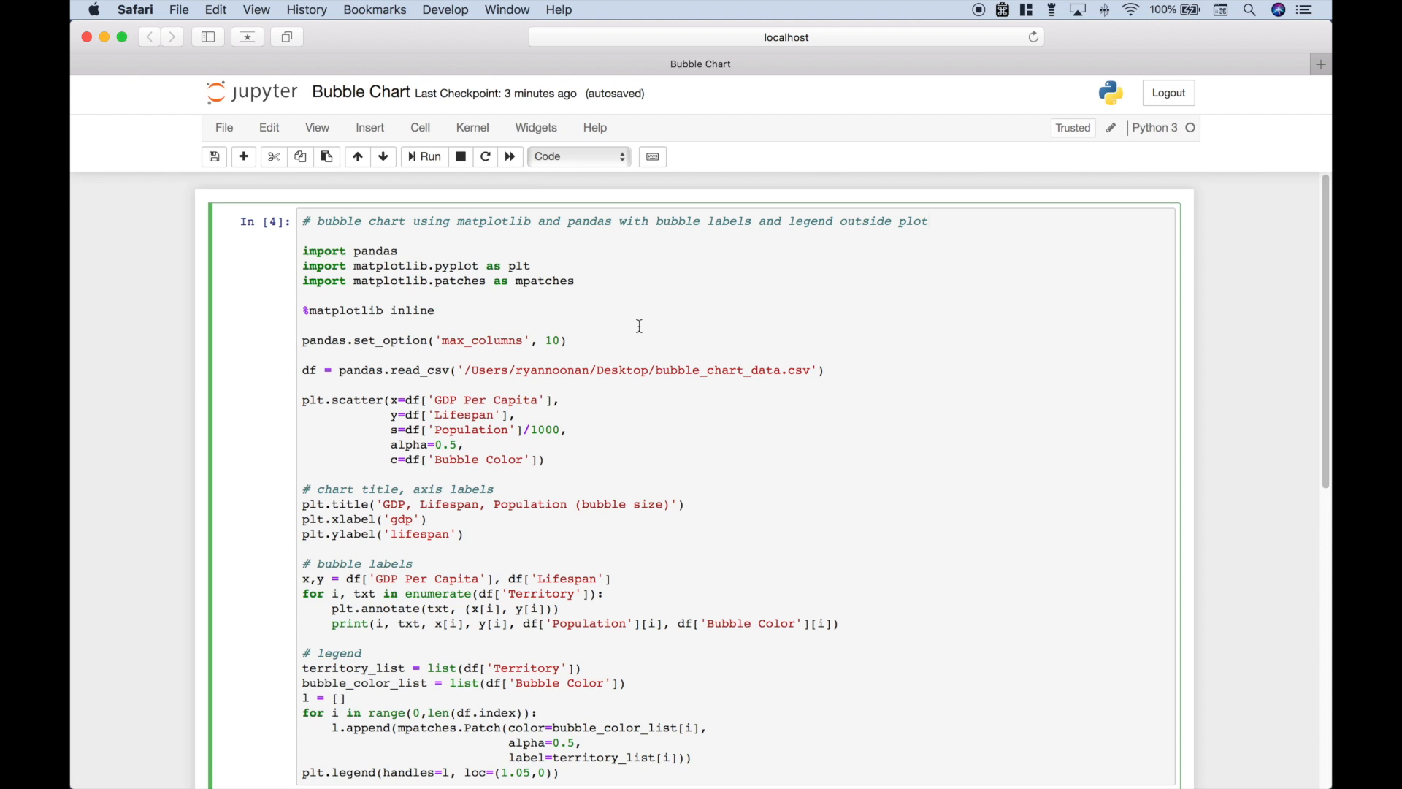
Review the notebook cell's %matplotlib inline line and the line reading the CSV file.
{"action": "left_click", "coordinate": [424, 156]}
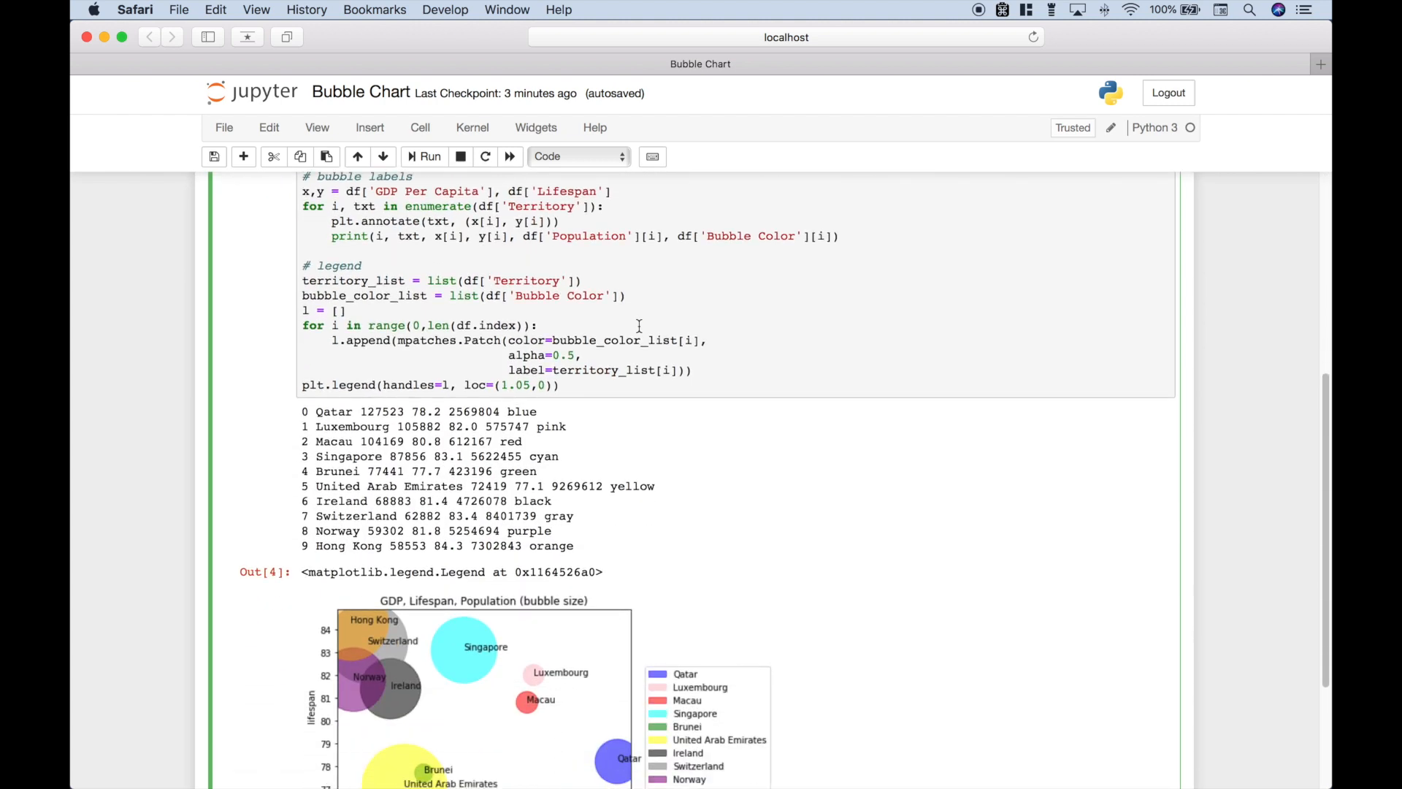
{"action": "scroll", "scroll_direction": "down", "scroll_amount": 3}
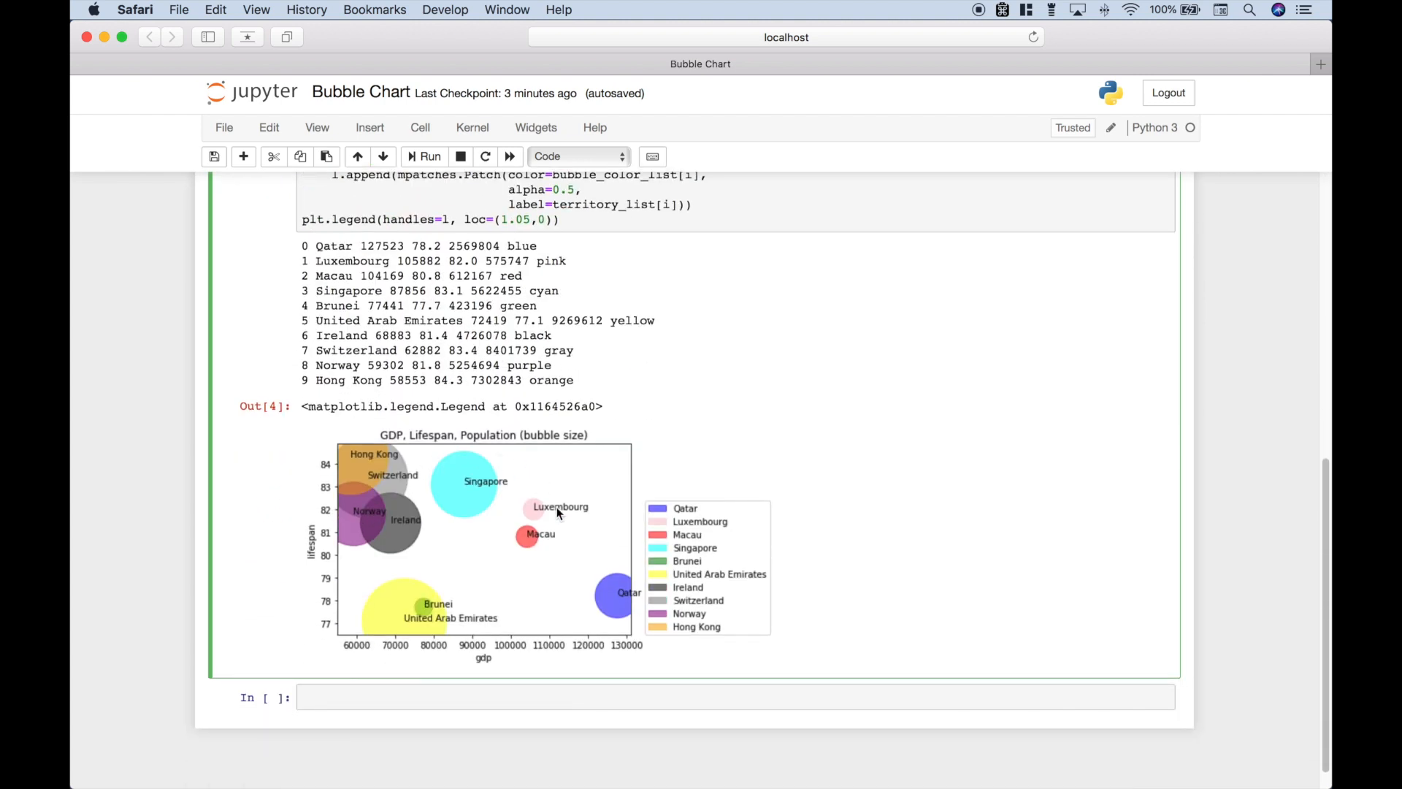
{"action": "mouse_move", "coordinate": [561, 525]}
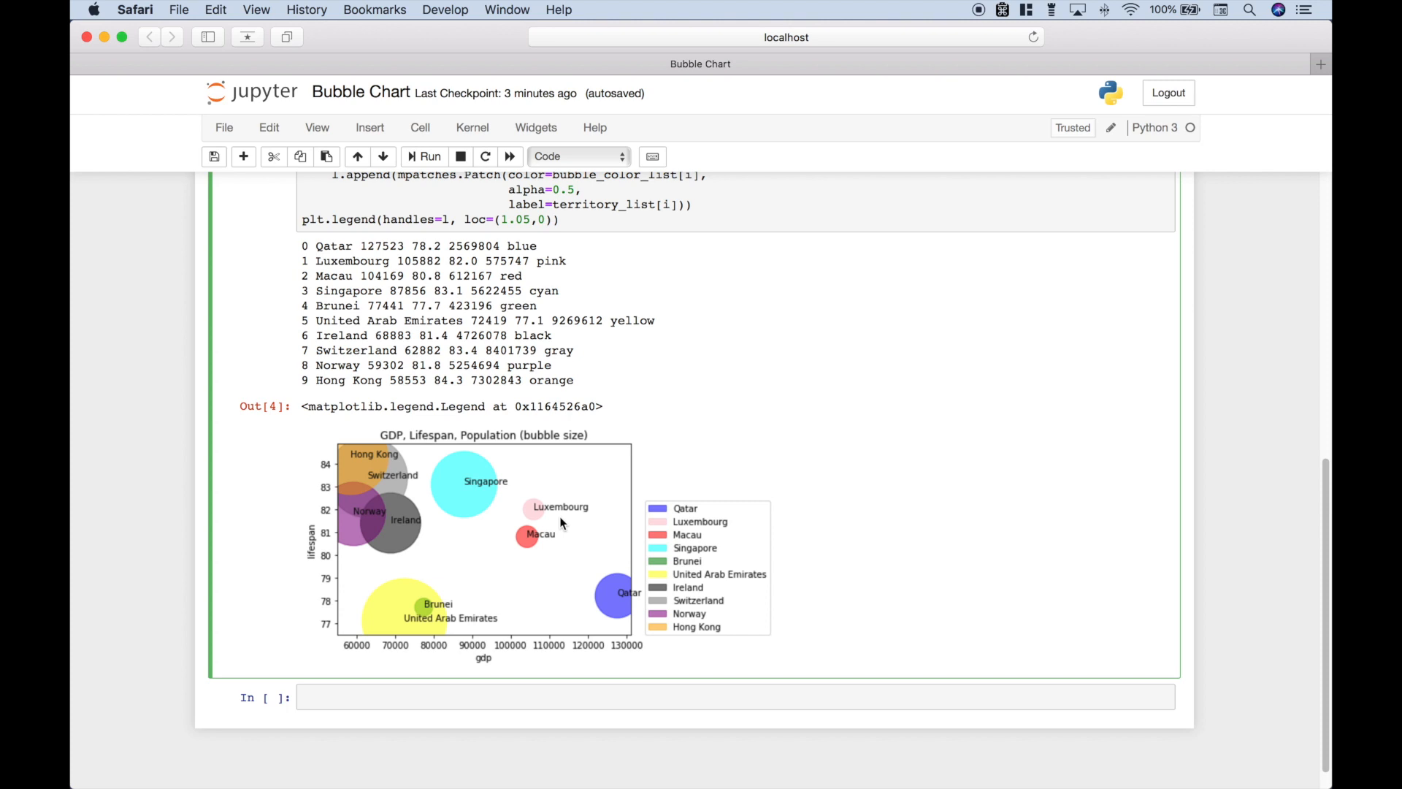
{"action": "mouse_move", "coordinate": [699, 528]}
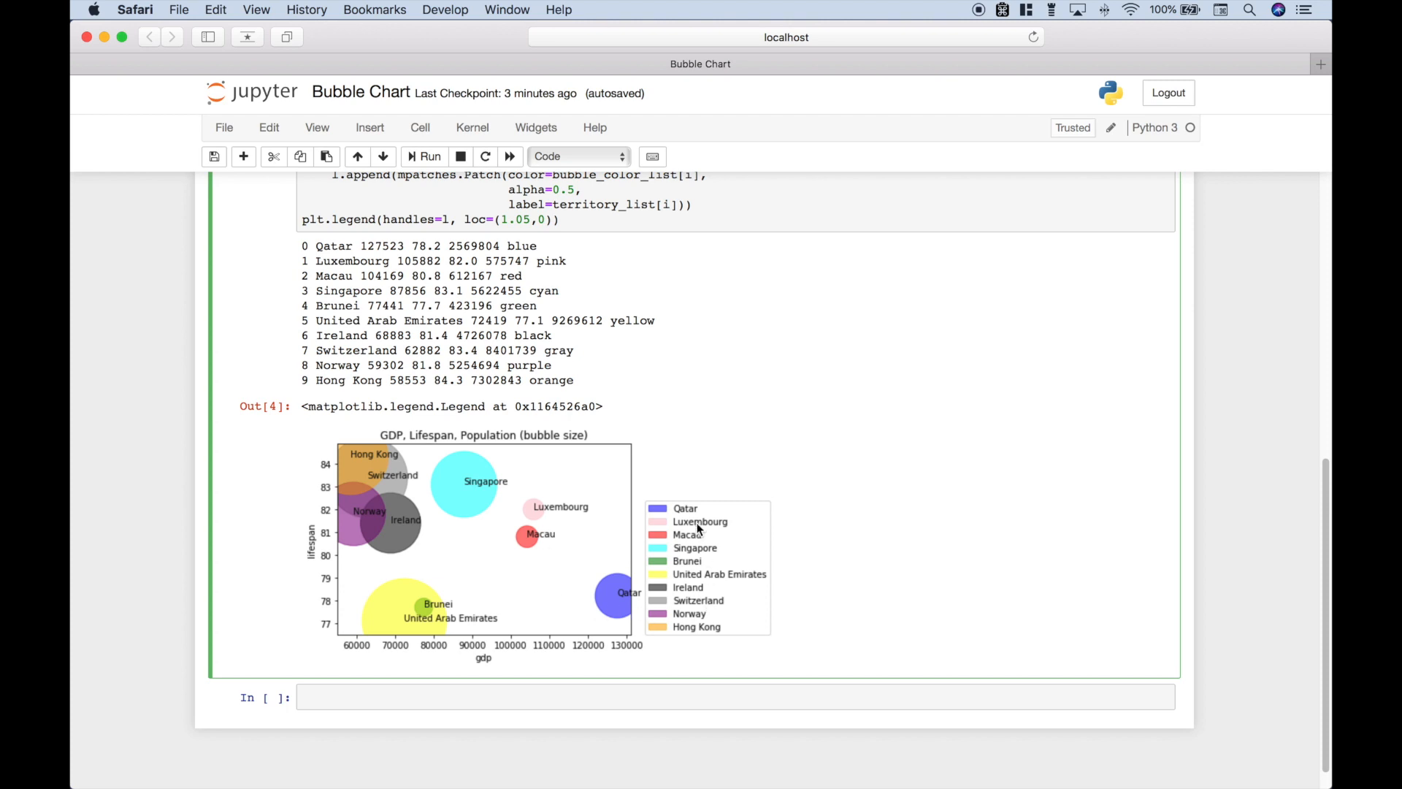
{"action": "mouse_move", "coordinate": [565, 573]}
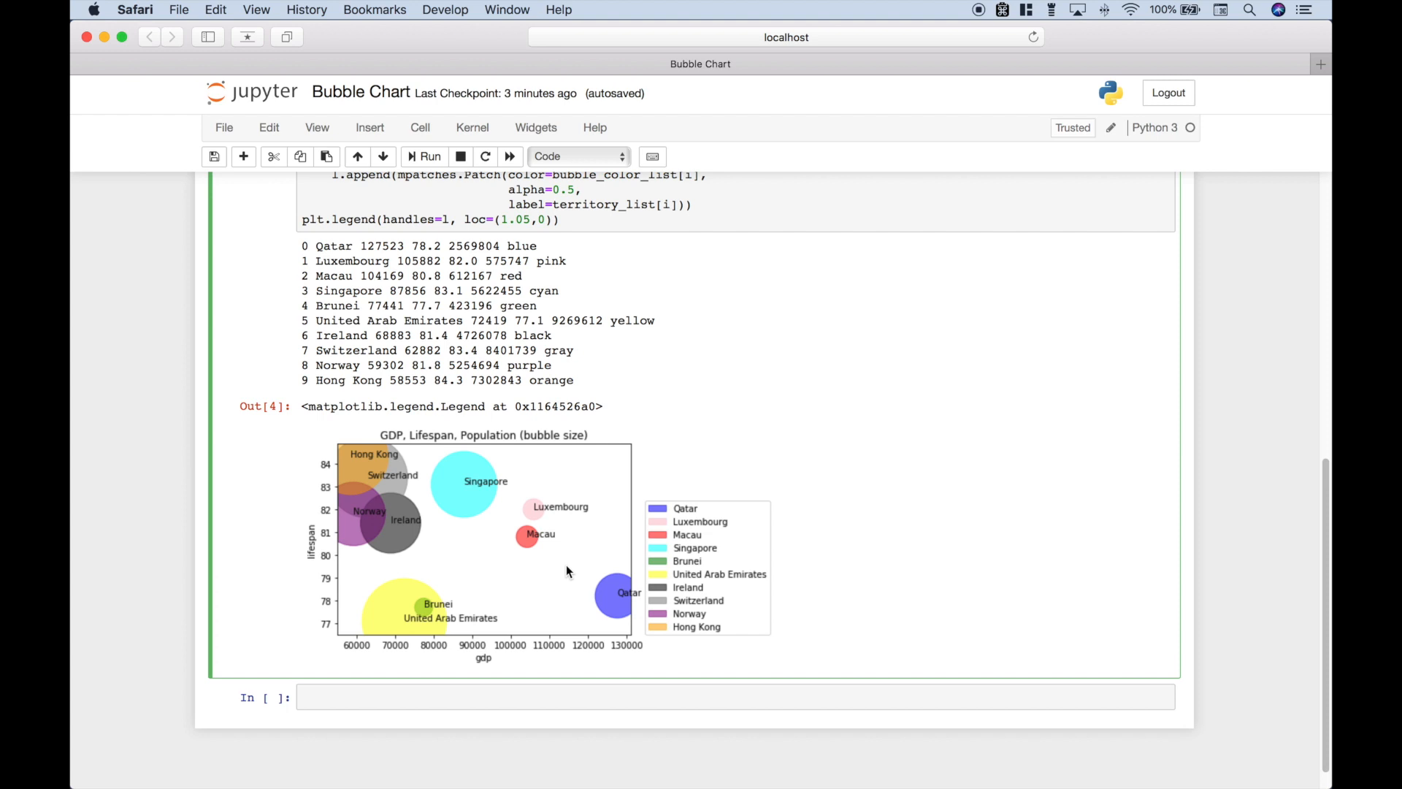
{"action": "mouse_move", "coordinate": [352, 457]}
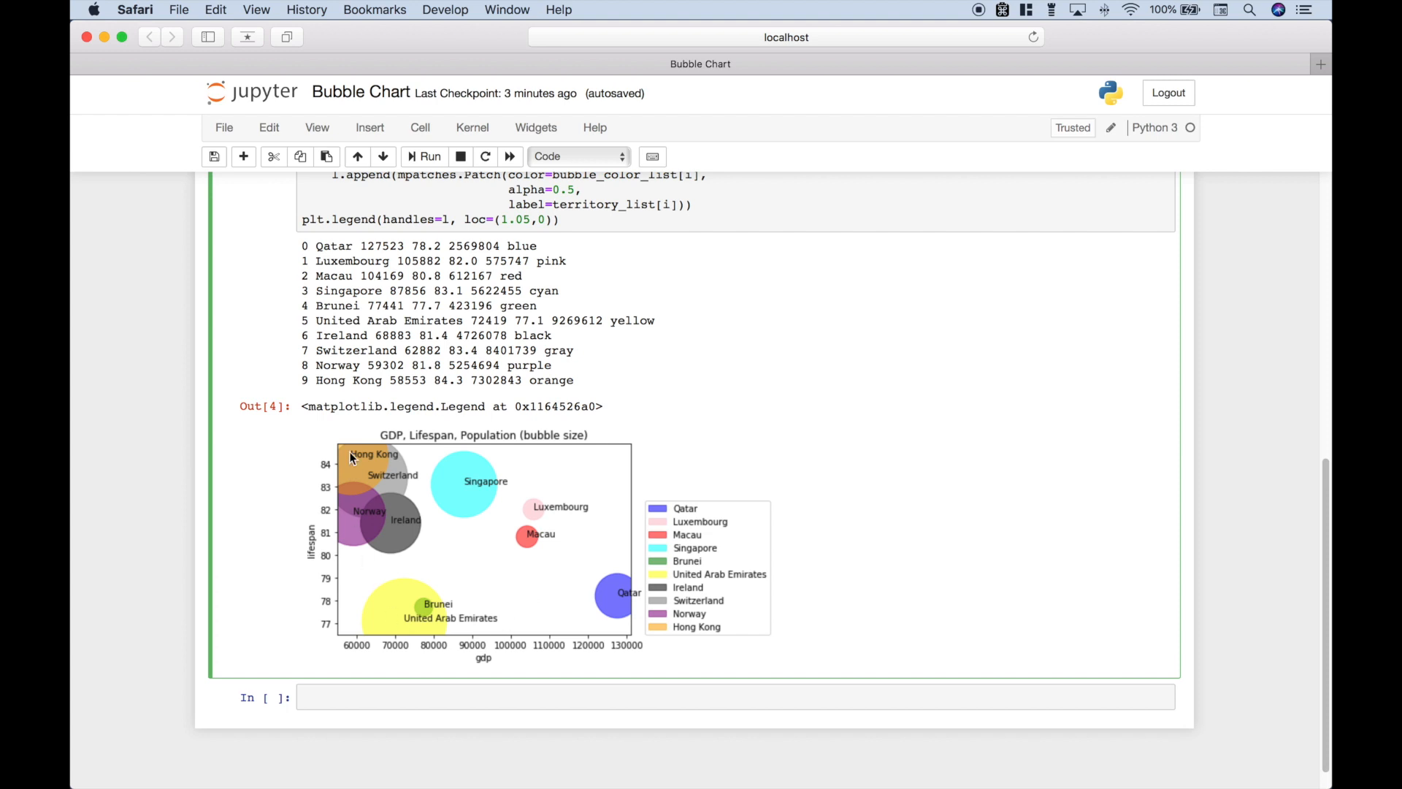
{"action": "mouse_move", "coordinate": [707, 571]}
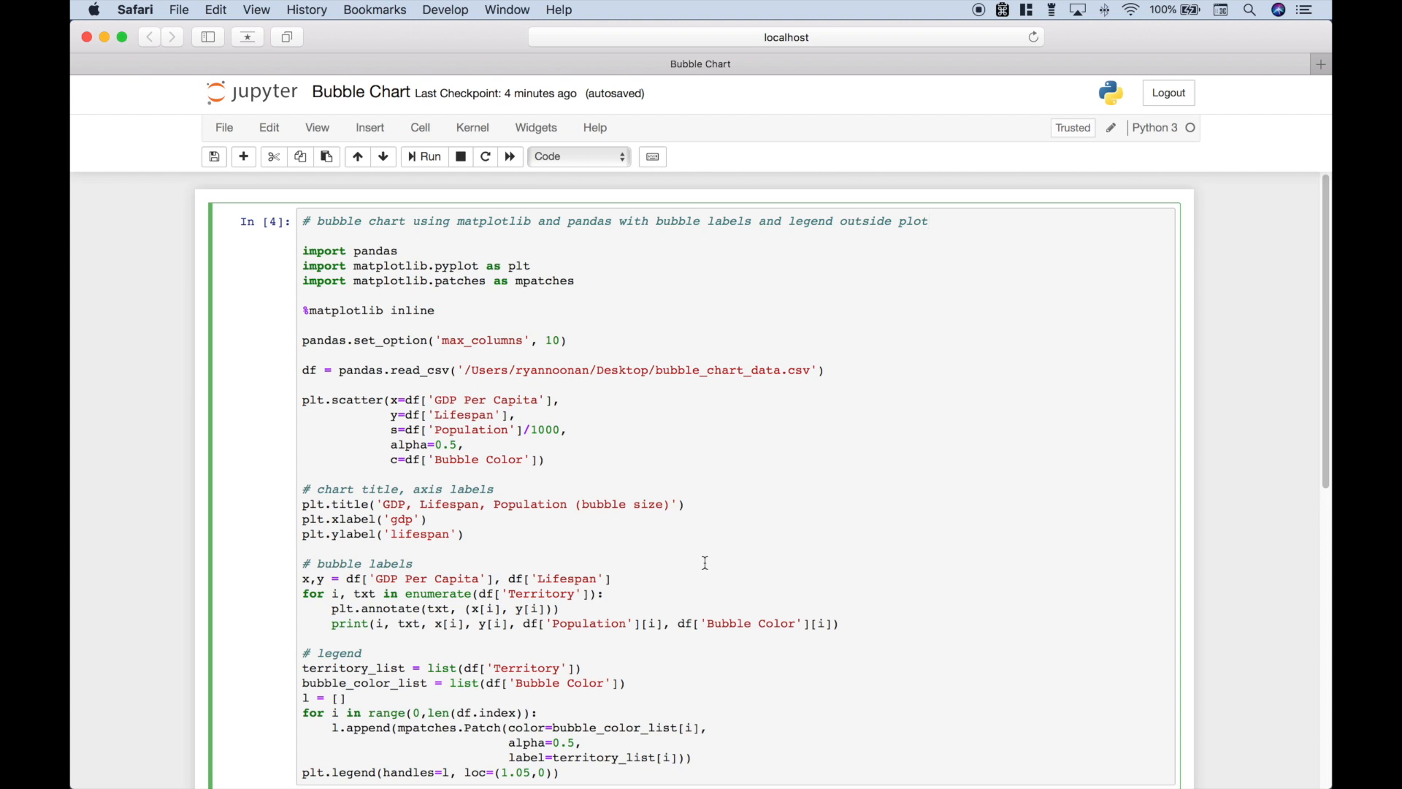
{"action": "mouse_move", "coordinate": [665, 453]}
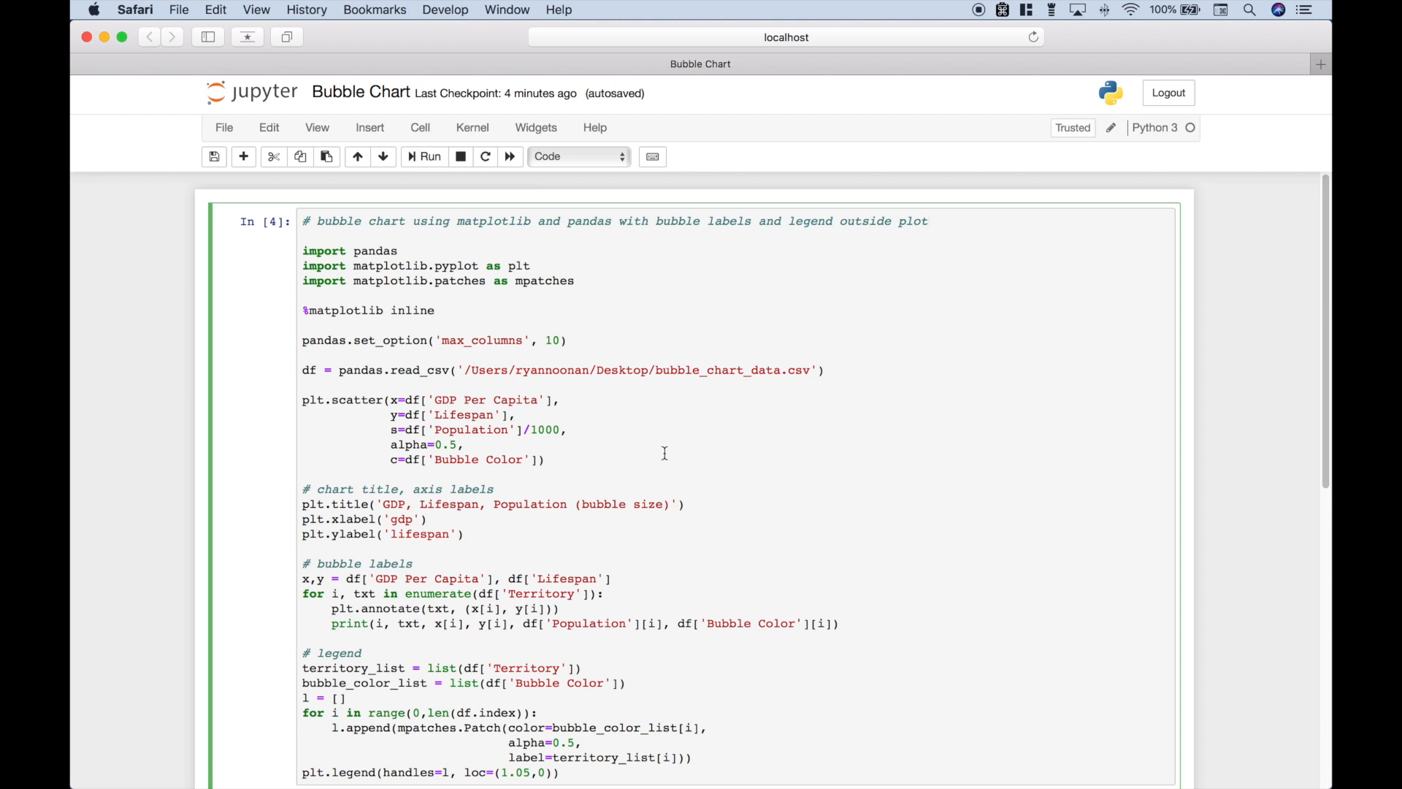
{"action": "left_click_drag", "start_coordinate": [302, 249], "coordinate": [575, 280]}
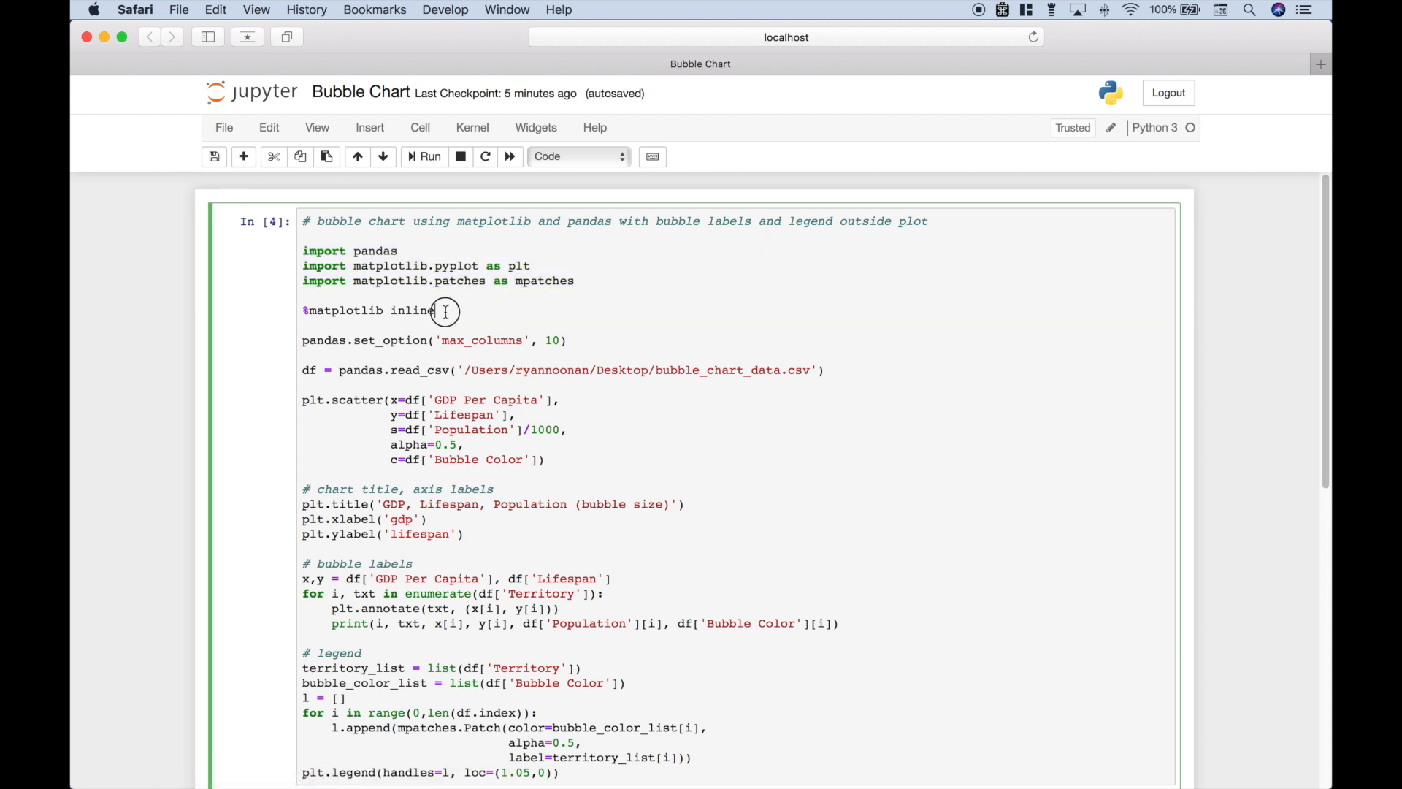
{"action": "double_click", "coordinate": [368, 309]}
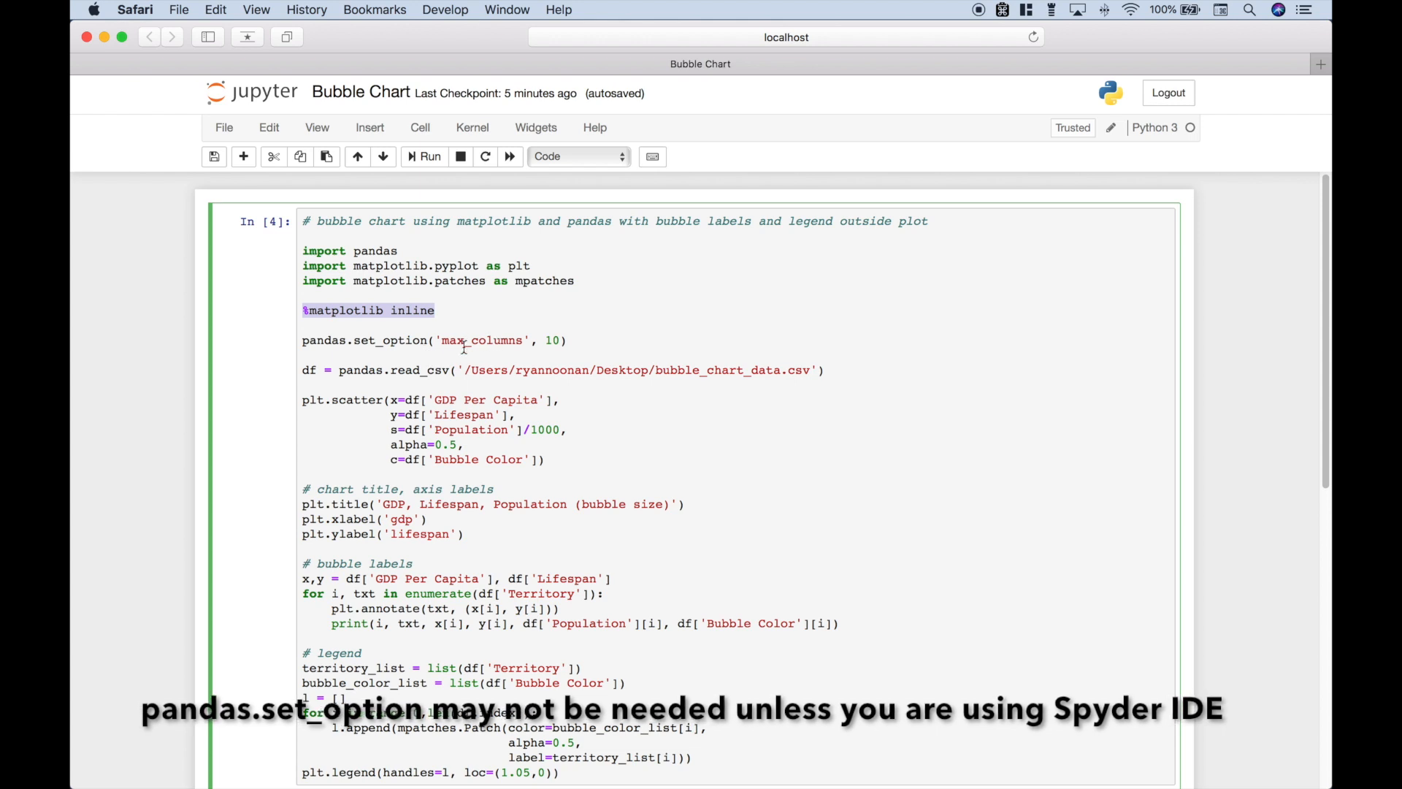
{"action": "mouse_move", "coordinate": [555, 348]}
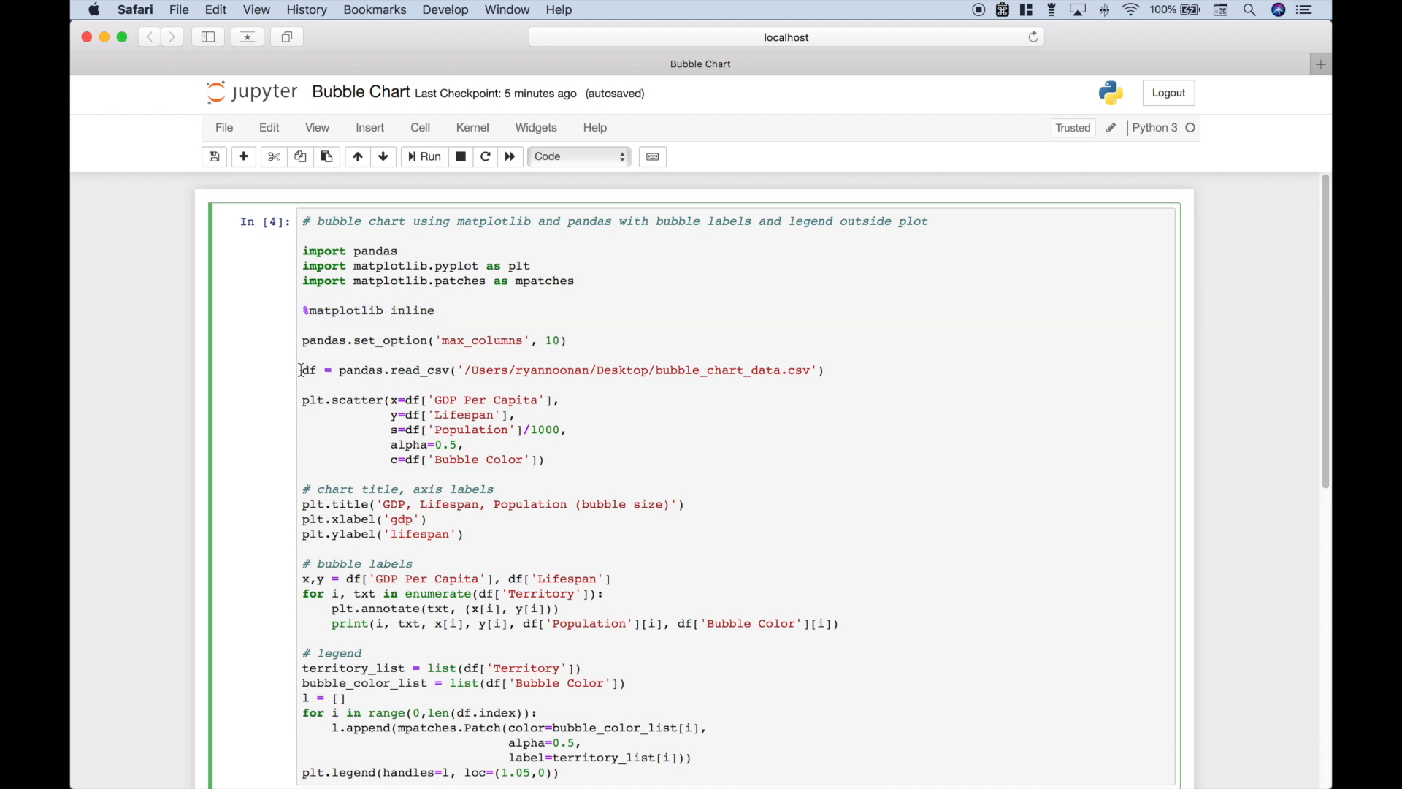
{"action": "triple_click", "coordinate": [564, 369]}
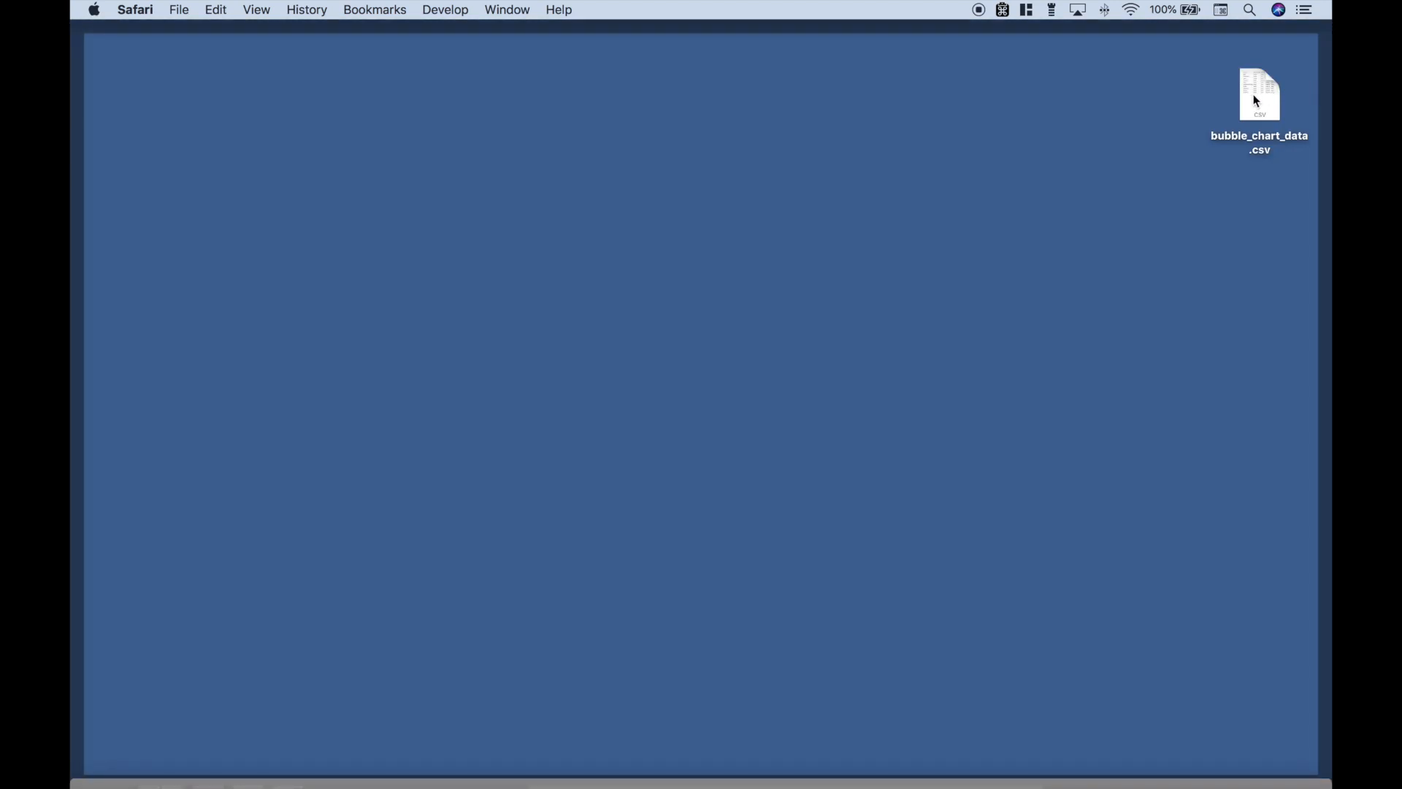
Preview bubble_chart_data.csv's territories, GDP, lifespan, population and colour columns, then close it.
{"action": "left_click", "coordinate": [1258, 93]}
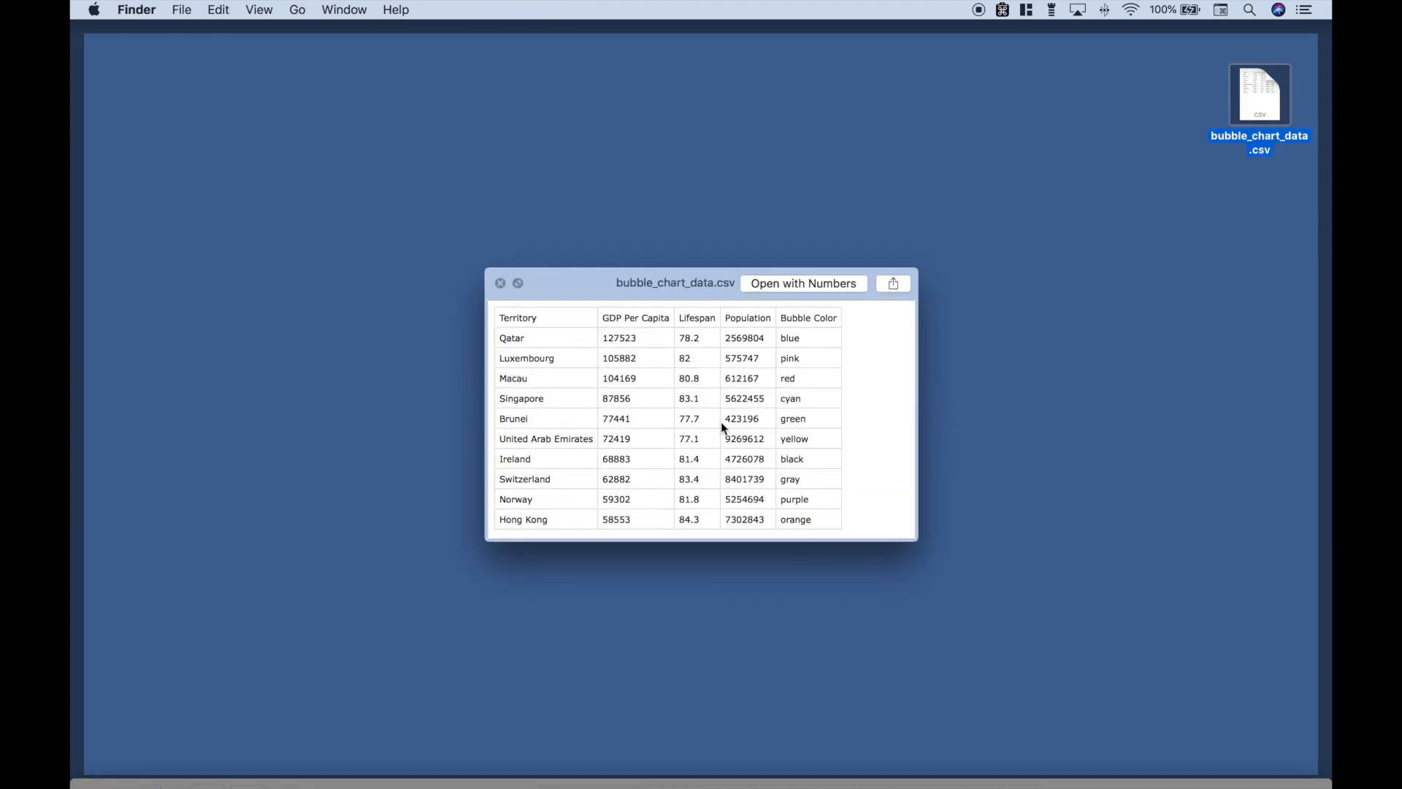
{"action": "mouse_move", "coordinate": [527, 321]}
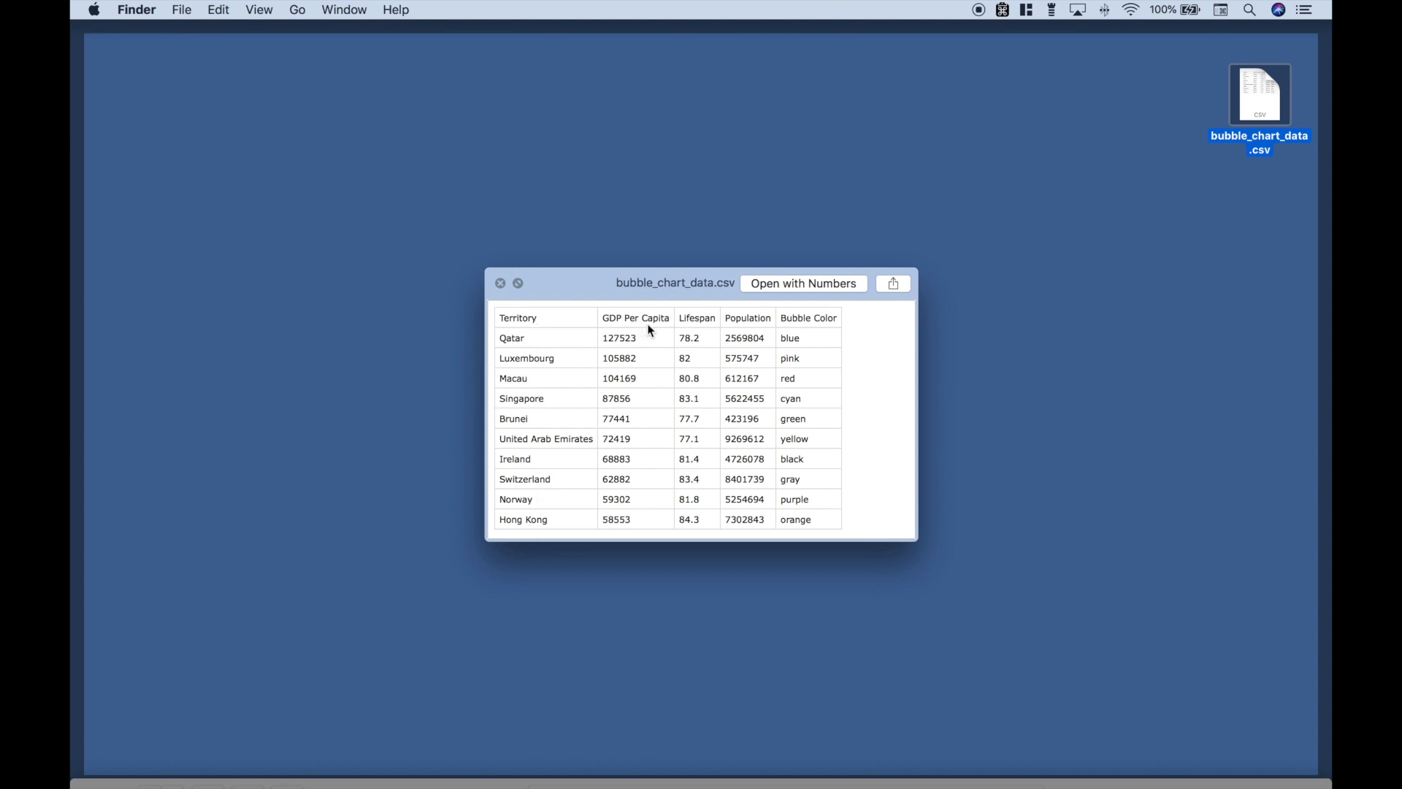
{"action": "mouse_move", "coordinate": [701, 332]}
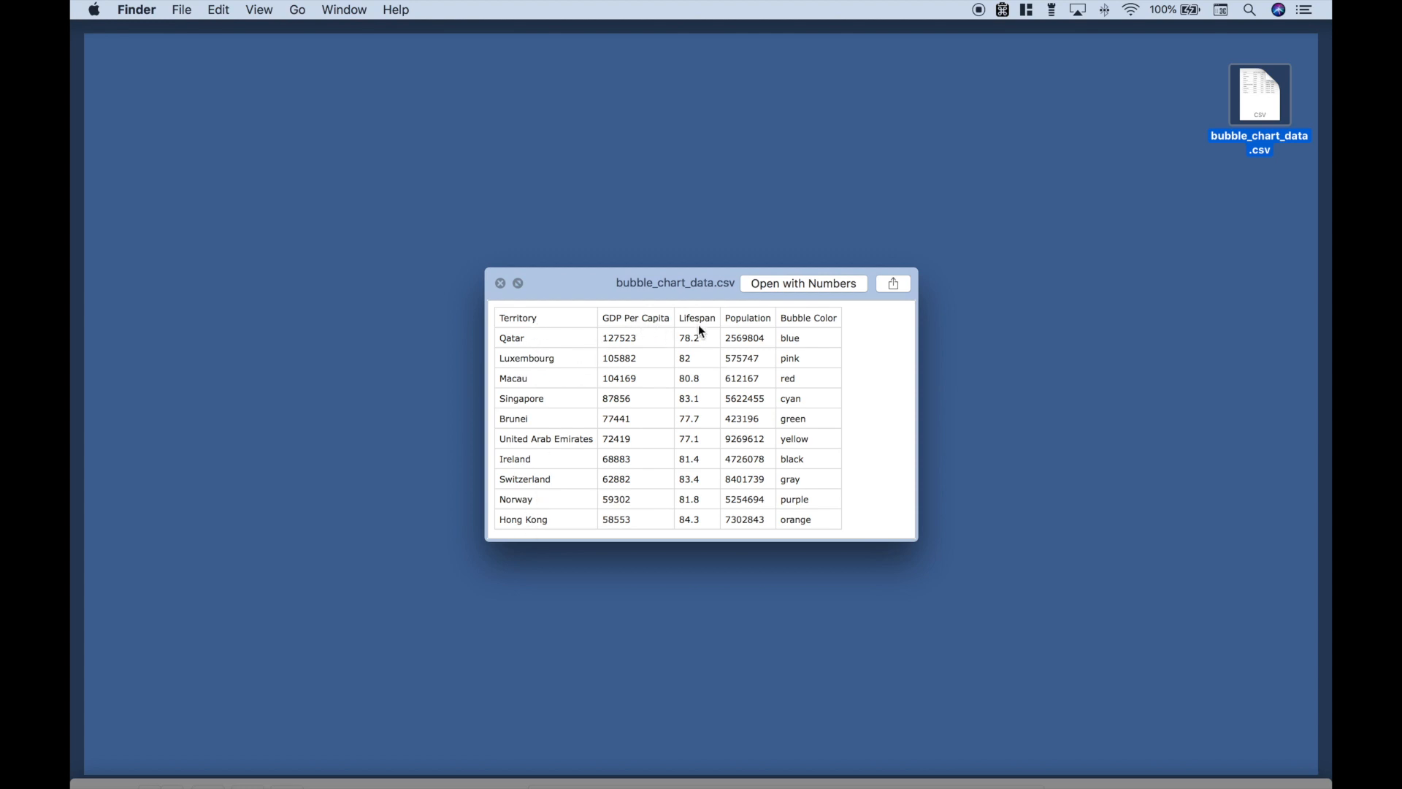
{"action": "mouse_move", "coordinate": [811, 329]}
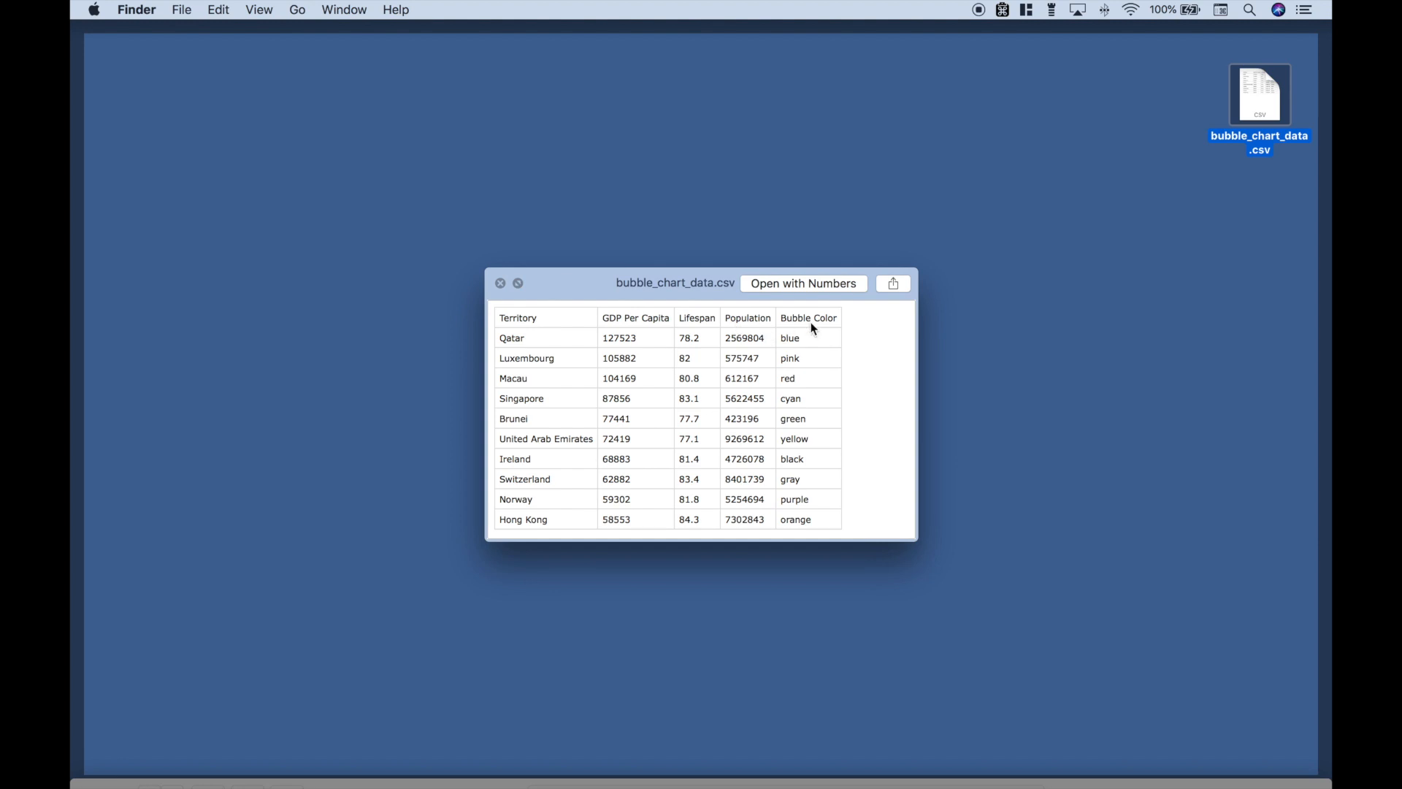
{"action": "mouse_move", "coordinate": [541, 420]}
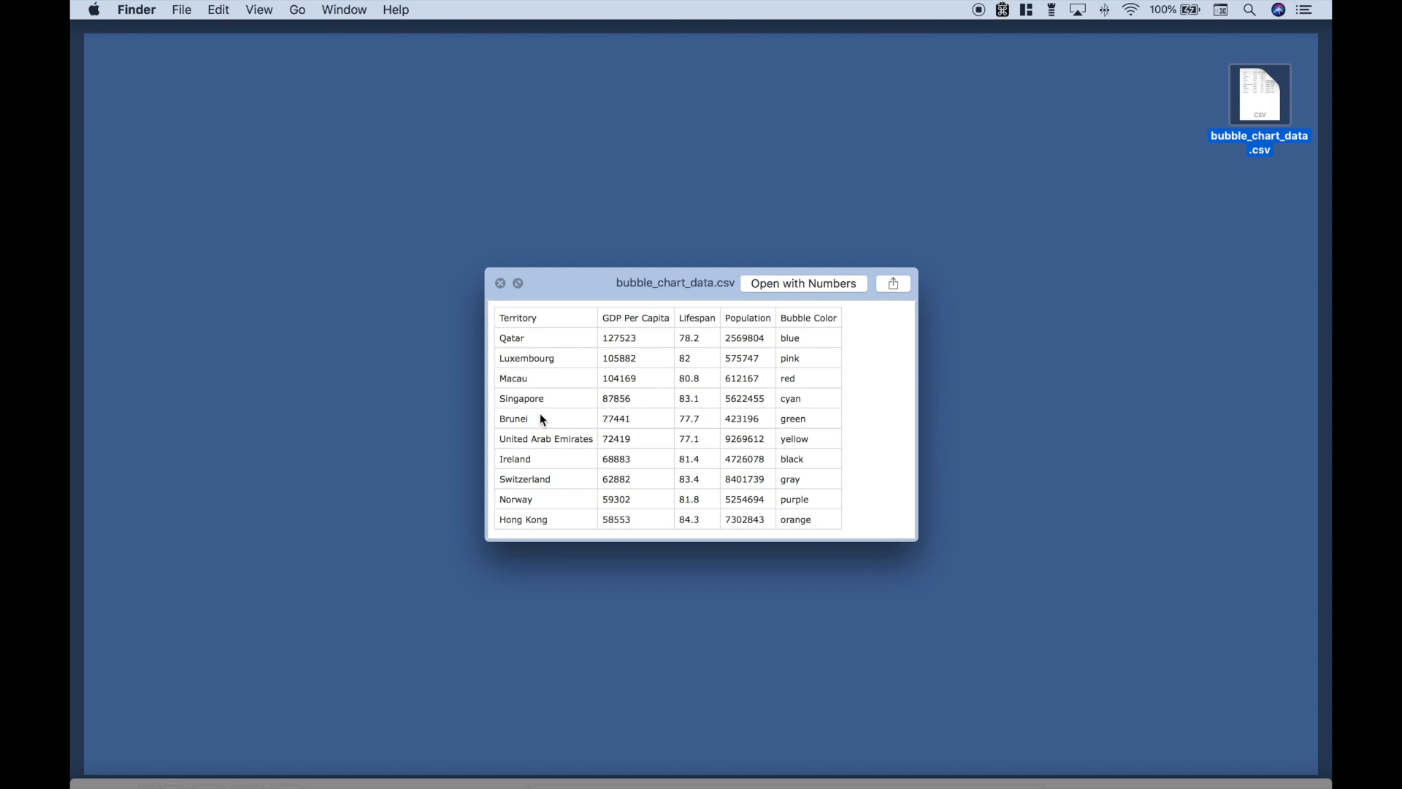
{"action": "left_click", "coordinate": [501, 282]}
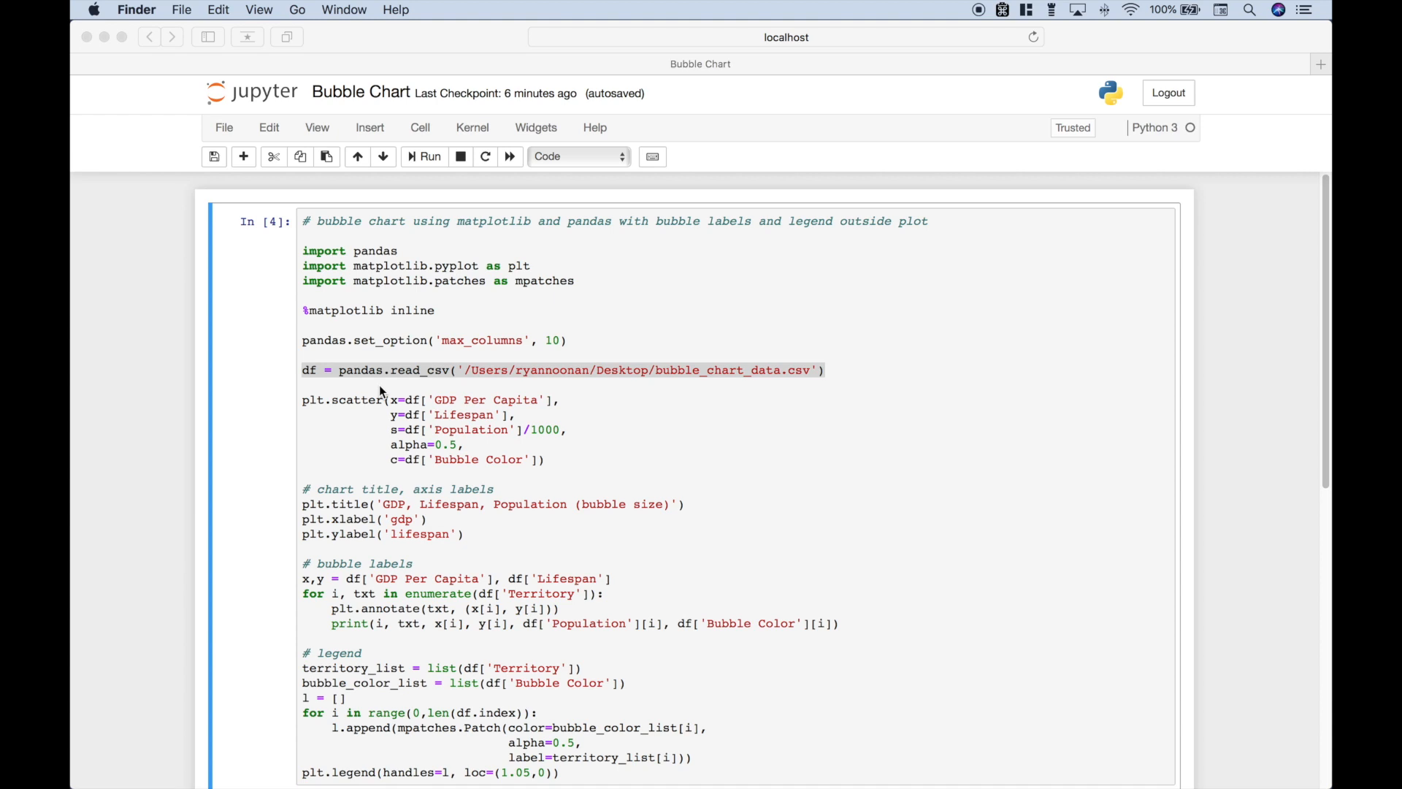
{"action": "mouse_move", "coordinate": [308, 384]}
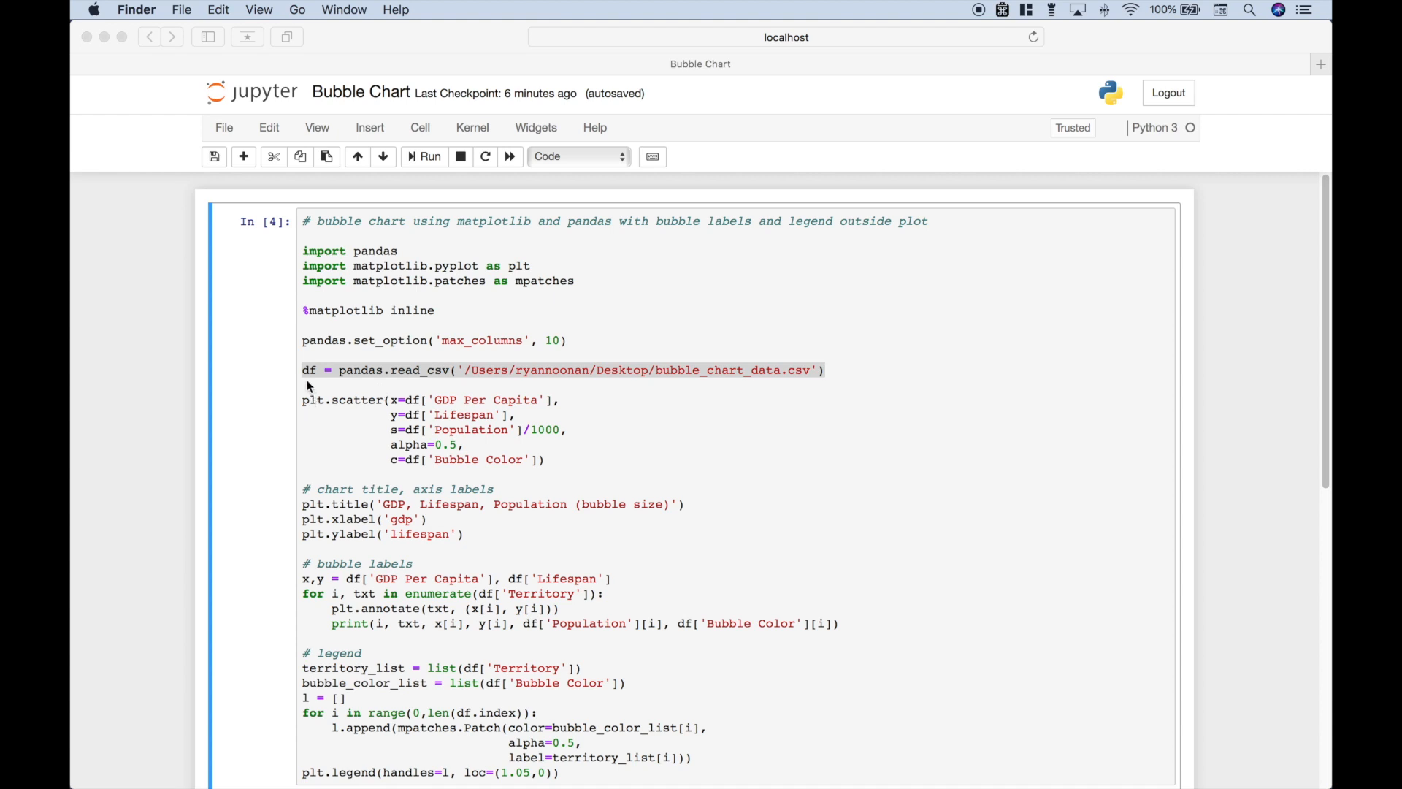
{"action": "mouse_move", "coordinate": [444, 384]}
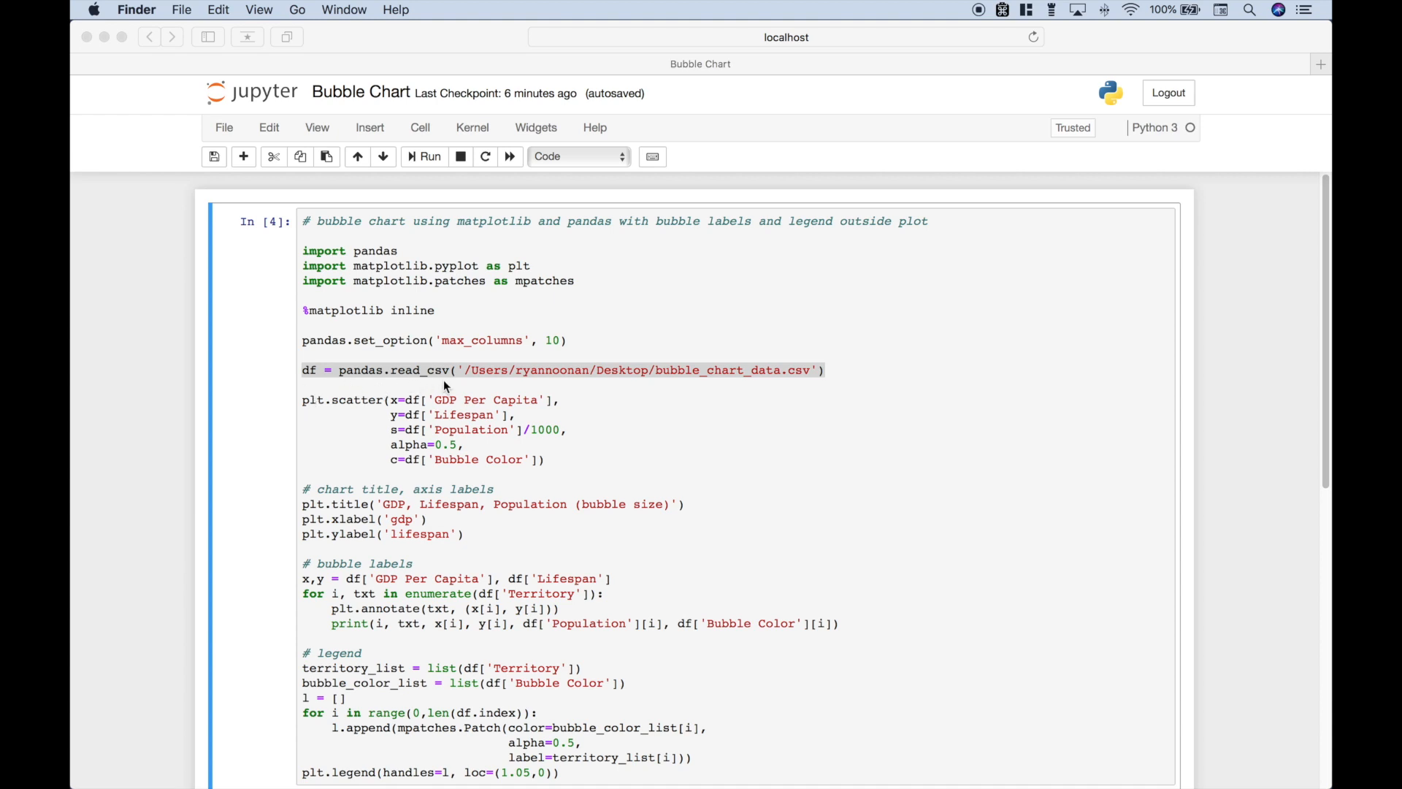
{"action": "mouse_move", "coordinate": [525, 391]}
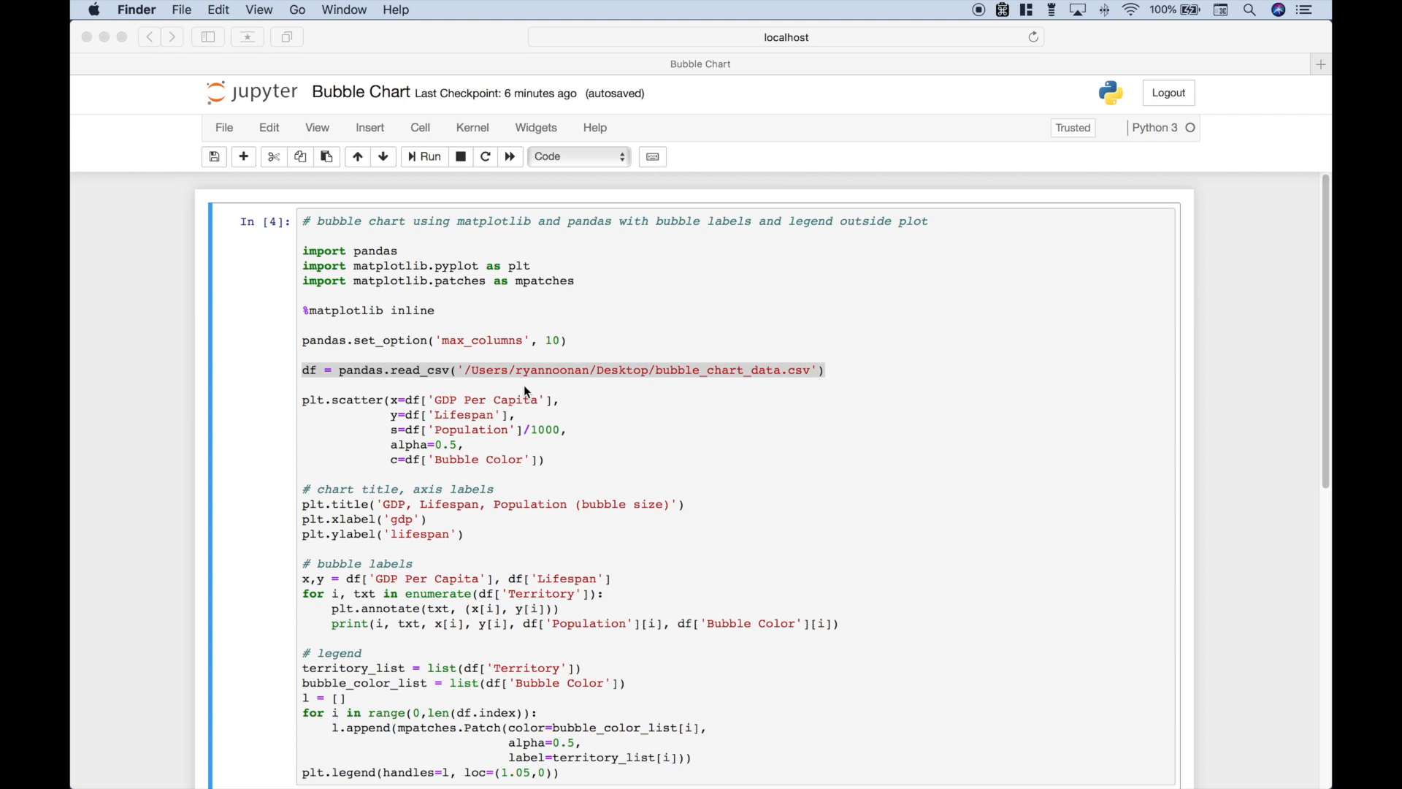
{"action": "mouse_move", "coordinate": [625, 385]}
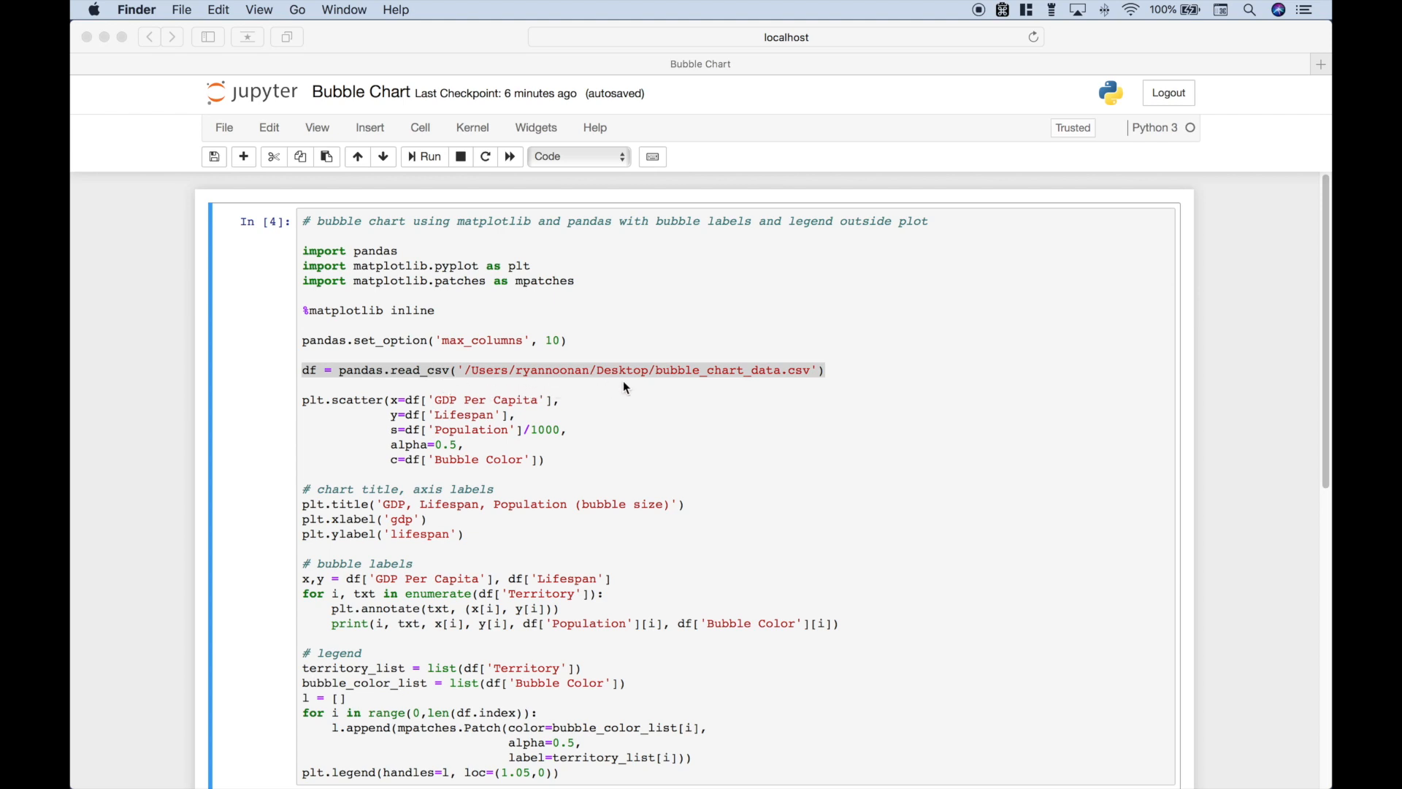
{"action": "mouse_move", "coordinate": [751, 384]}
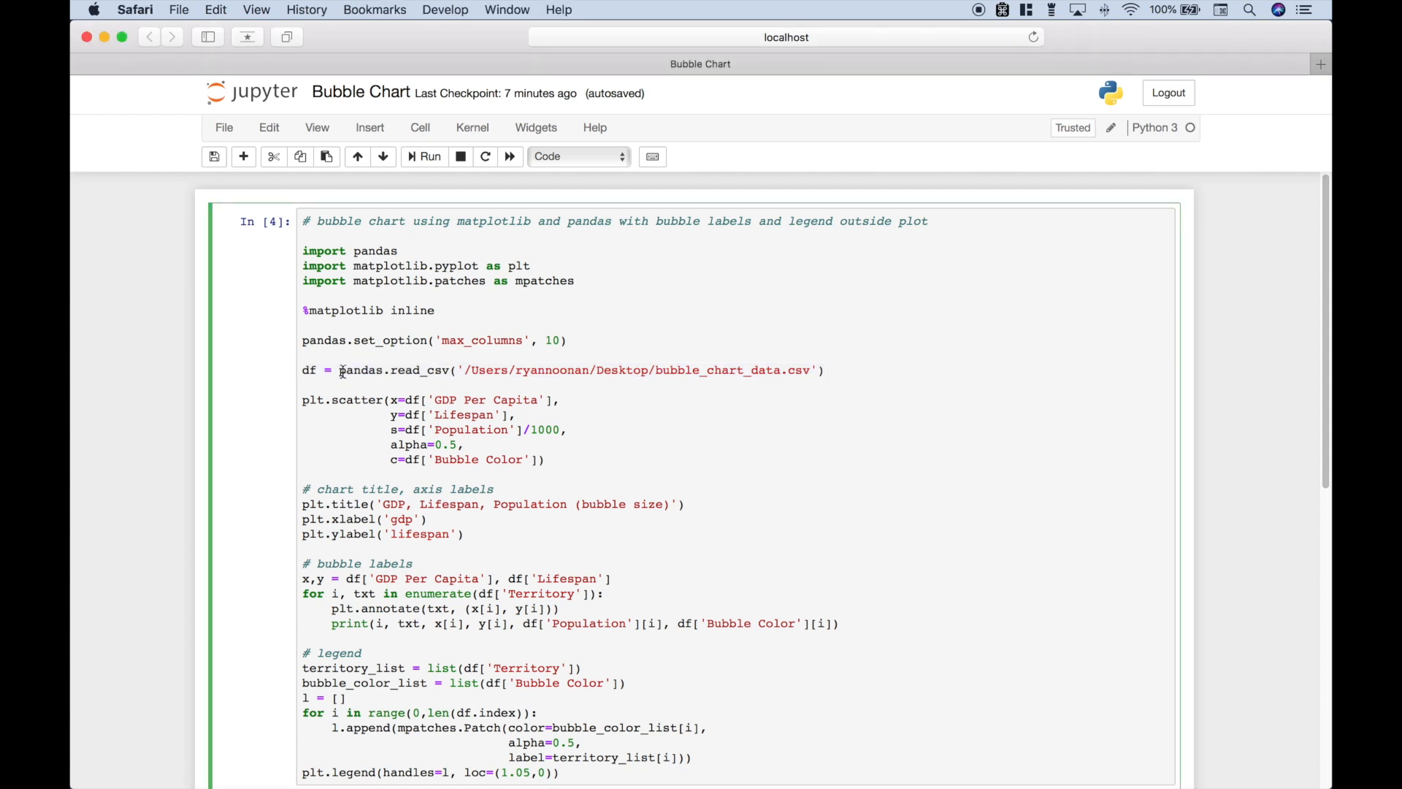
{"action": "mouse_move", "coordinate": [475, 382]}
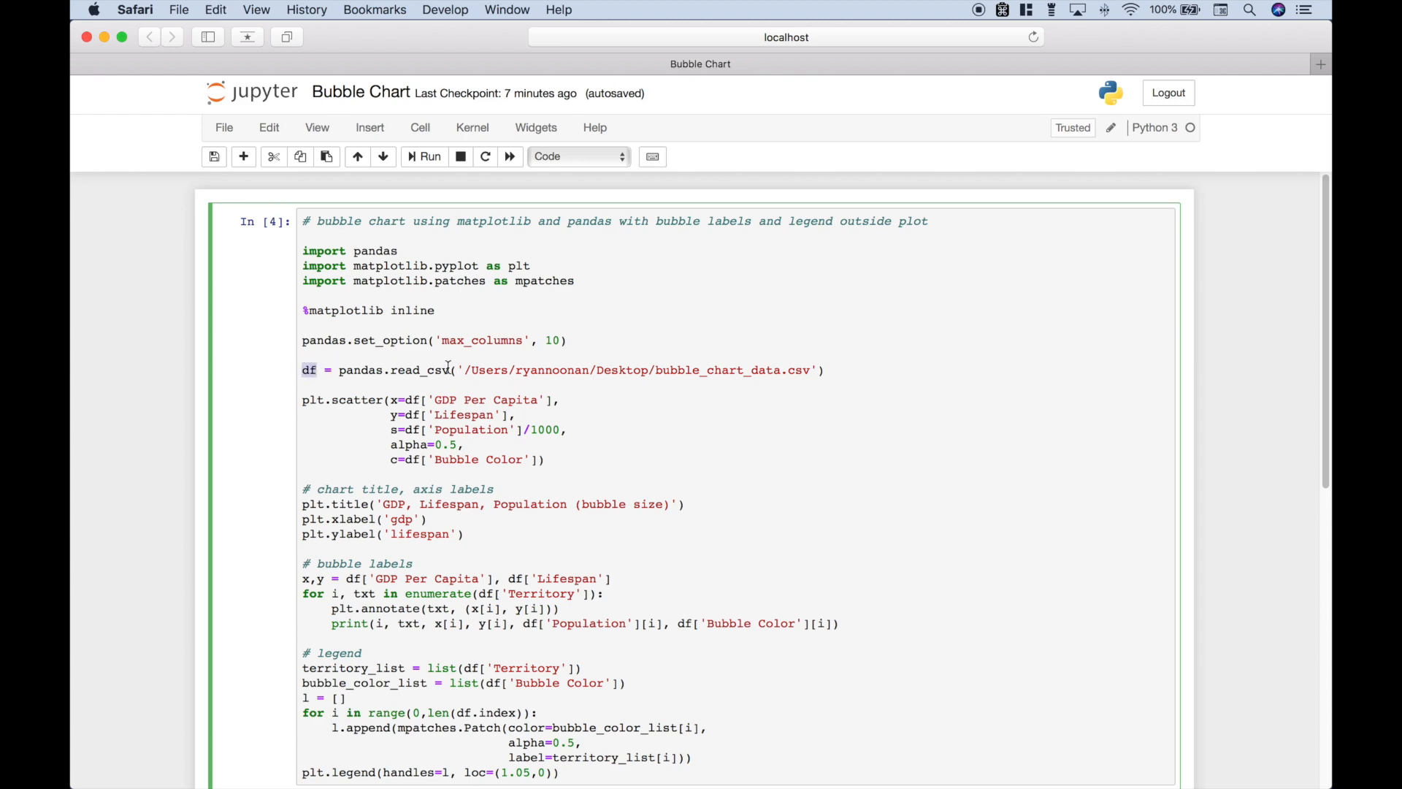
Display the data frame df as a table of the ten territories below the chart.
{"action": "left_click", "coordinate": [428, 156]}
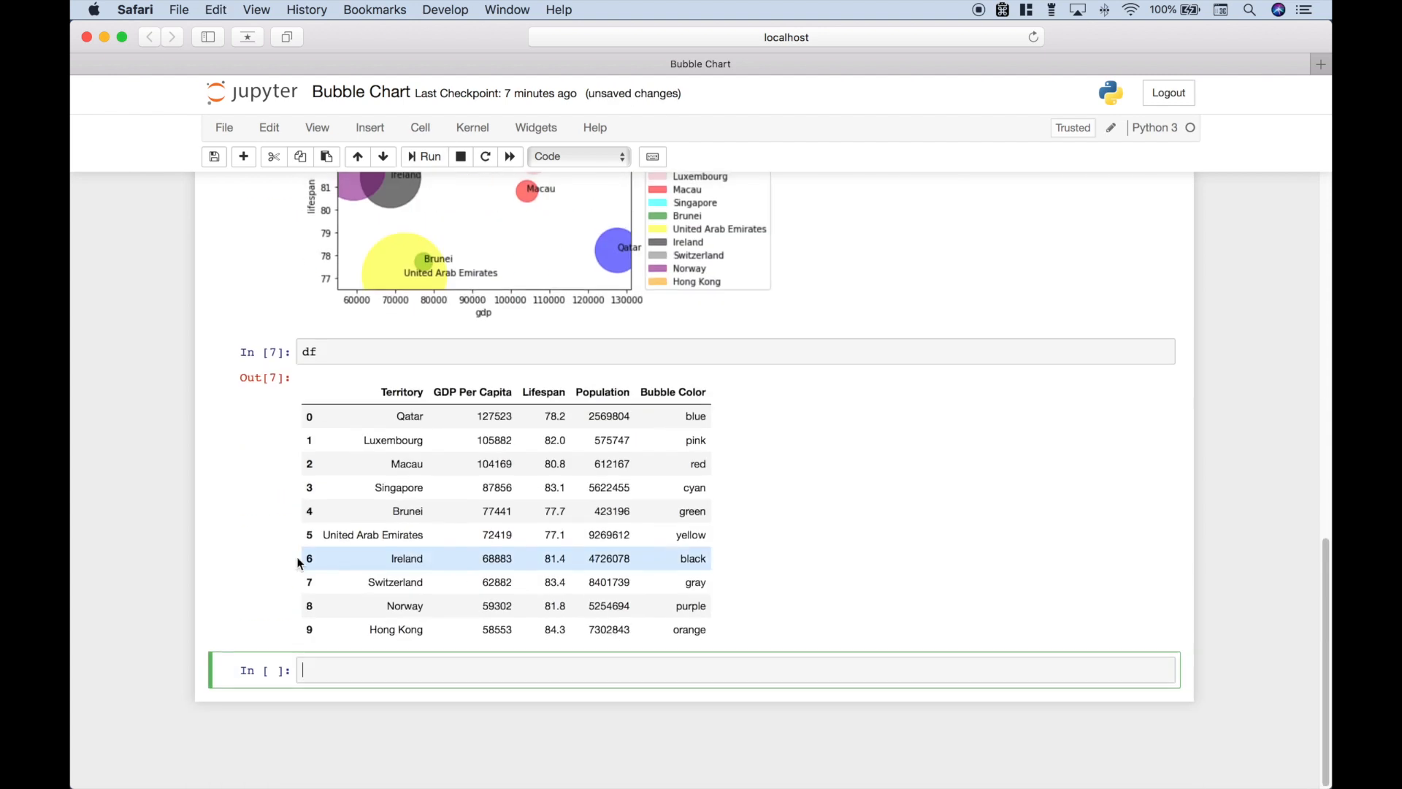
{"action": "mouse_move", "coordinate": [510, 583]}
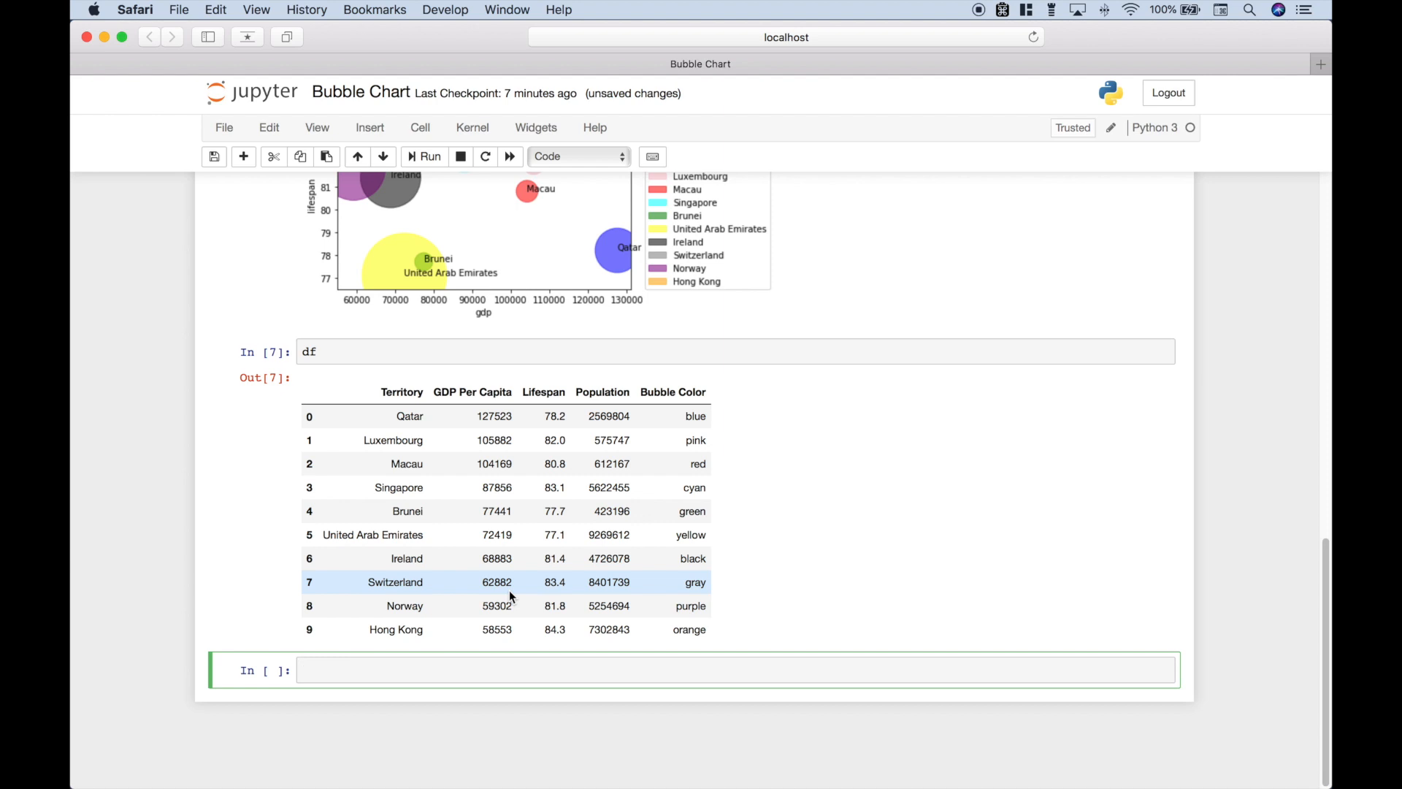
{"action": "scroll", "scroll_direction": "up", "scroll_amount": 3}
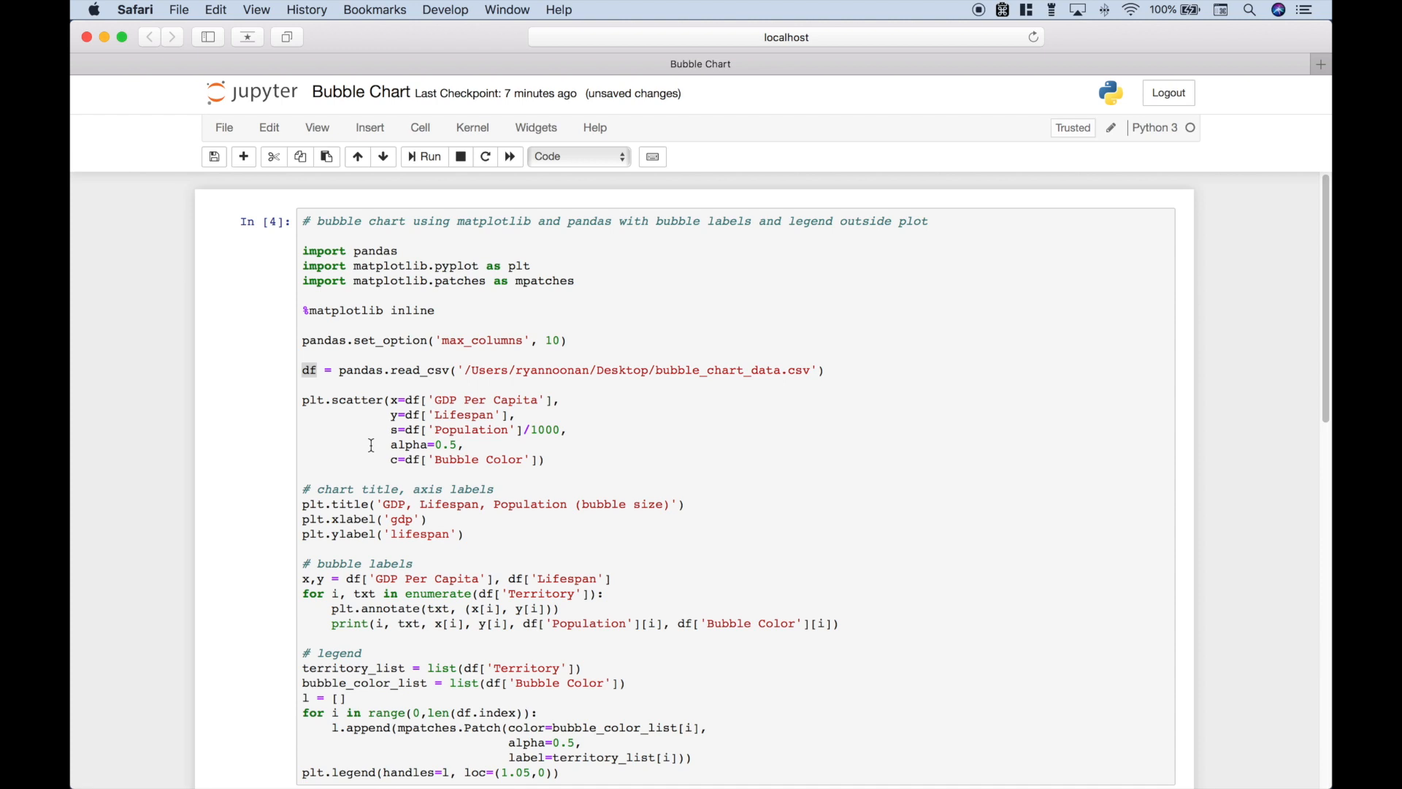
{"action": "mouse_move", "coordinate": [312, 400]}
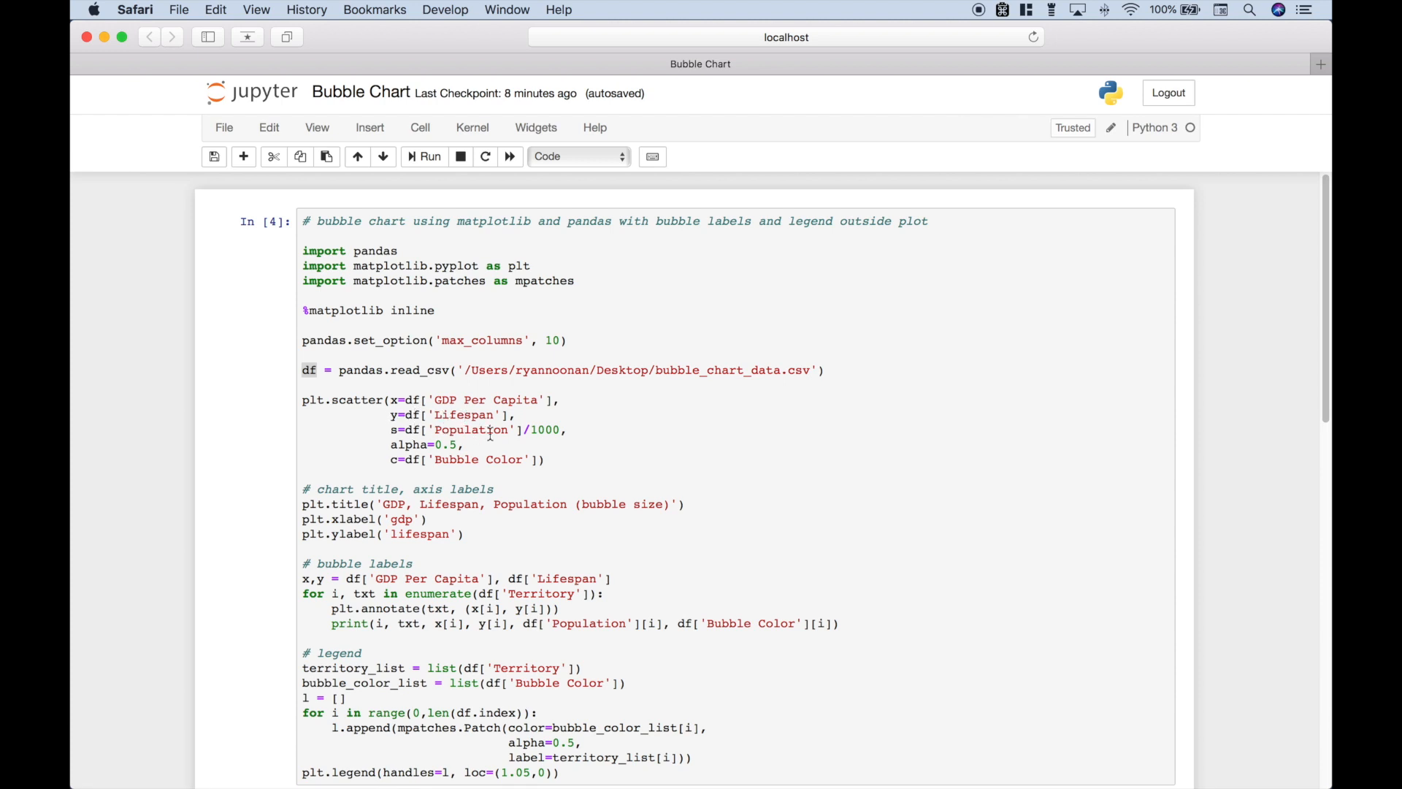
{"action": "mouse_move", "coordinate": [416, 444]}
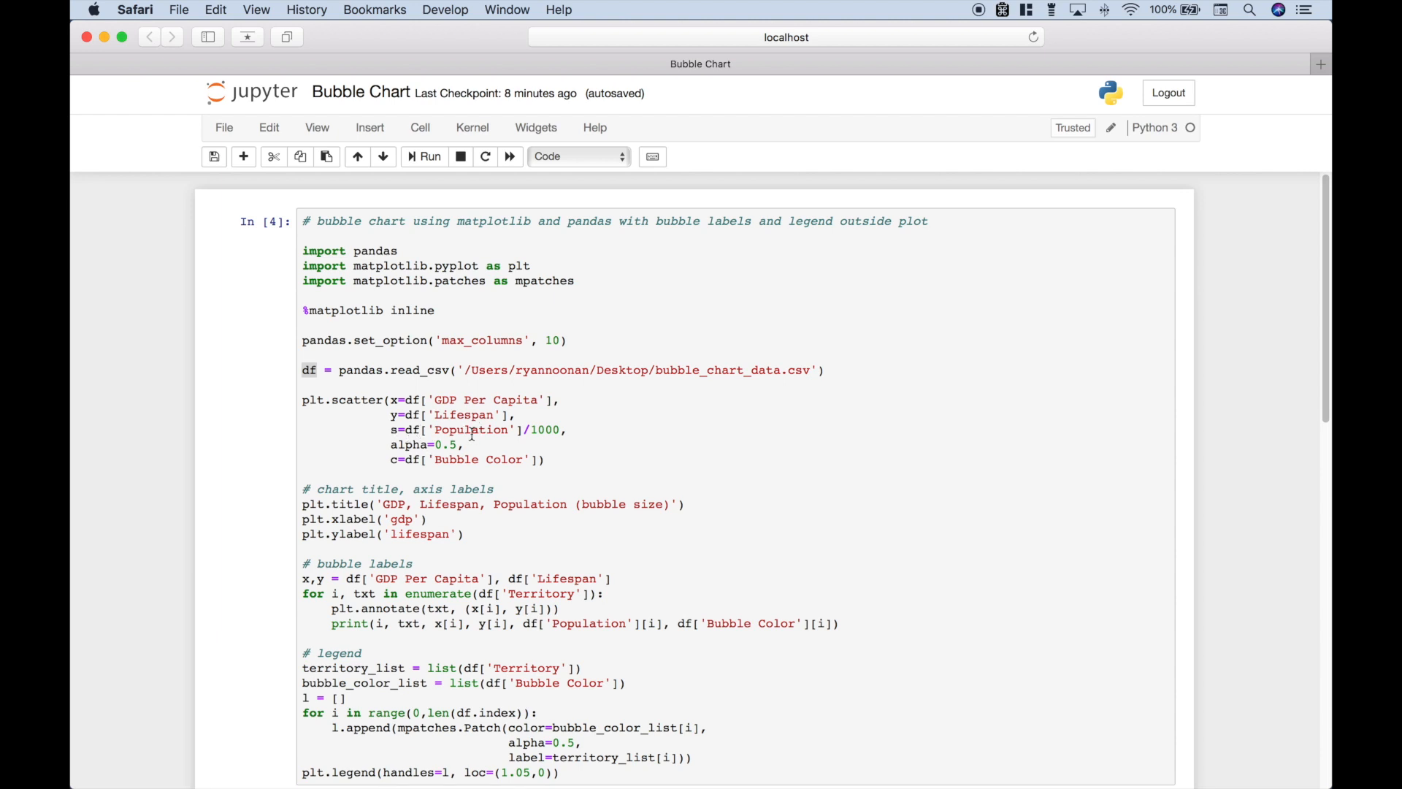
{"action": "mouse_move", "coordinate": [540, 429]}
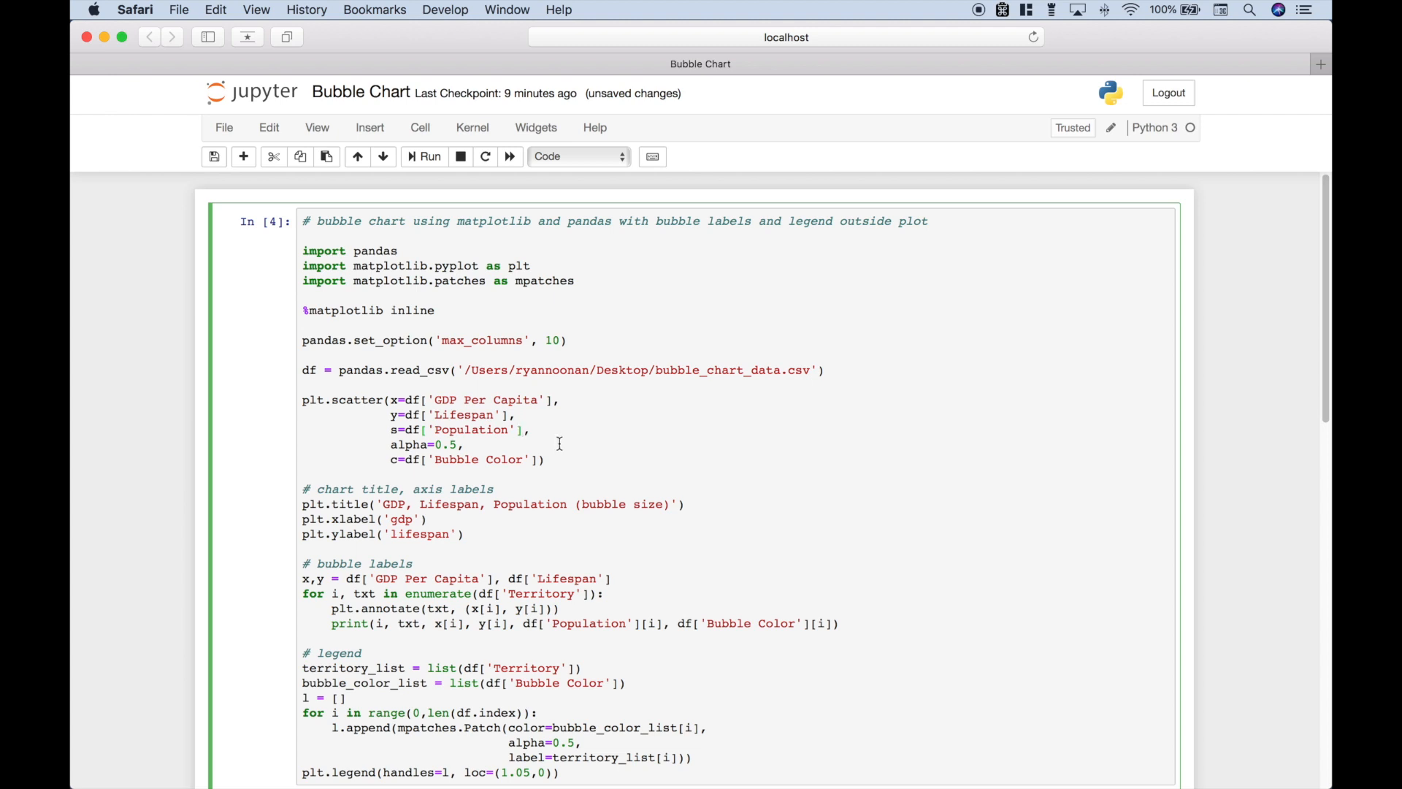
Make the bubble size Population divided by 1000 and rerun the chart.
{"action": "left_click", "coordinate": [424, 156]}
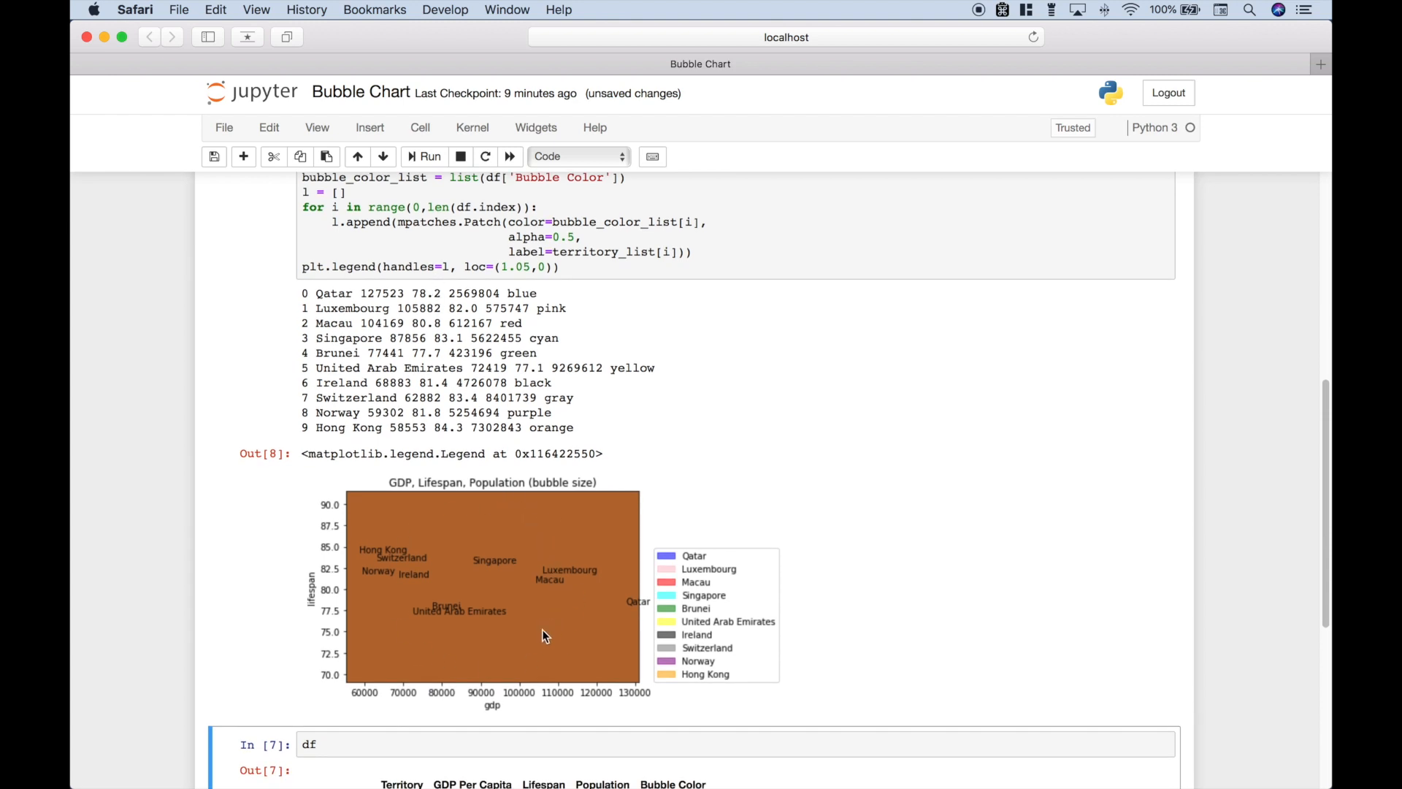
{"action": "mouse_move", "coordinate": [479, 498]}
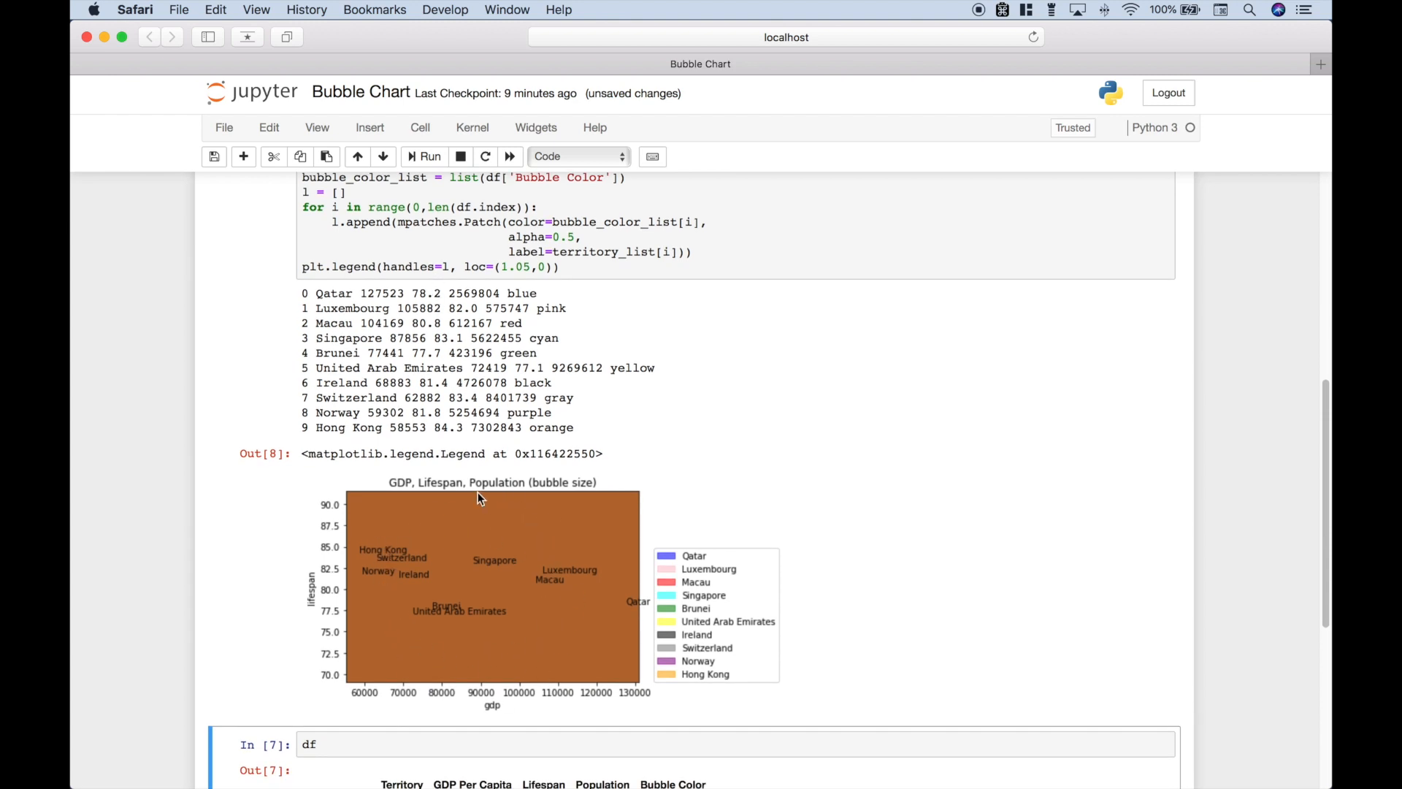
{"action": "mouse_move", "coordinate": [521, 642]}
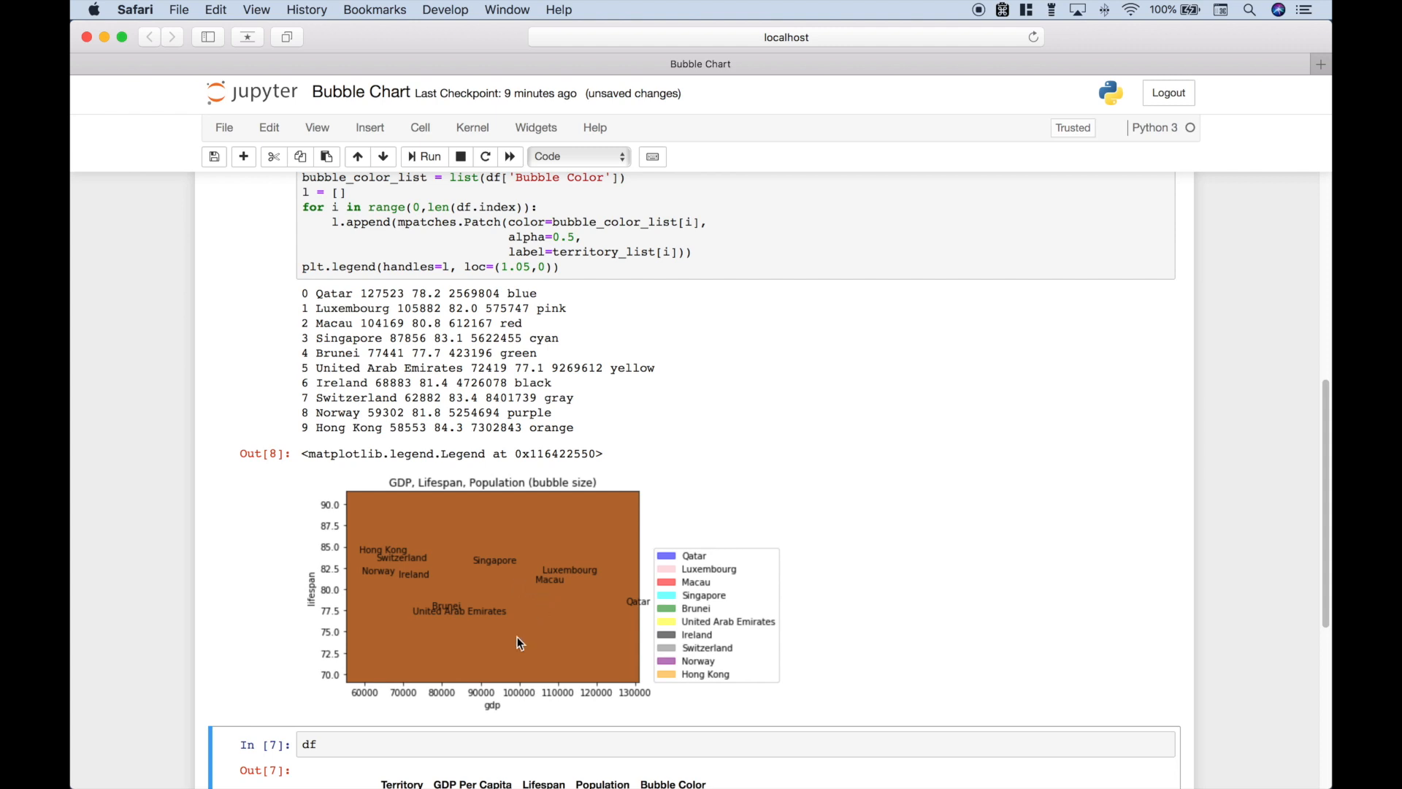
{"action": "mouse_move", "coordinate": [475, 635]}
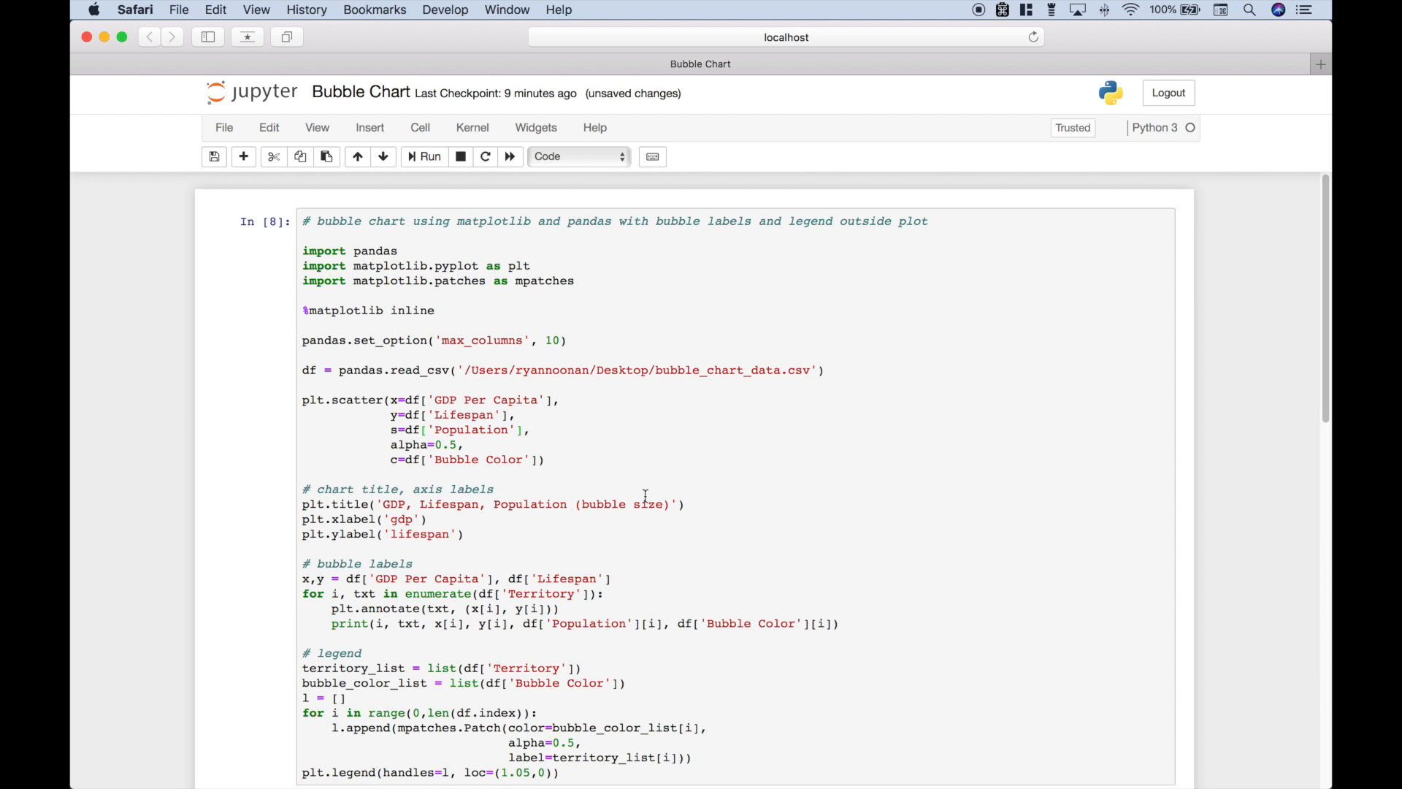
{"action": "left_click", "coordinate": [526, 429]}
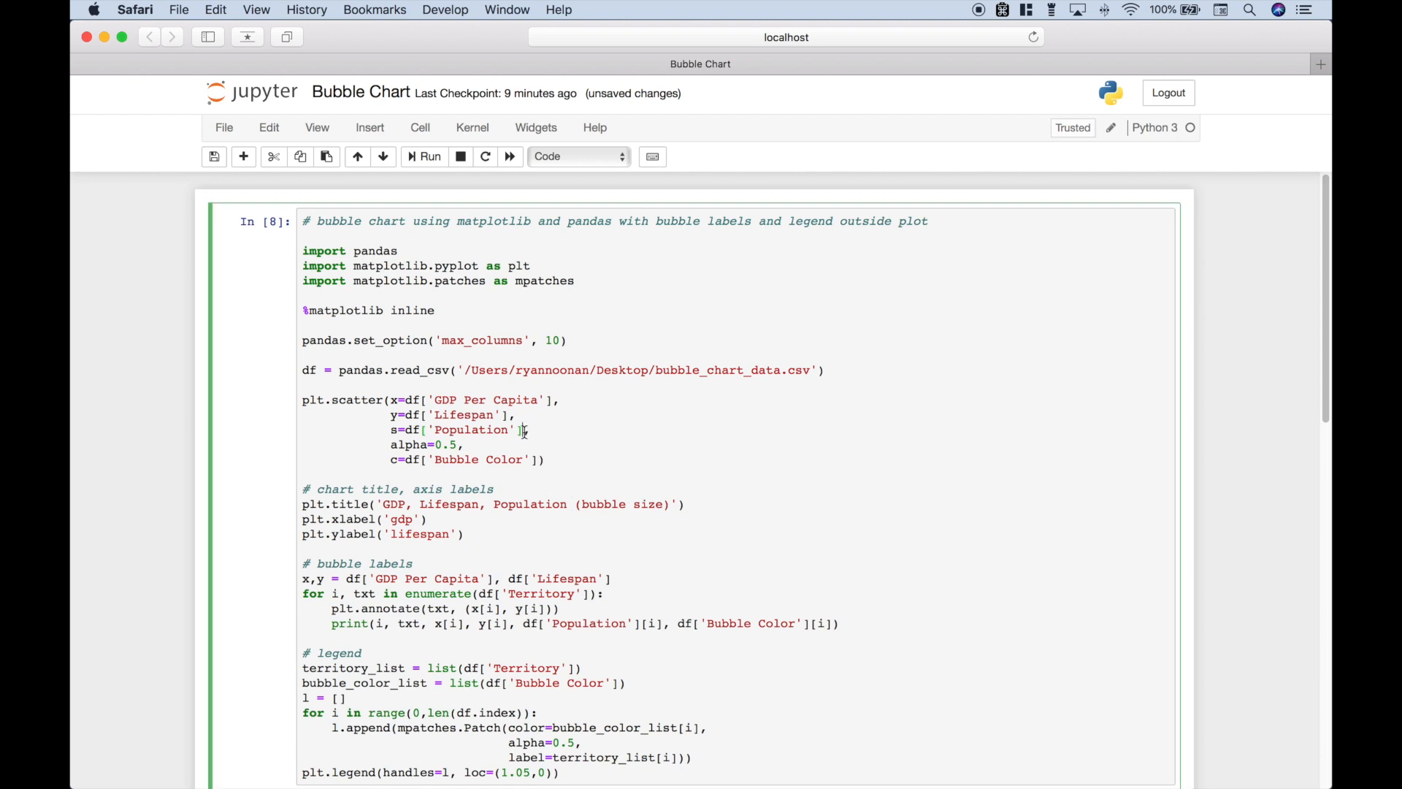
{"action": "type", "text": "/100"}
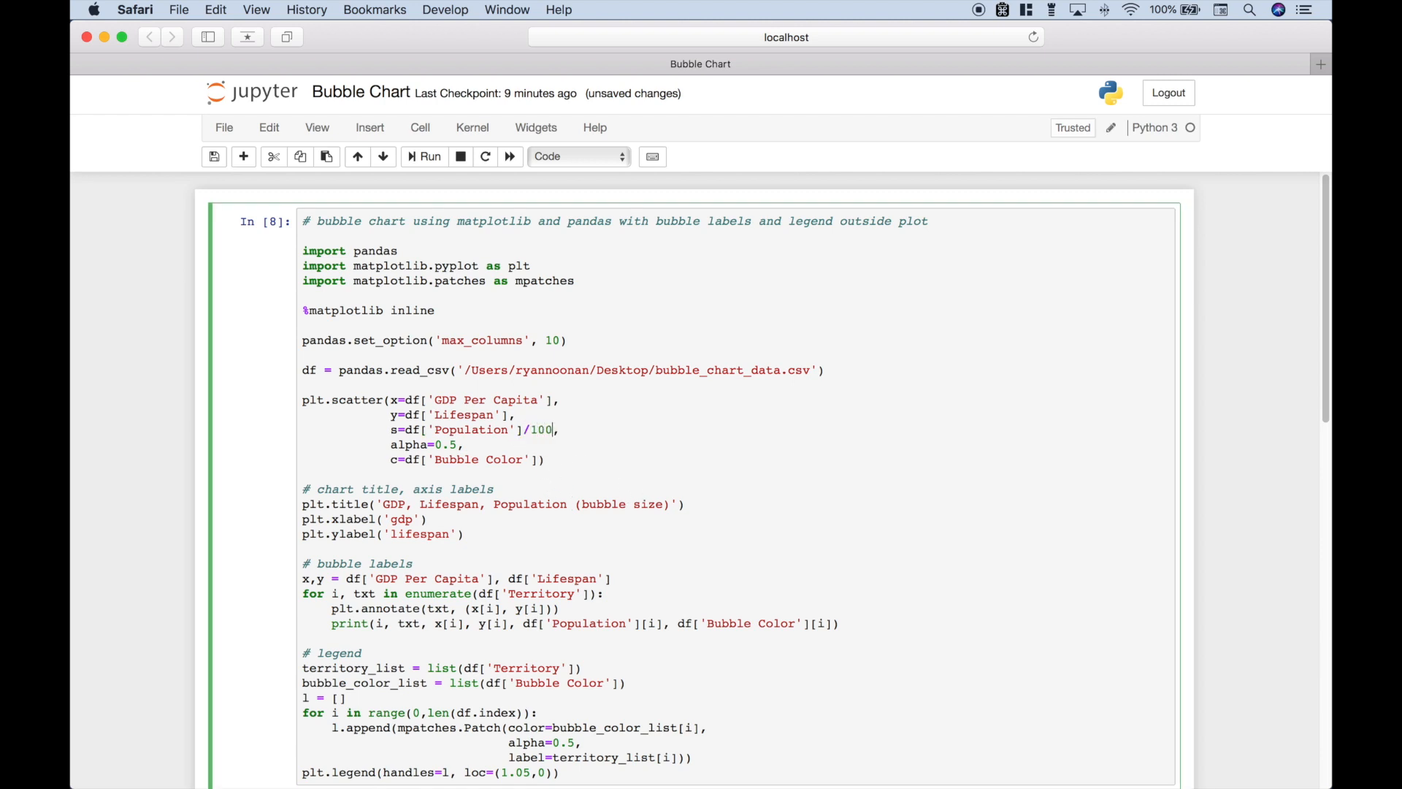
{"action": "type", "text": "0"}
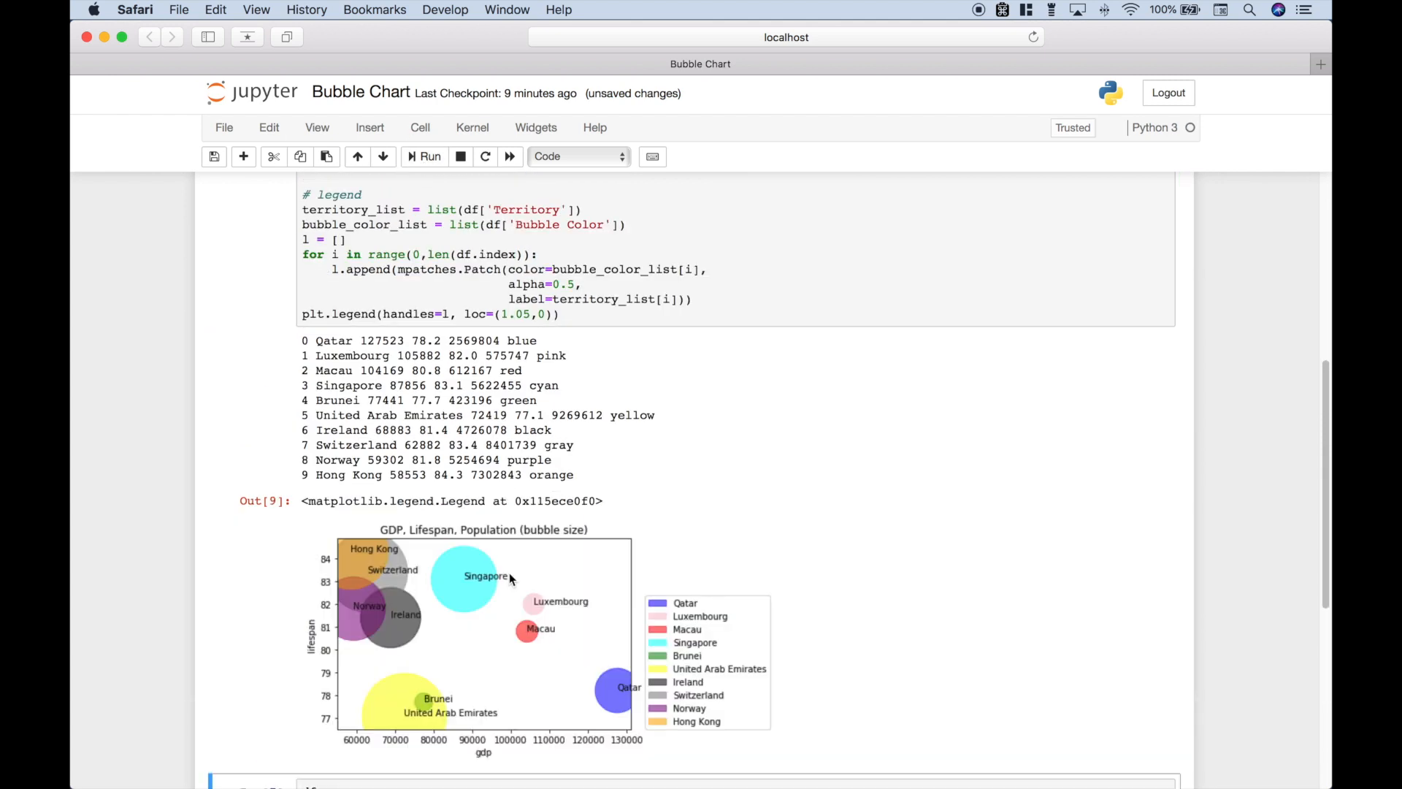
{"action": "scroll", "scroll_direction": "down", "scroll_amount": 3}
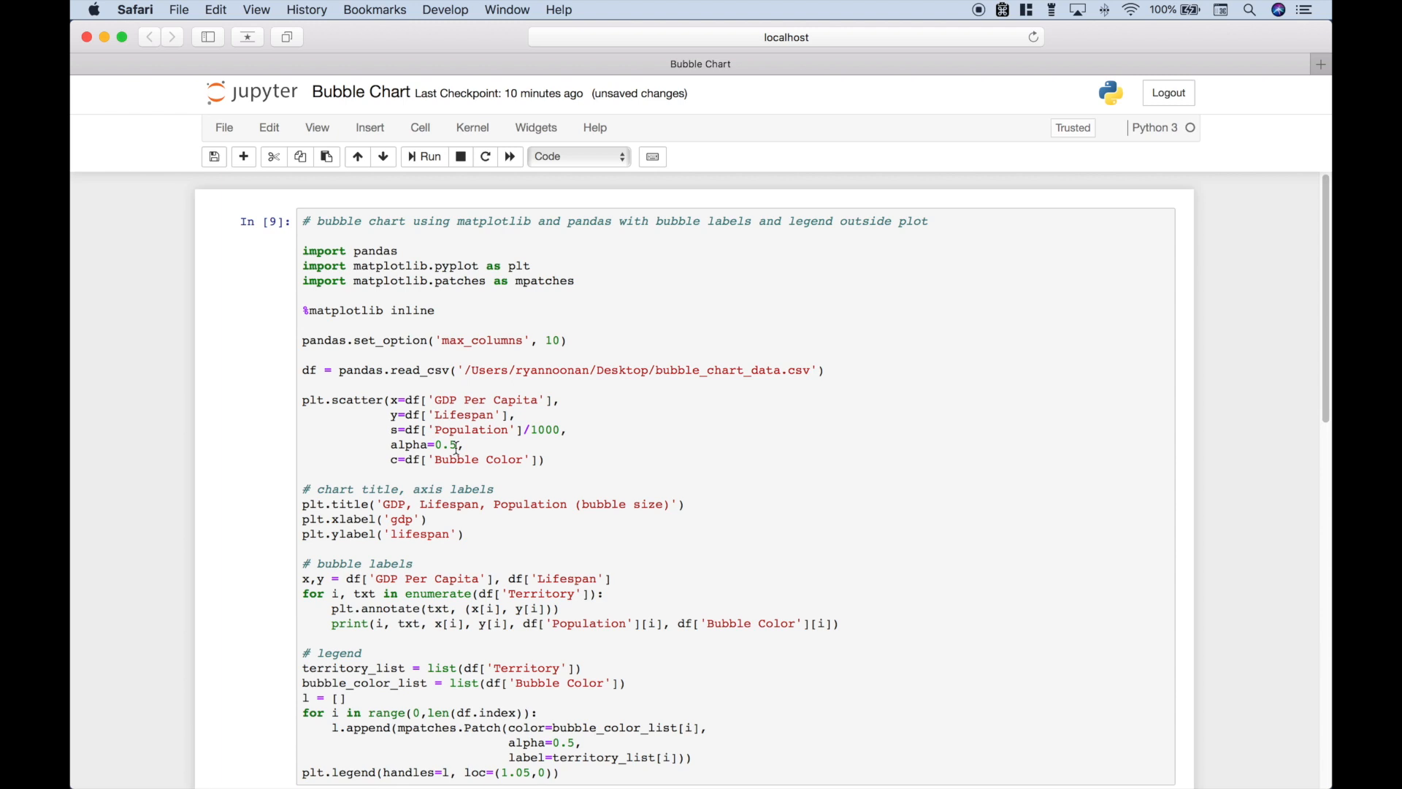
{"action": "mouse_move", "coordinate": [456, 451]}
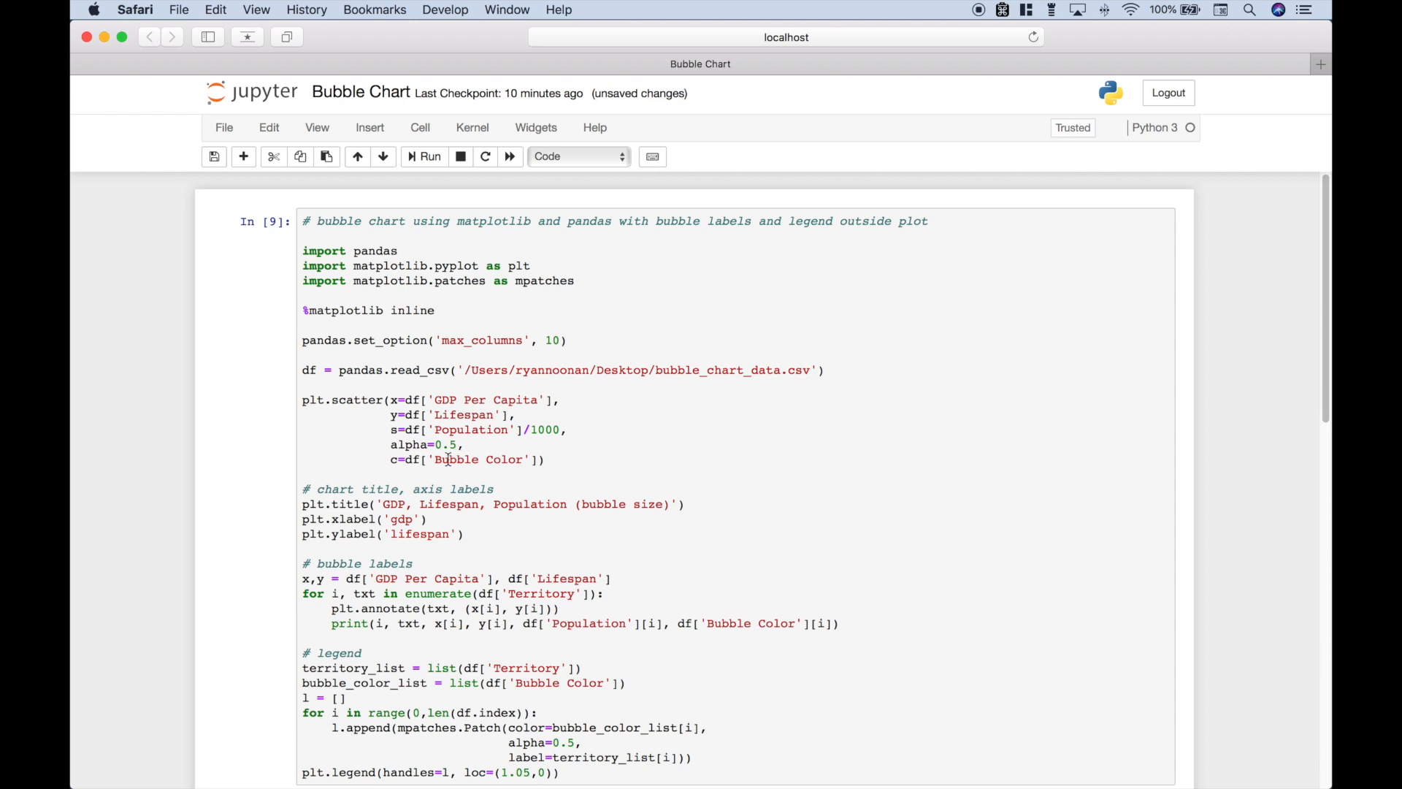
{"action": "mouse_move", "coordinate": [397, 459]}
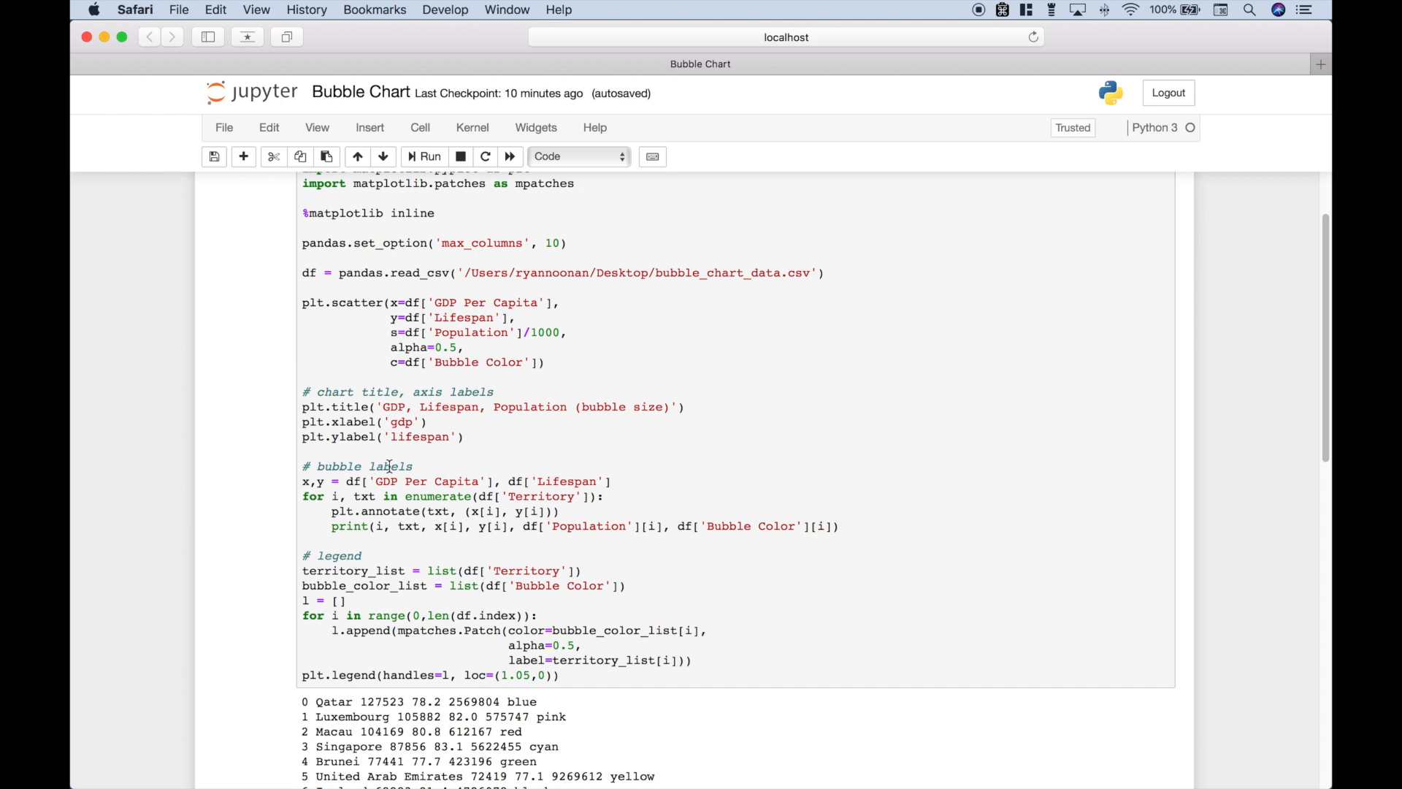
{"action": "scroll", "scroll_direction": "down", "scroll_amount": 3}
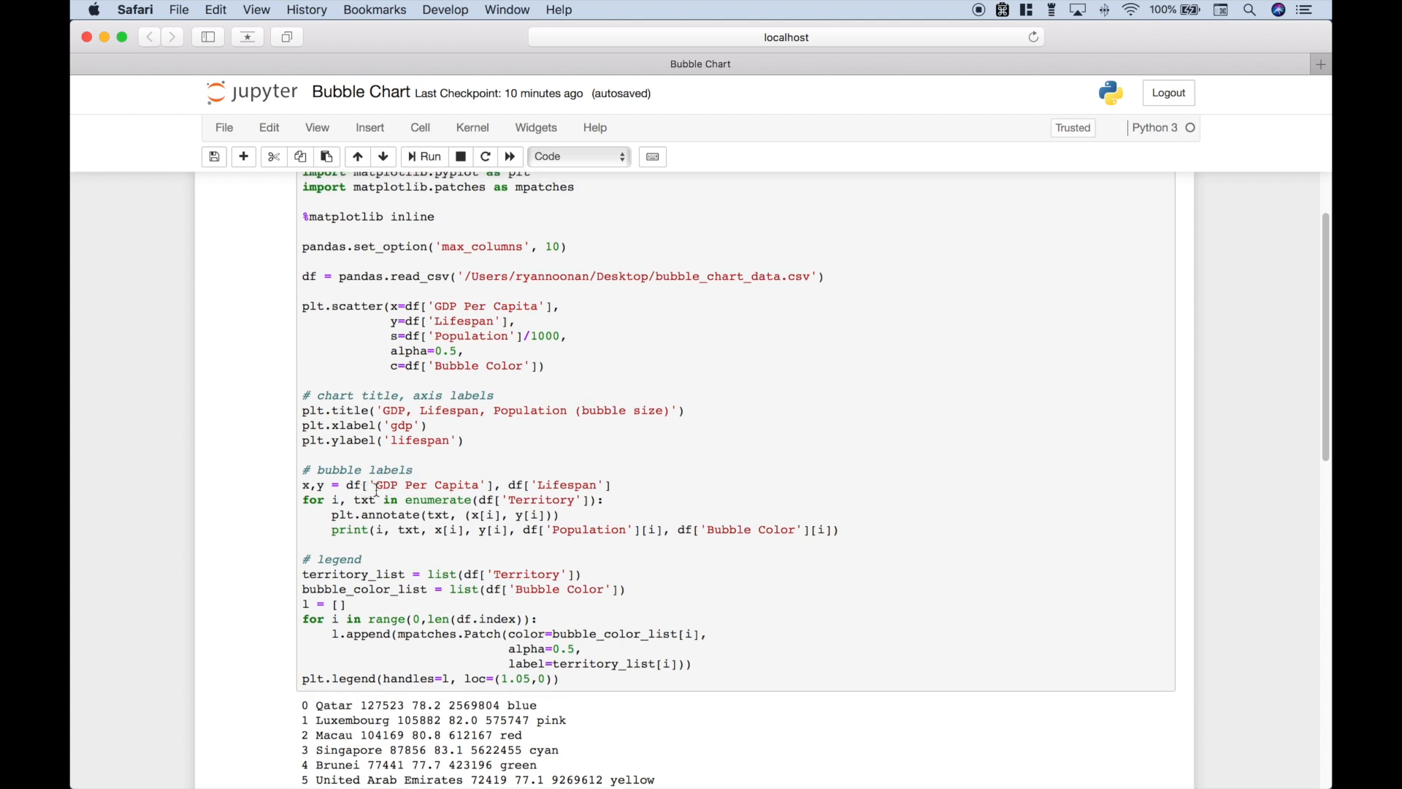
{"action": "left_click", "coordinate": [304, 485]}
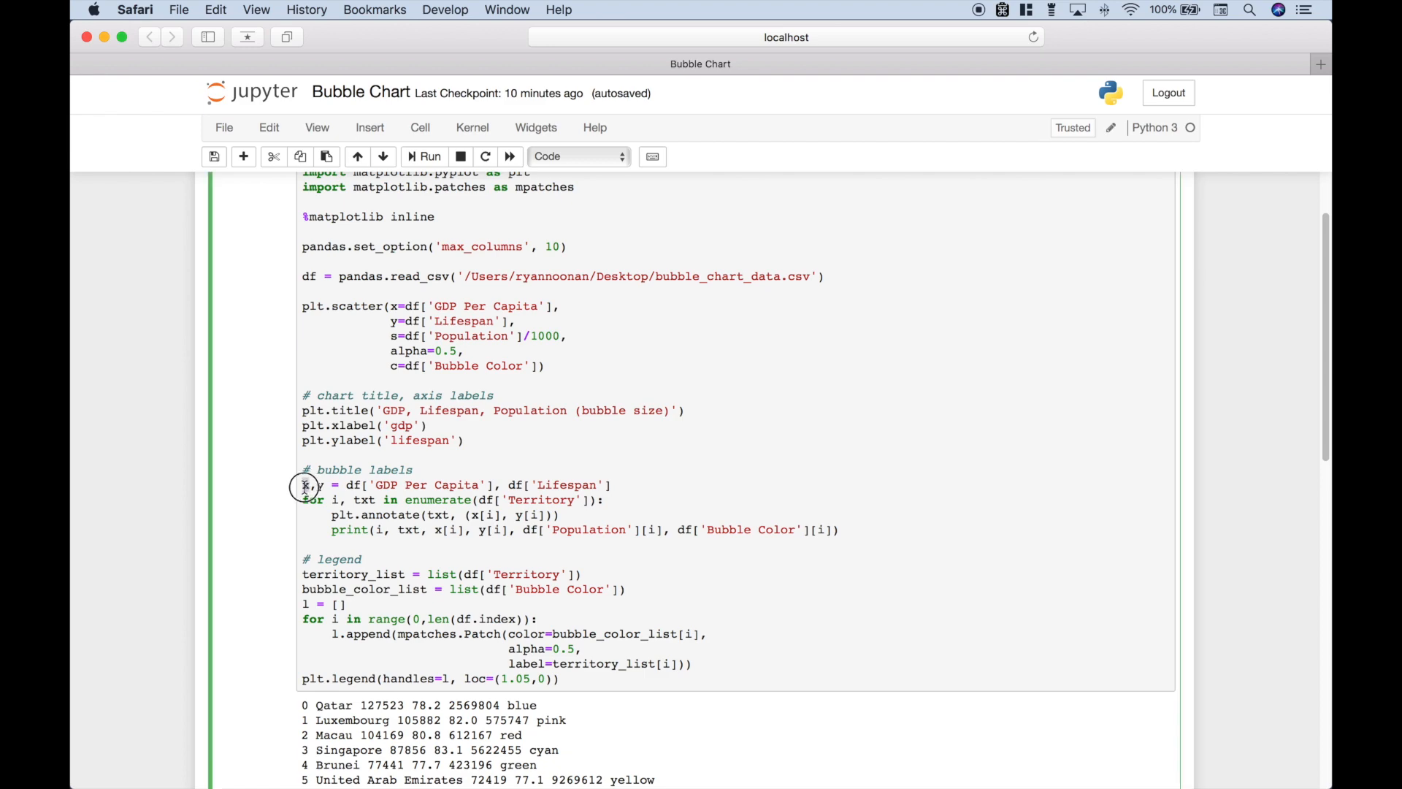
{"action": "left_click", "coordinate": [429, 156]}
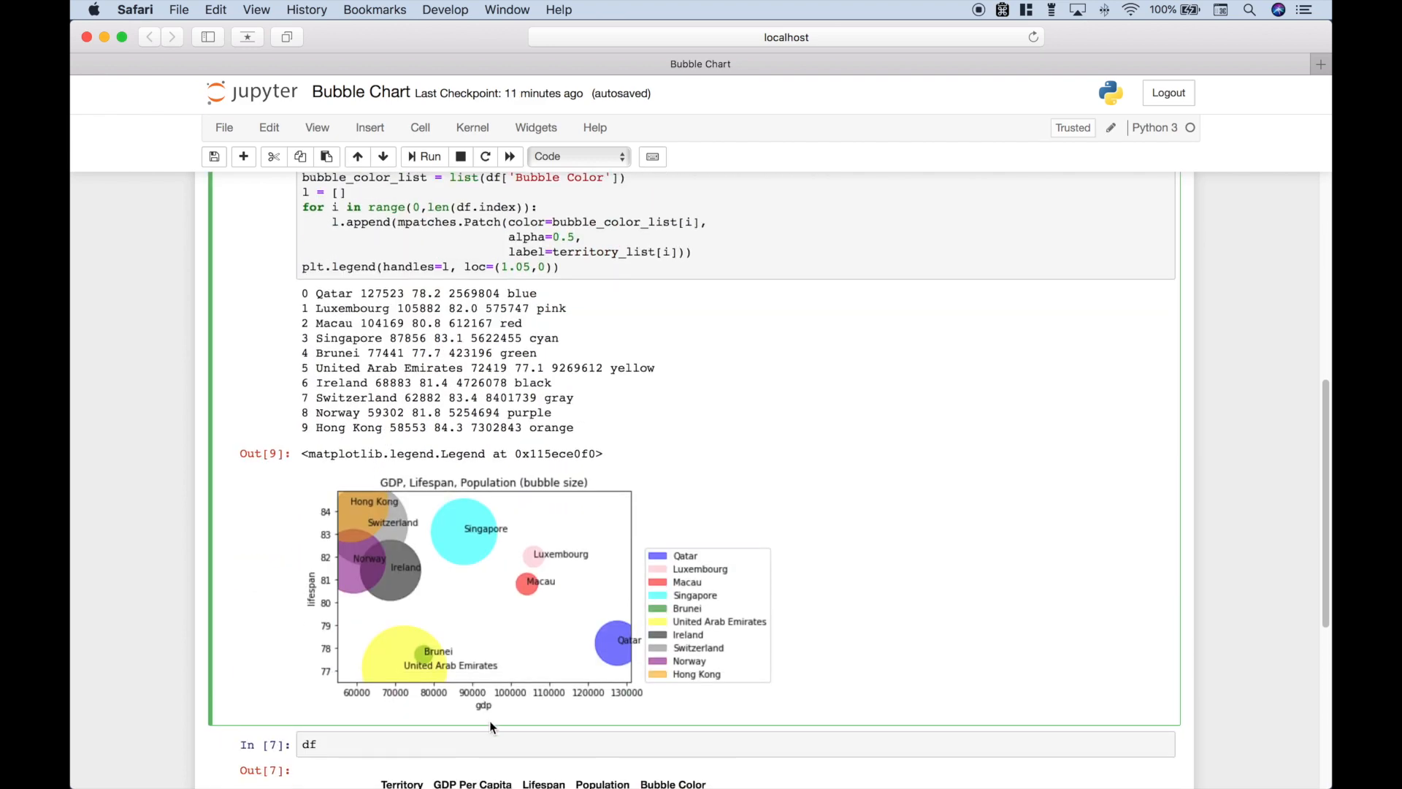
{"action": "scroll", "scroll_direction": "down", "scroll_amount": 3}
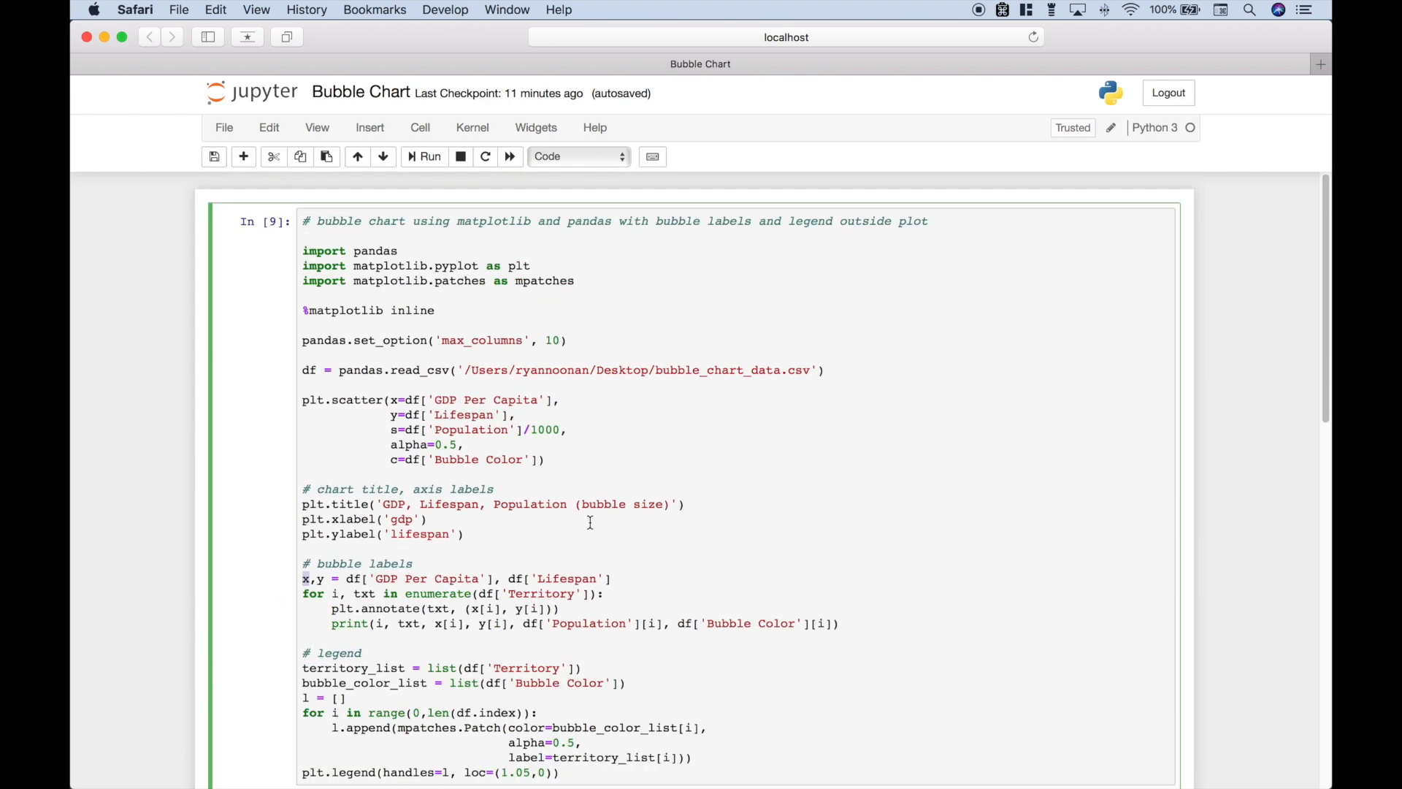
{"action": "double_click", "coordinate": [565, 578]}
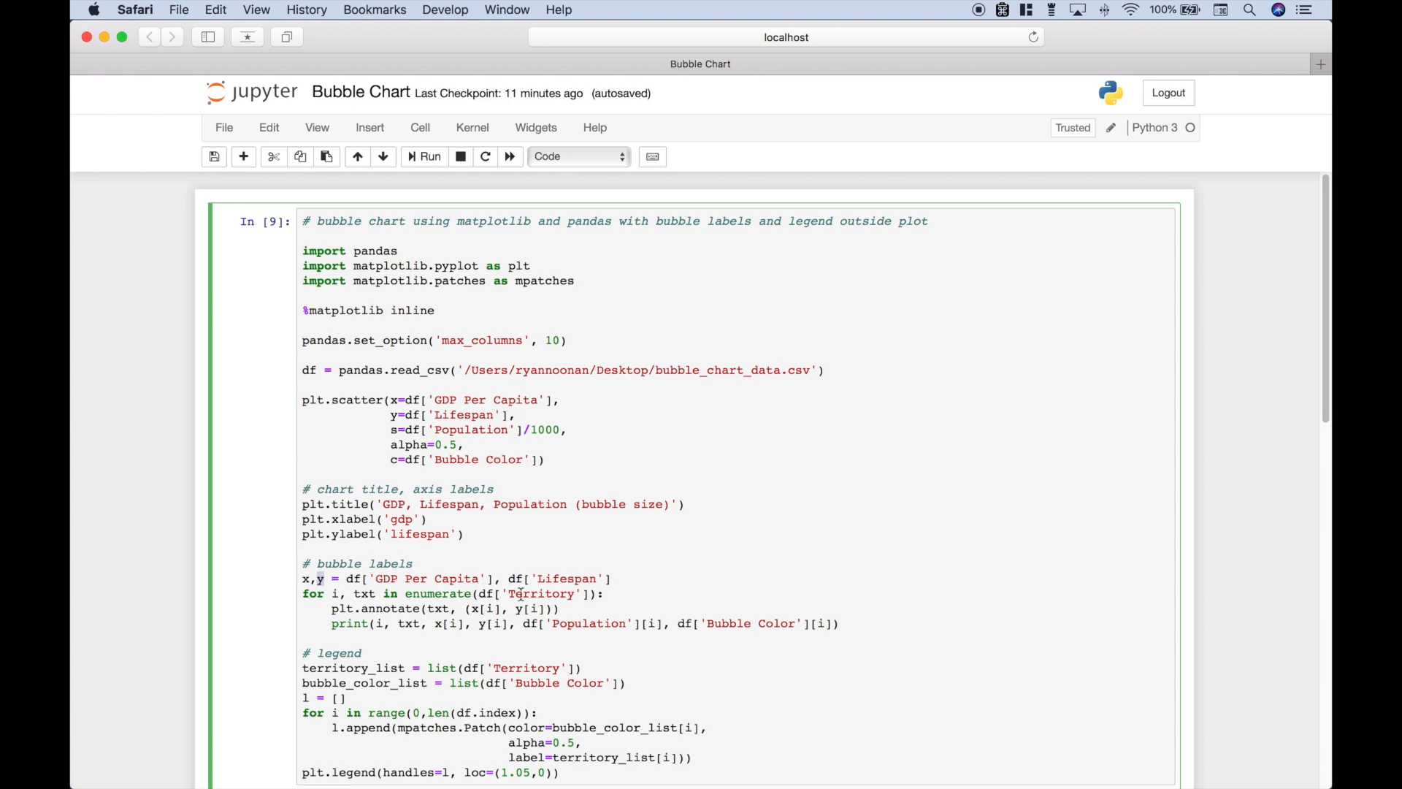
{"action": "left_click", "coordinate": [425, 156]}
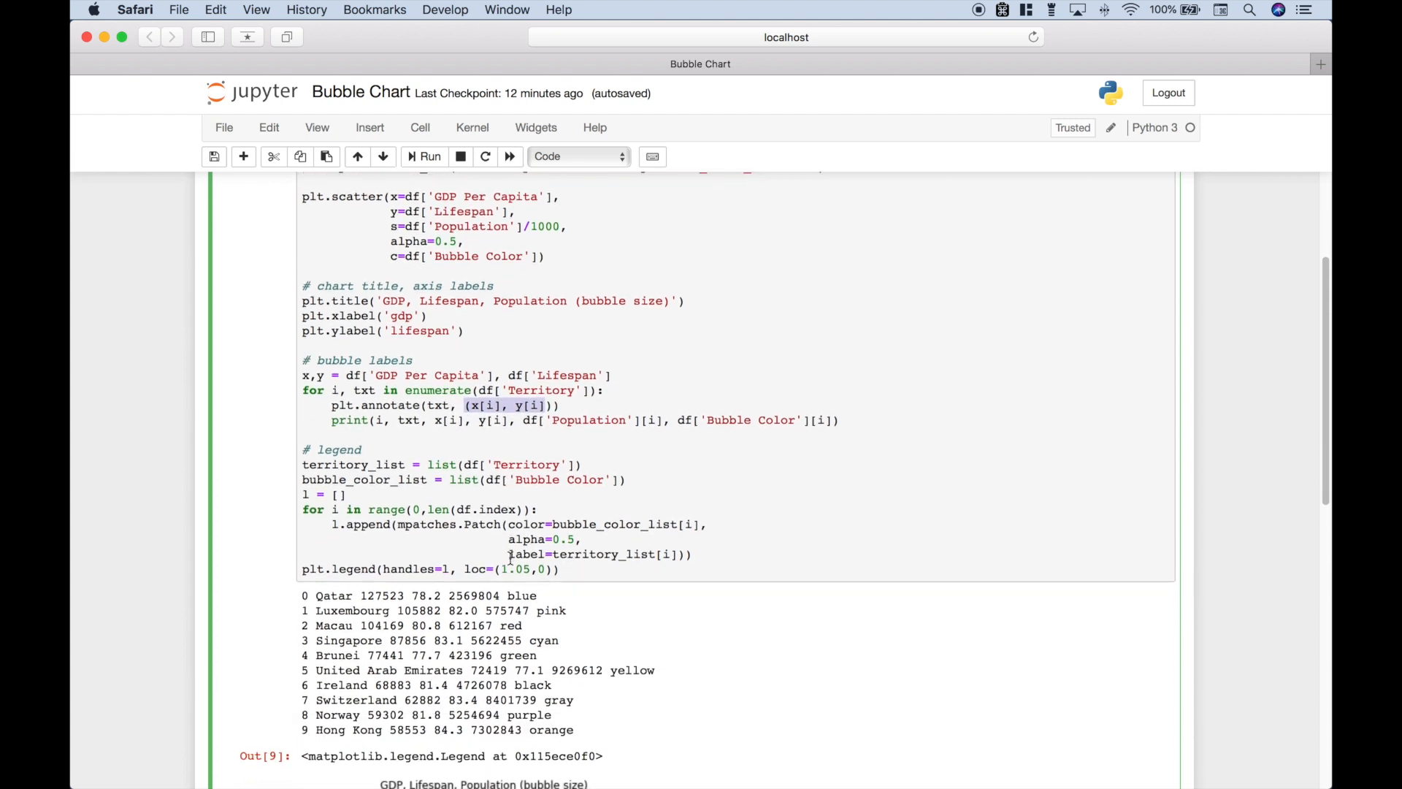
{"action": "scroll", "scroll_direction": "down", "scroll_amount": 3}
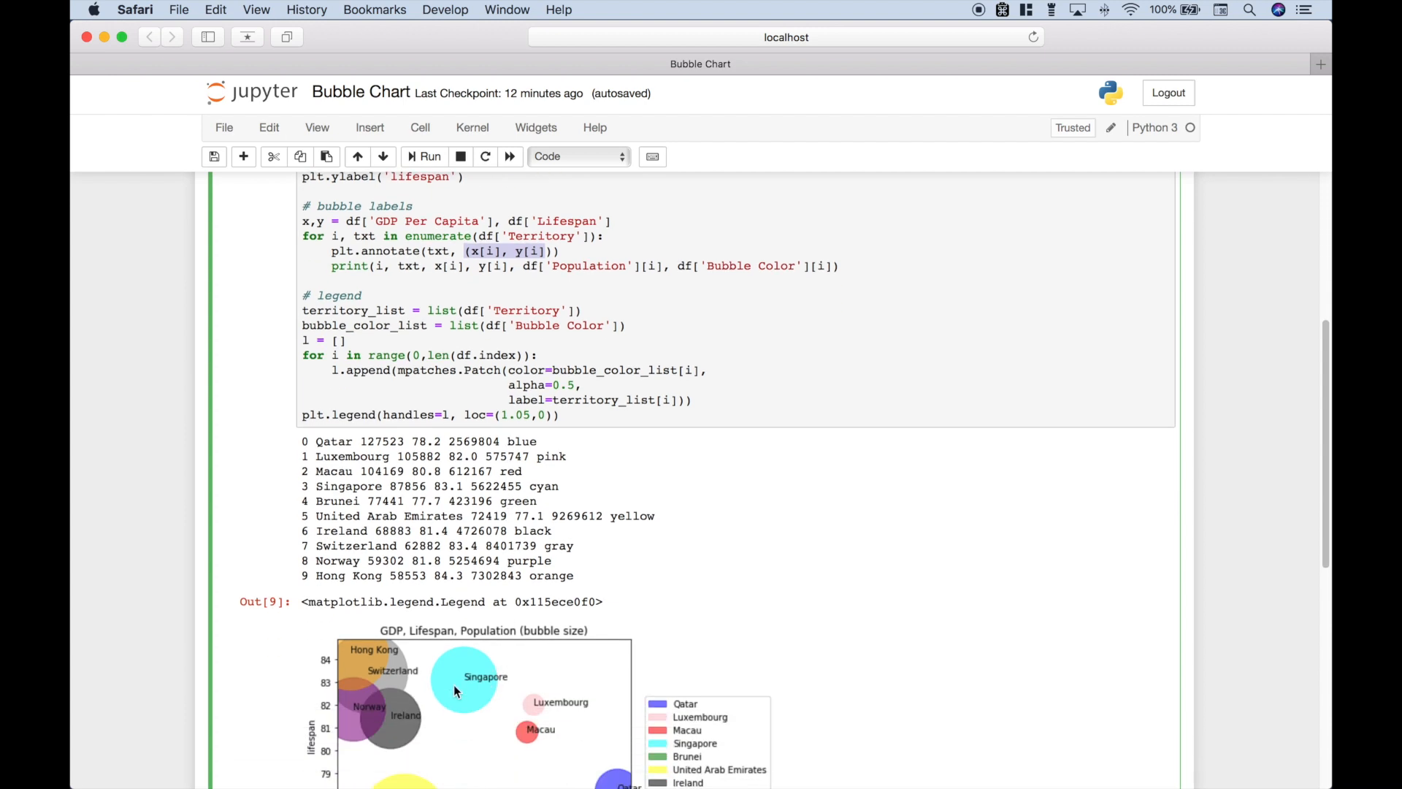
{"action": "scroll", "scroll_direction": "down", "scroll_amount": 3}
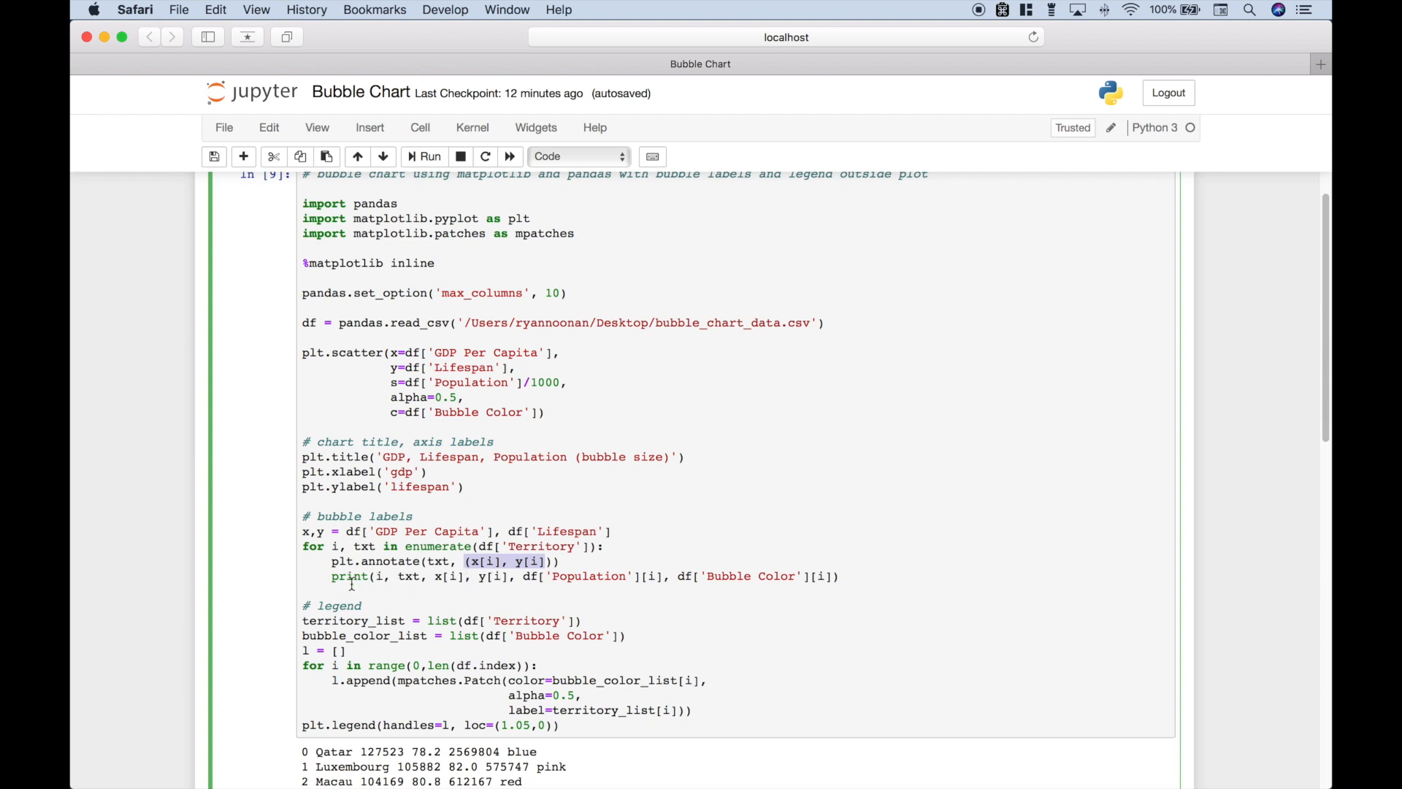
{"action": "mouse_move", "coordinate": [385, 575]}
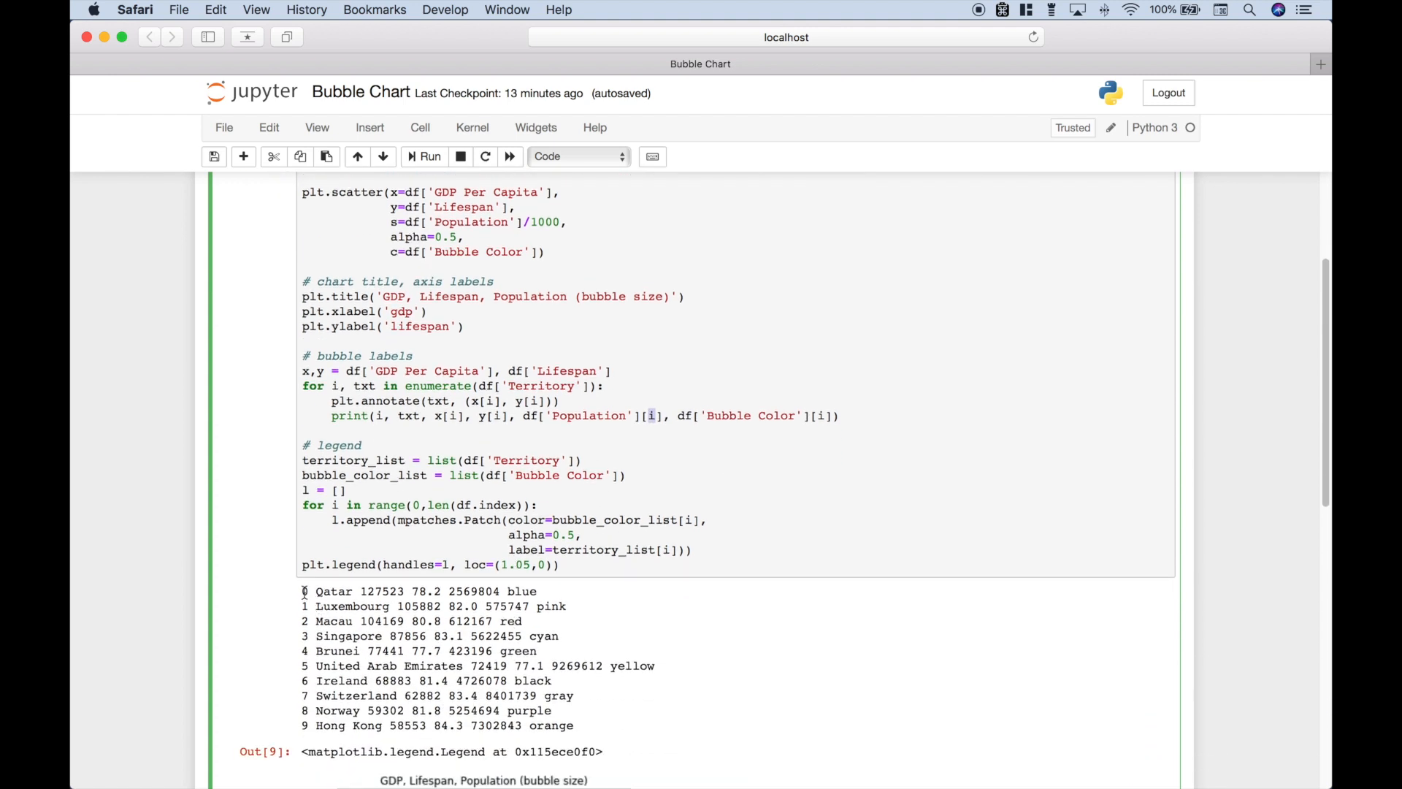
{"action": "left_click_drag", "start_coordinate": [302, 591], "coordinate": [573, 726]}
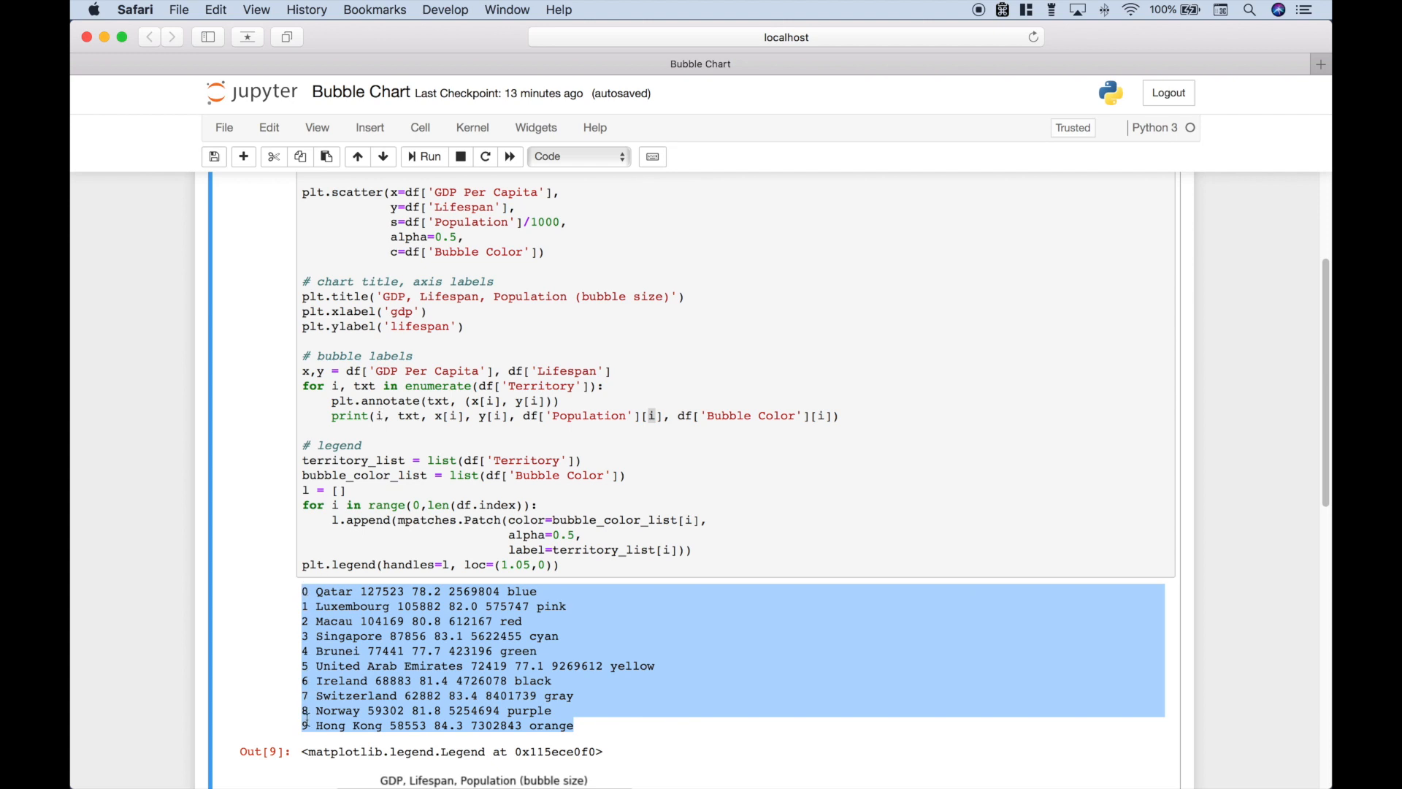
{"action": "left_click", "coordinate": [408, 422]}
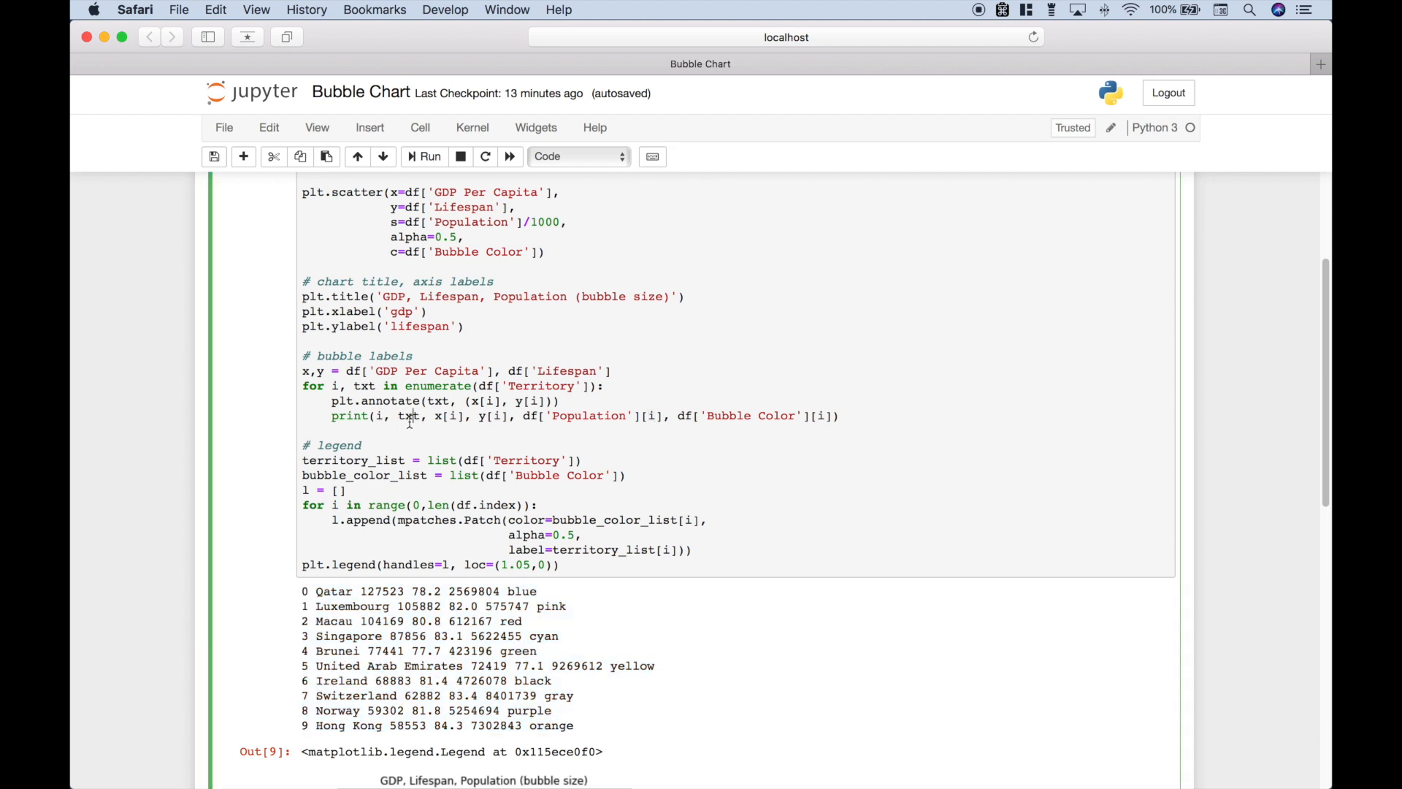
{"action": "mouse_move", "coordinate": [430, 467]}
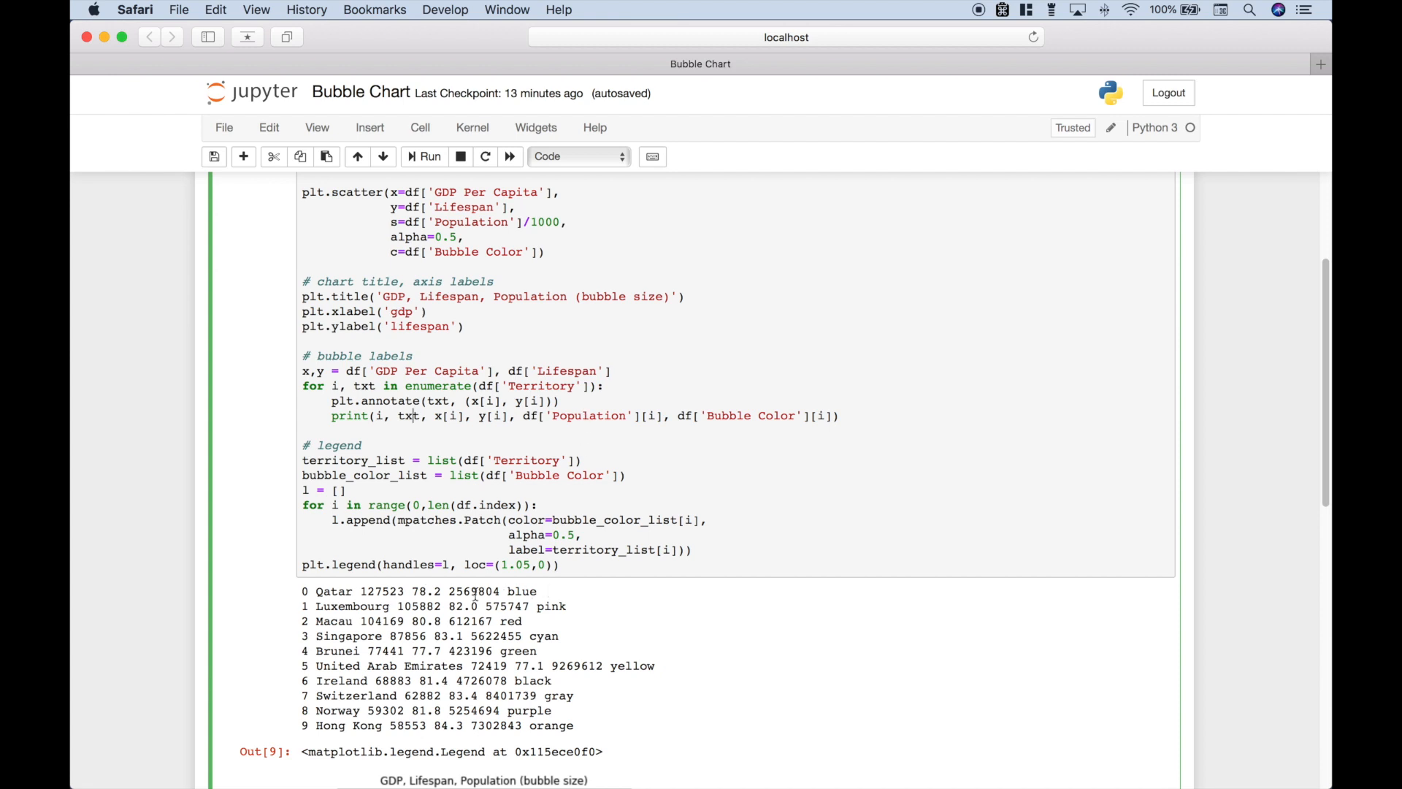
{"action": "mouse_move", "coordinate": [488, 607]}
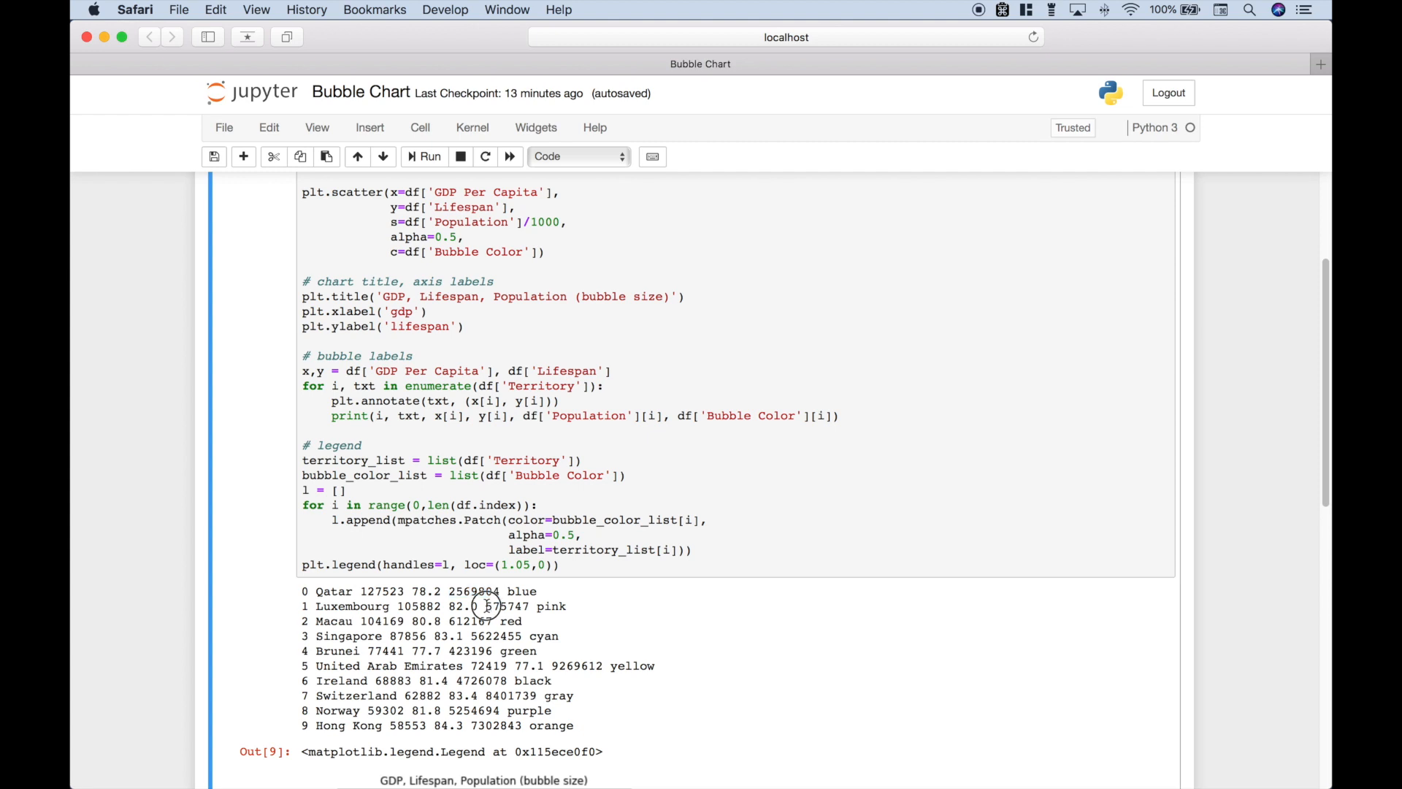
{"action": "double_click", "coordinate": [501, 606]}
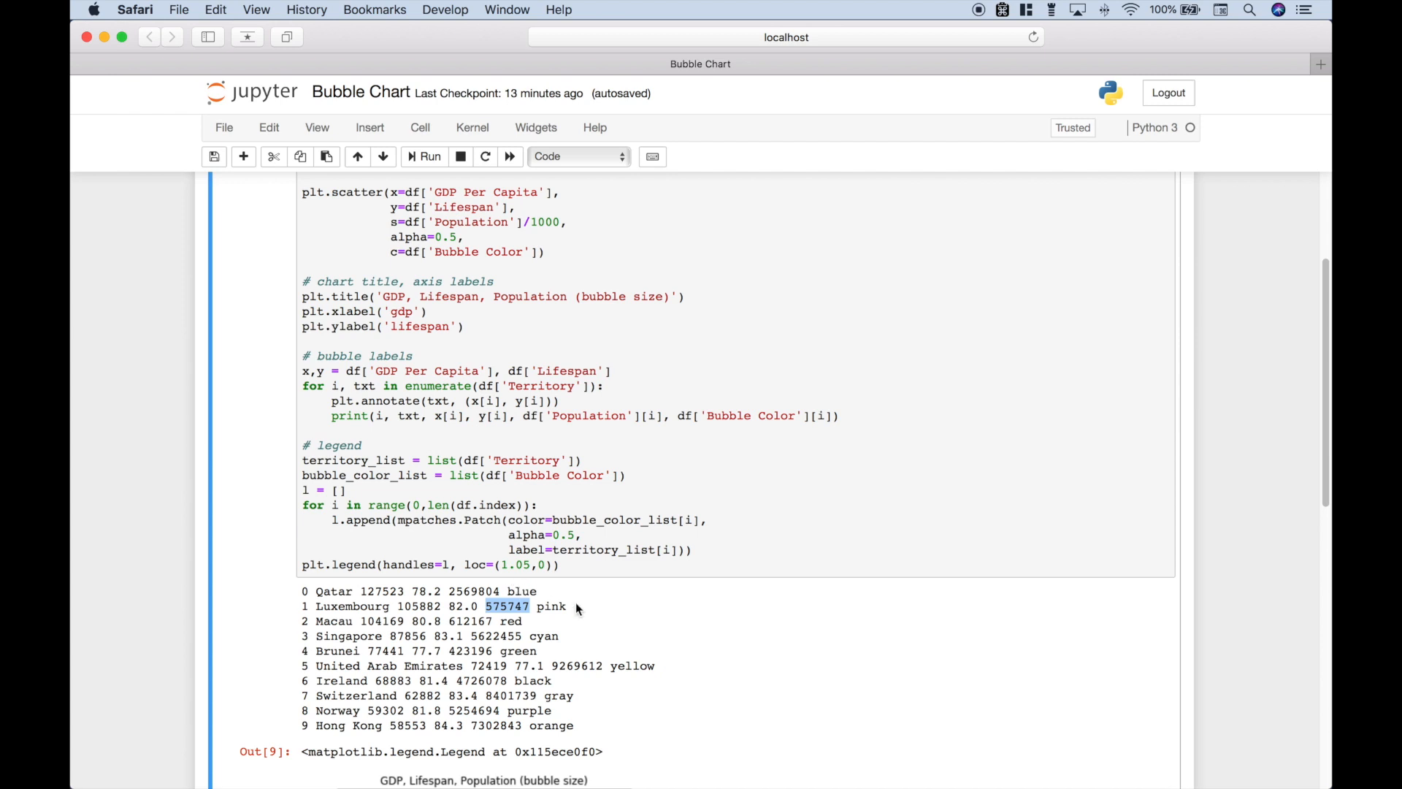
{"action": "mouse_move", "coordinate": [516, 472]}
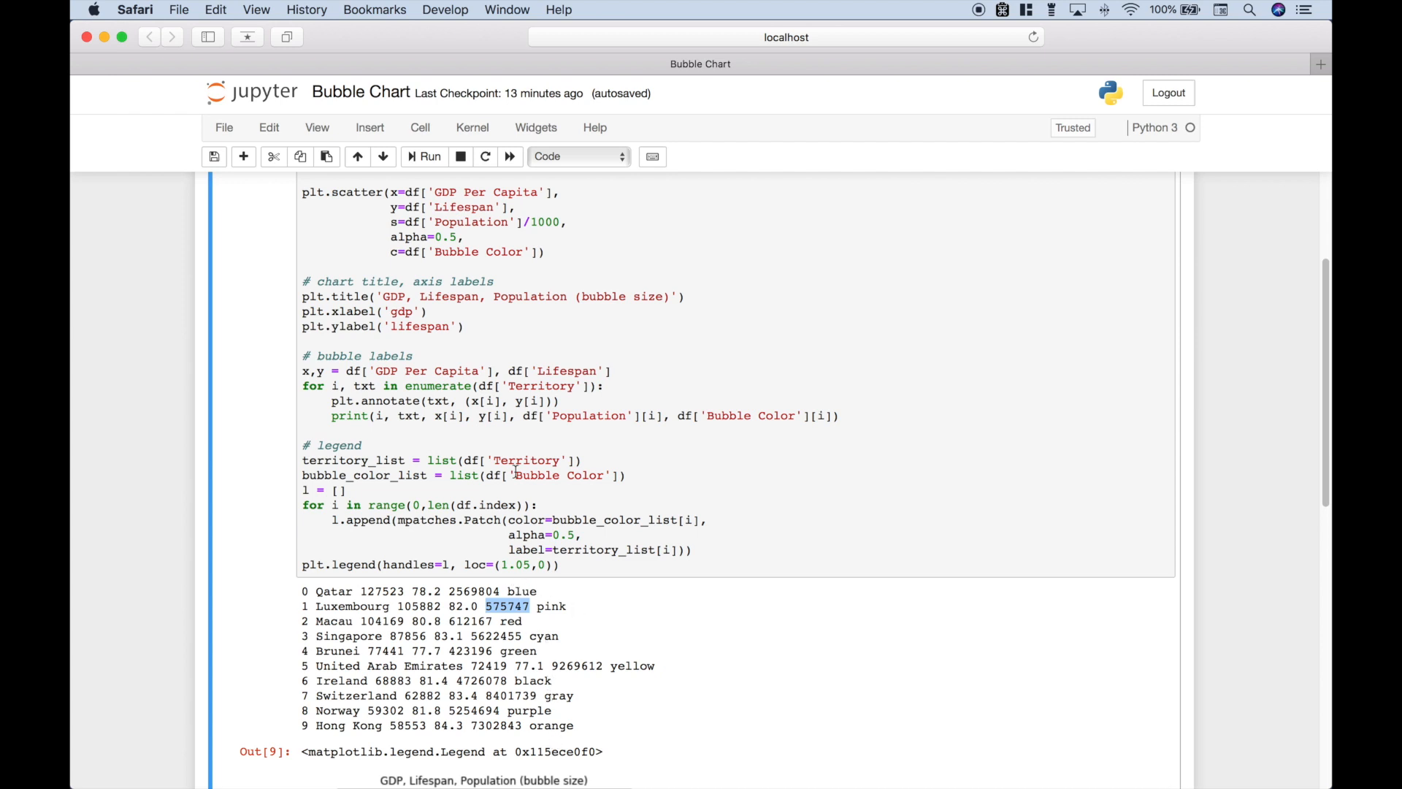
{"action": "left_click_drag", "start_coordinate": [304, 369], "coordinate": [838, 416]}
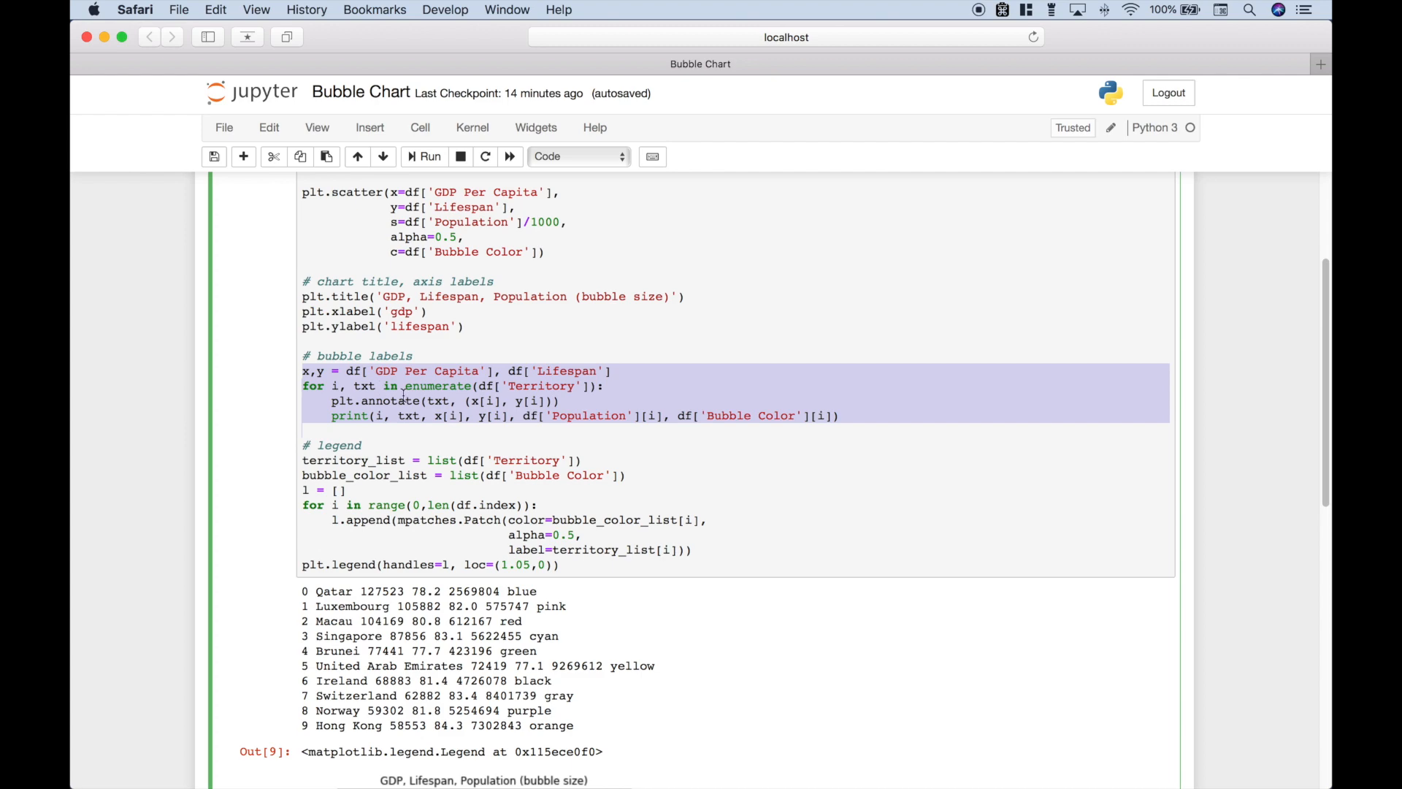
{"action": "scroll", "scroll_direction": "down", "scroll_amount": 3}
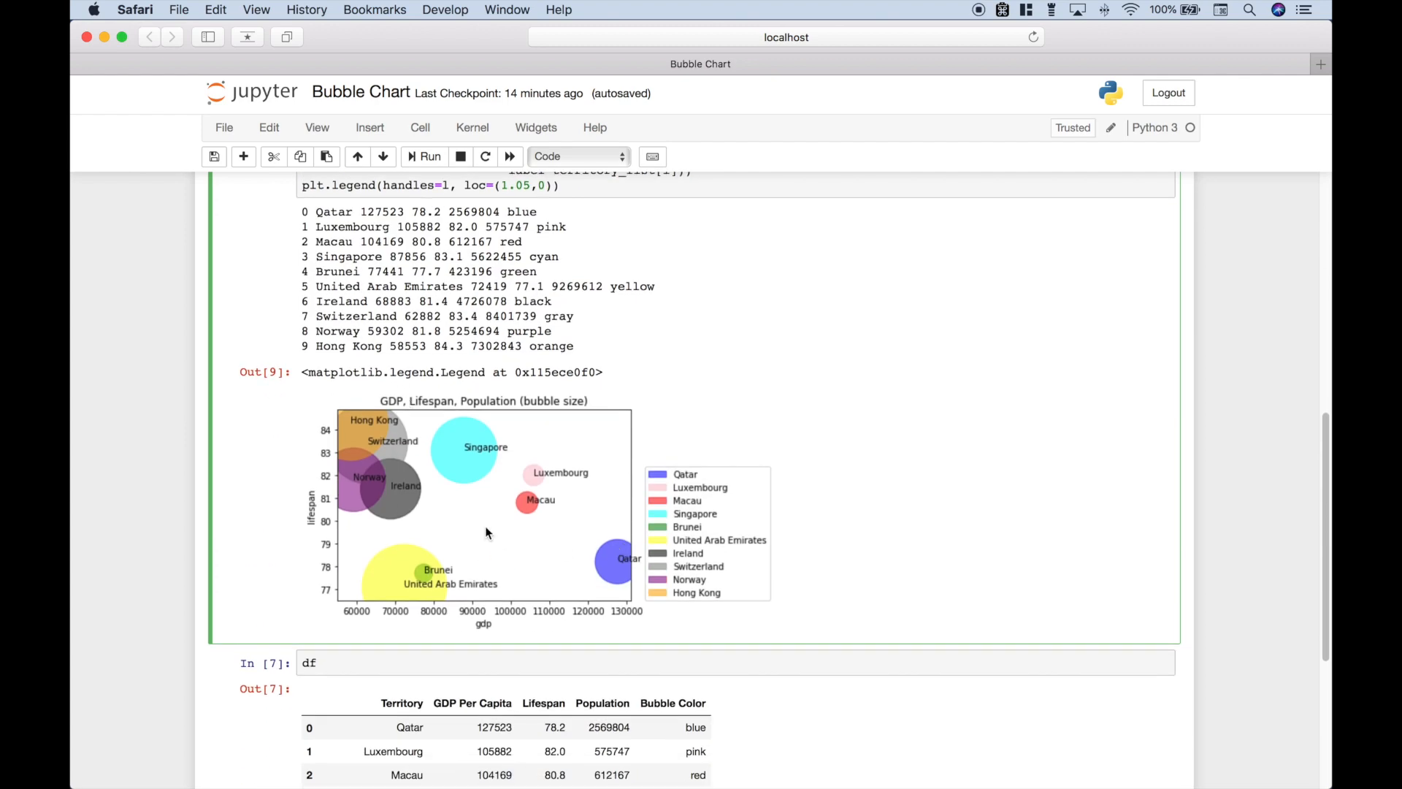
{"action": "mouse_move", "coordinate": [707, 550]}
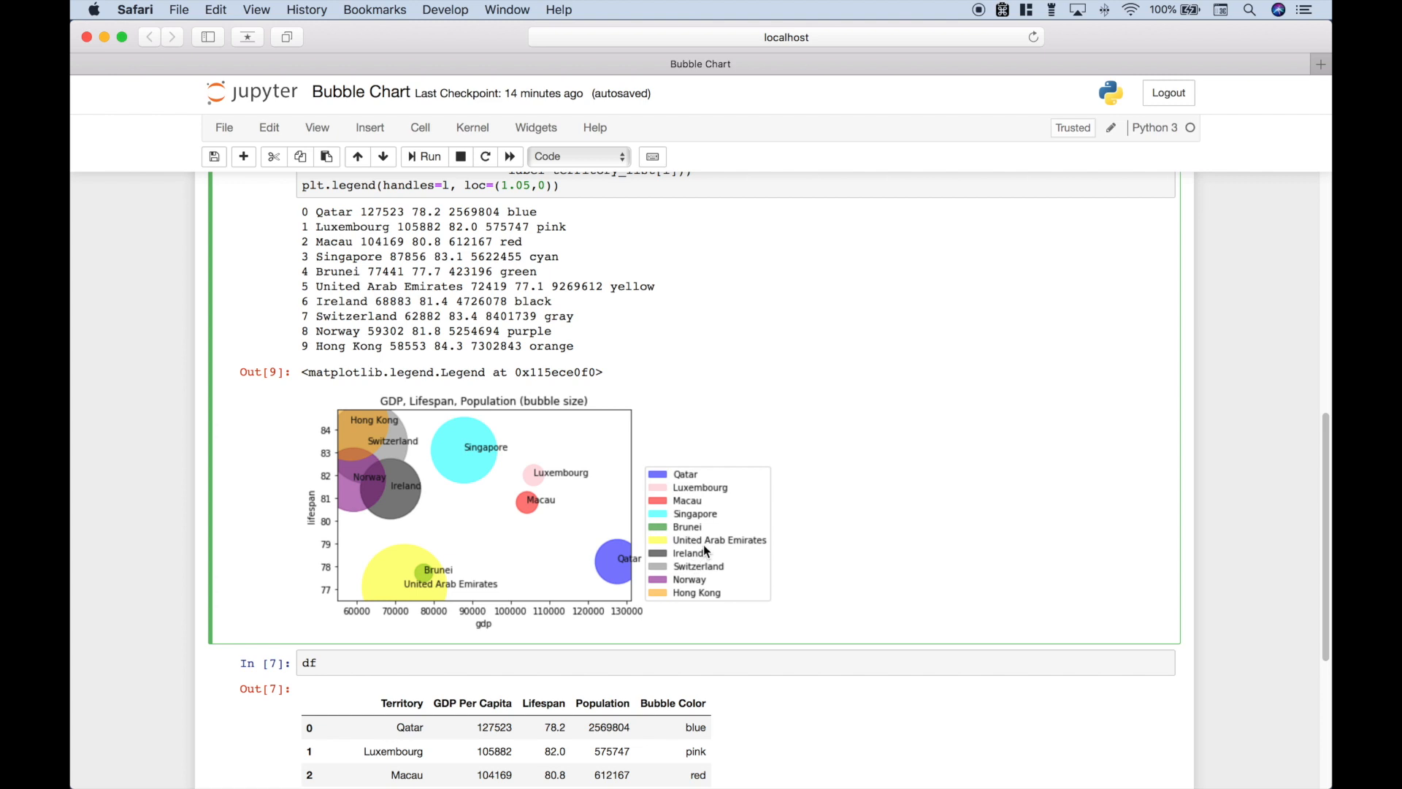
{"action": "mouse_move", "coordinate": [472, 552]}
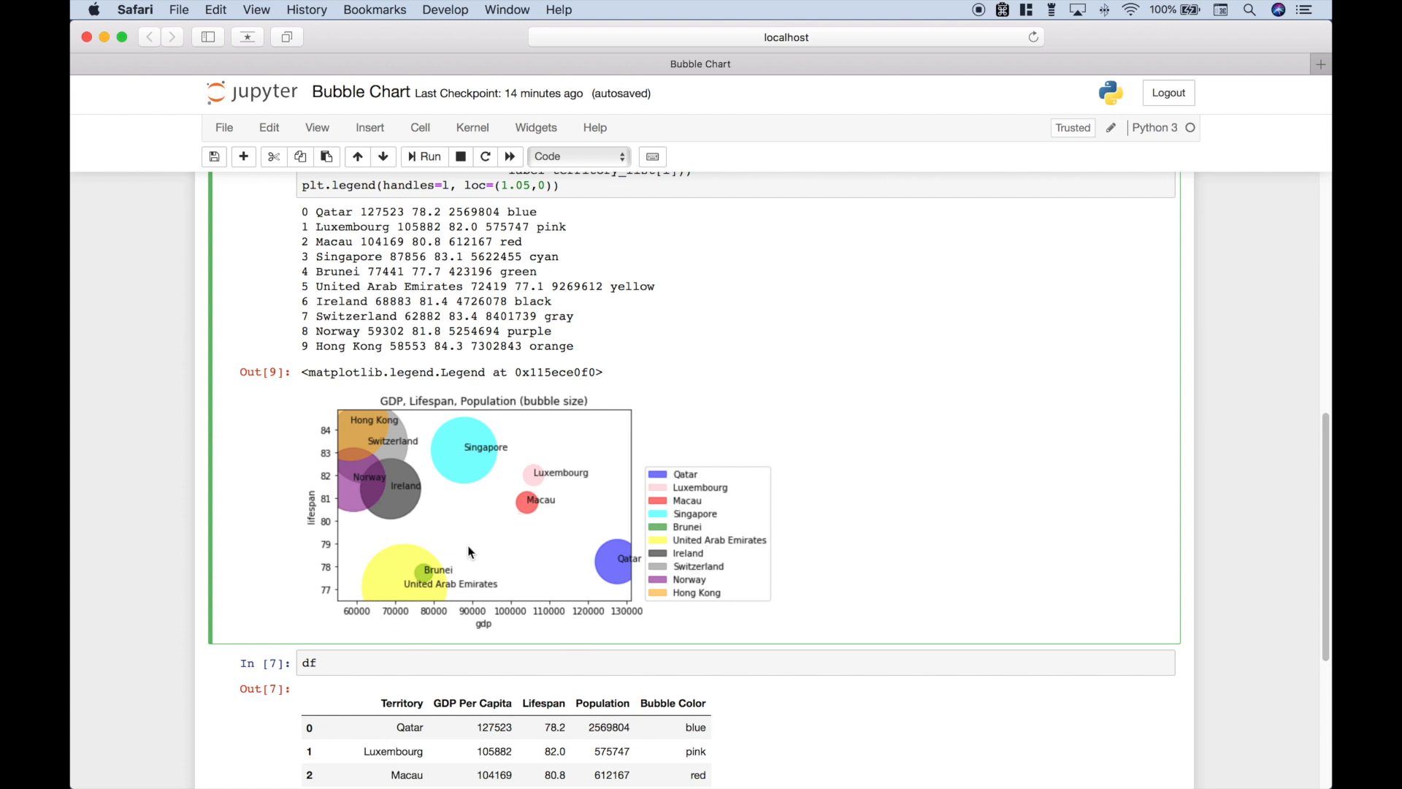
{"action": "mouse_move", "coordinate": [735, 544]}
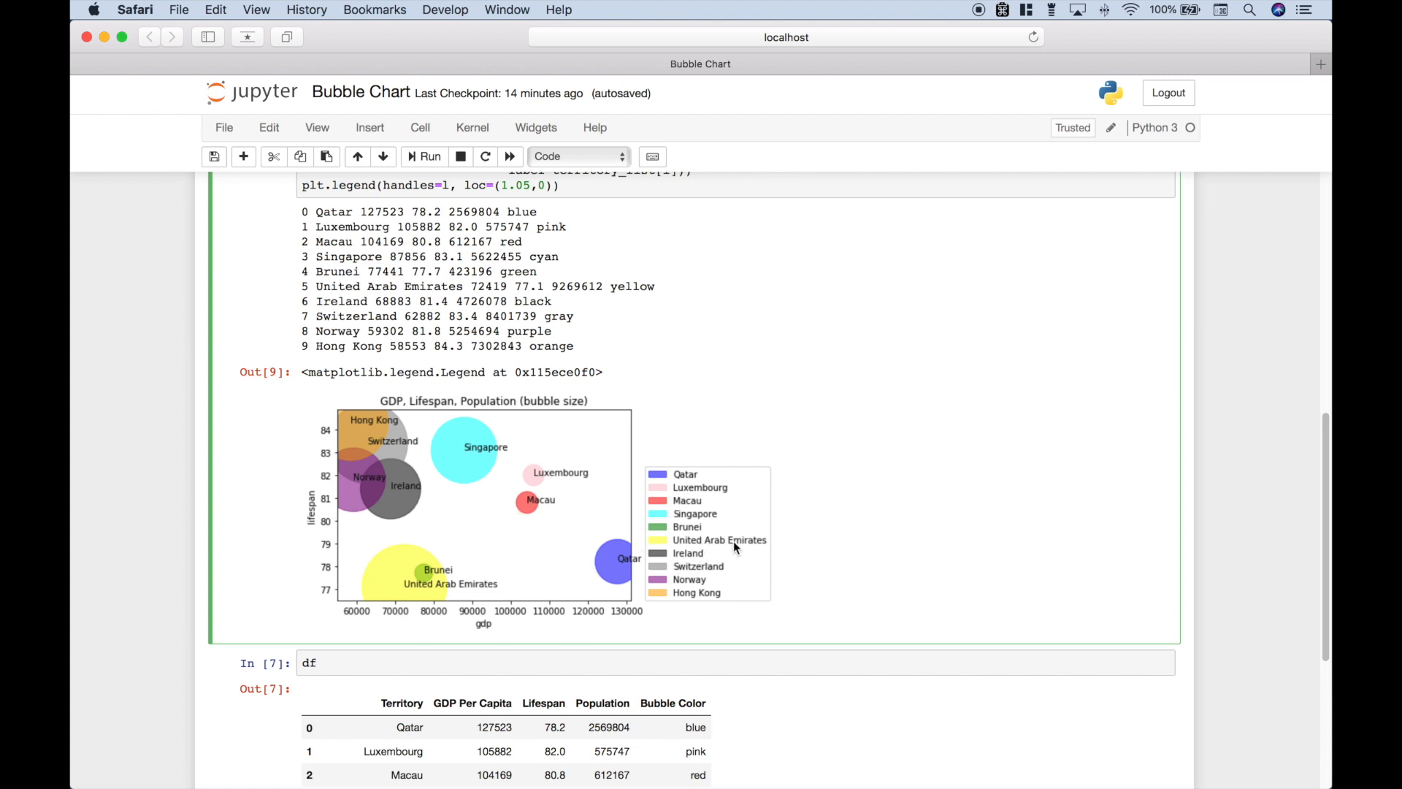
{"action": "scroll", "scroll_direction": "up", "scroll_amount": 3}
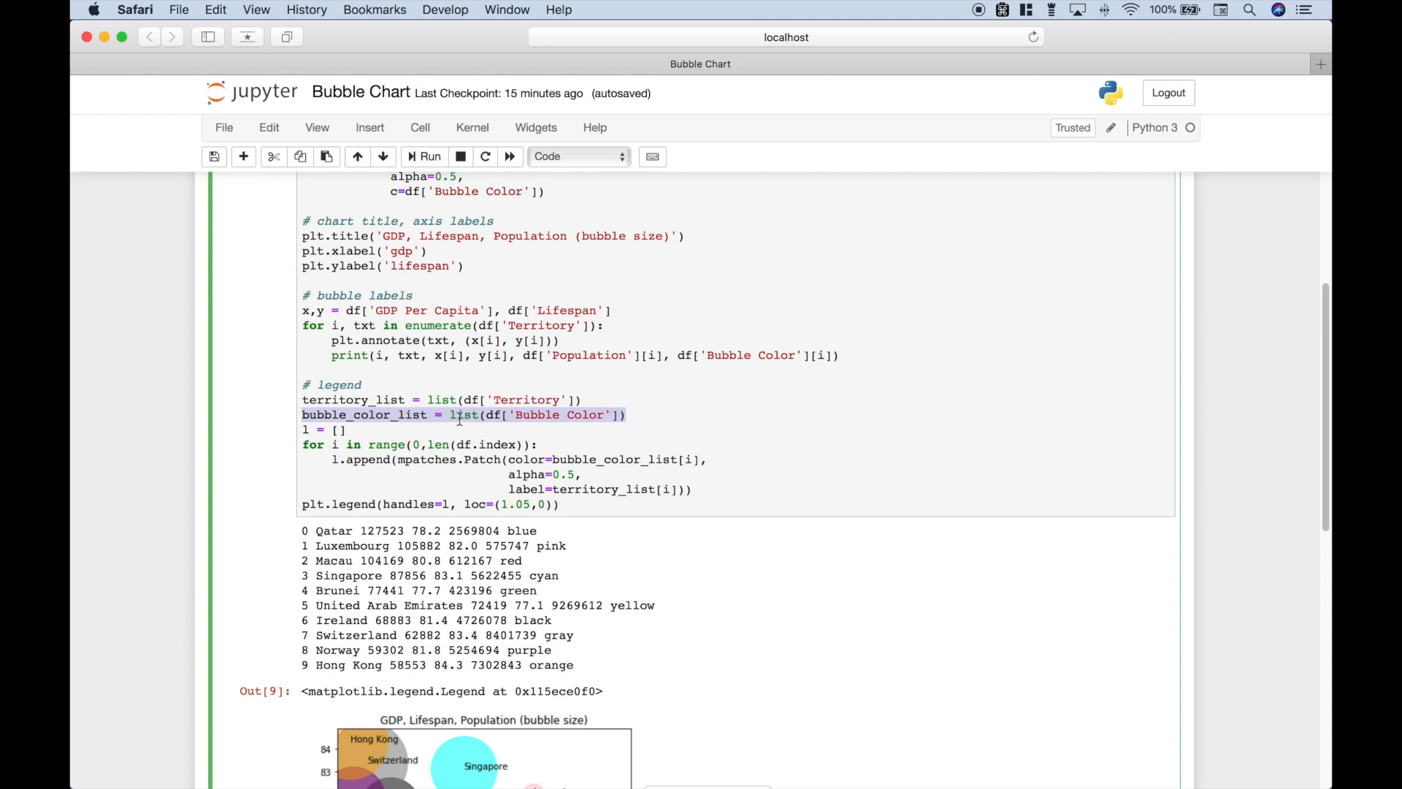
{"action": "left_click", "coordinate": [458, 413]}
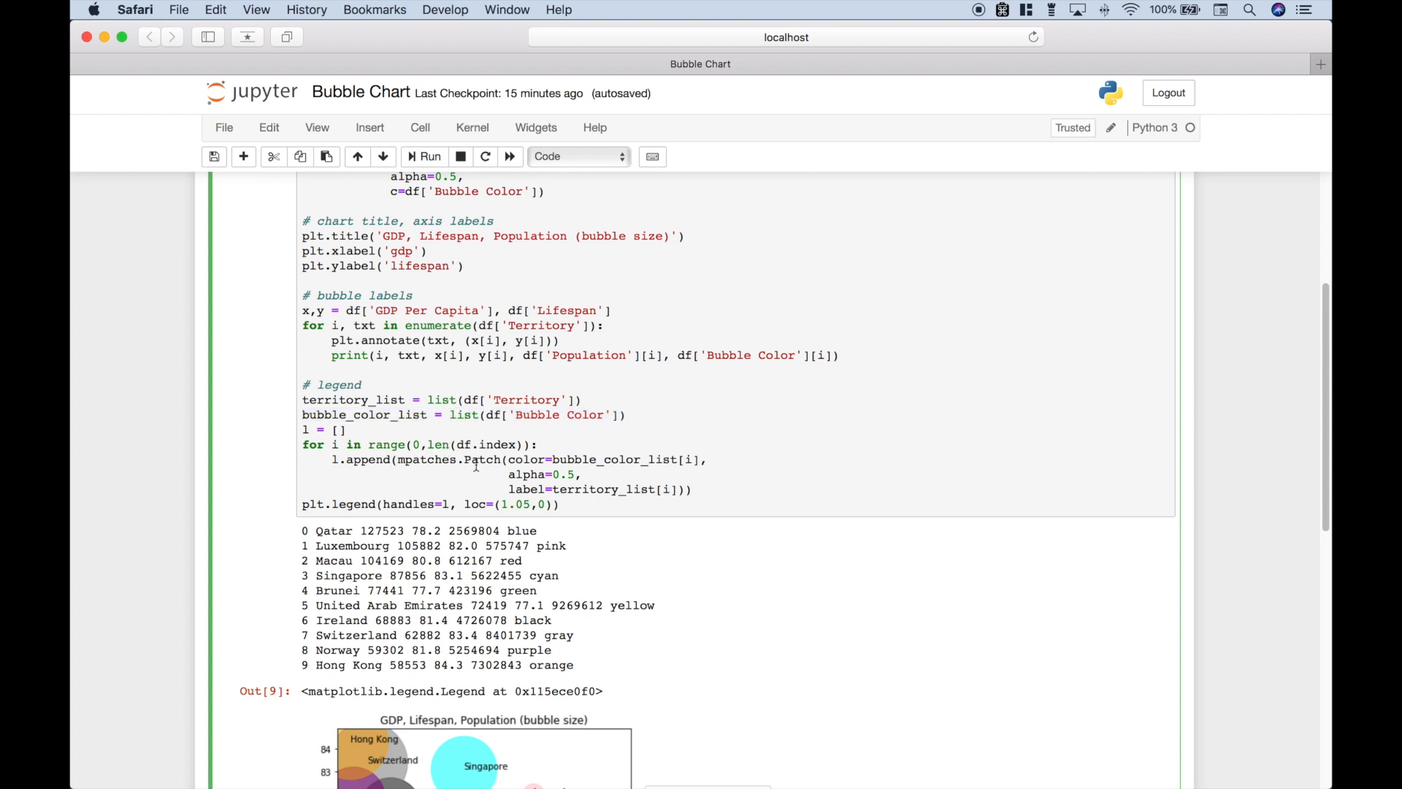
{"action": "left_click", "coordinate": [345, 430]}
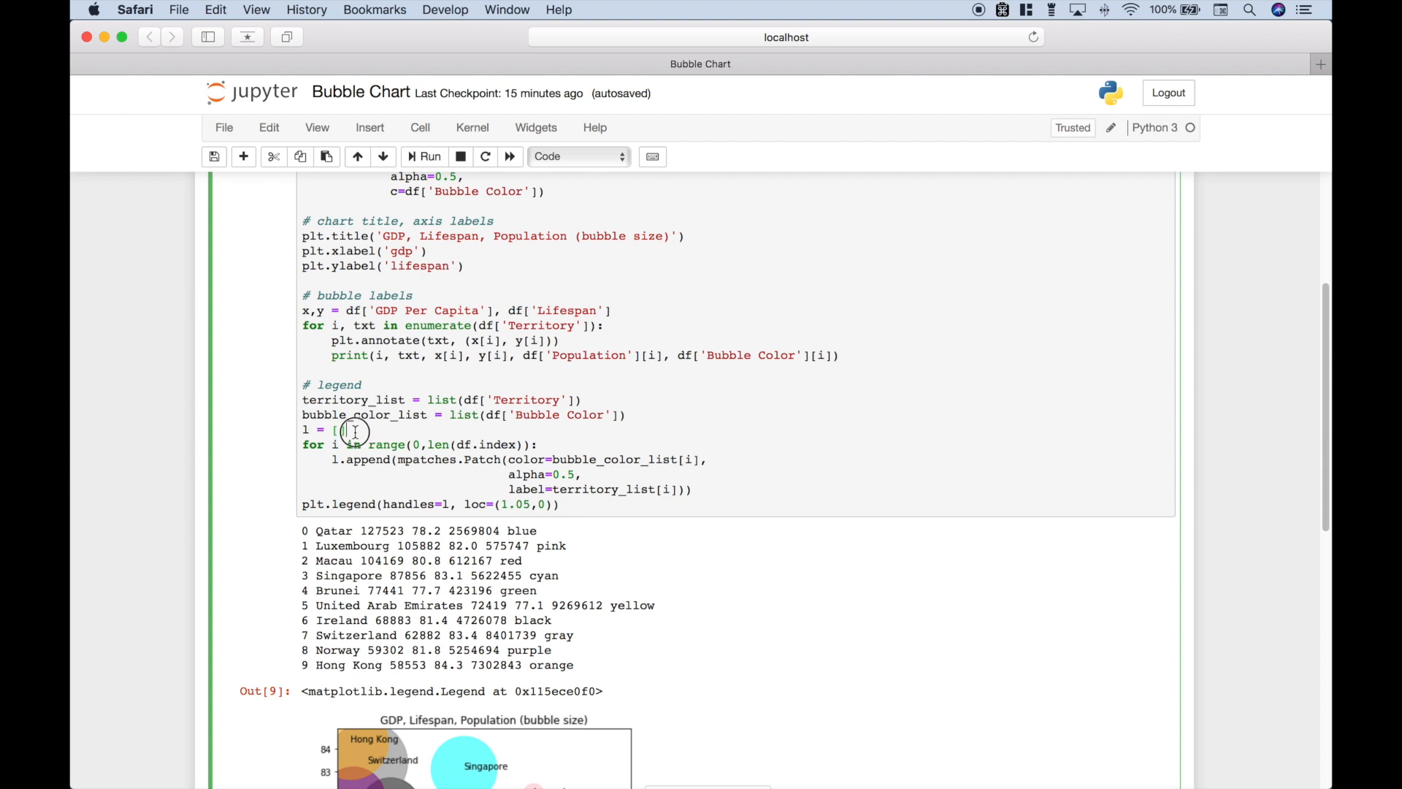
{"action": "double_click", "coordinate": [305, 429]}
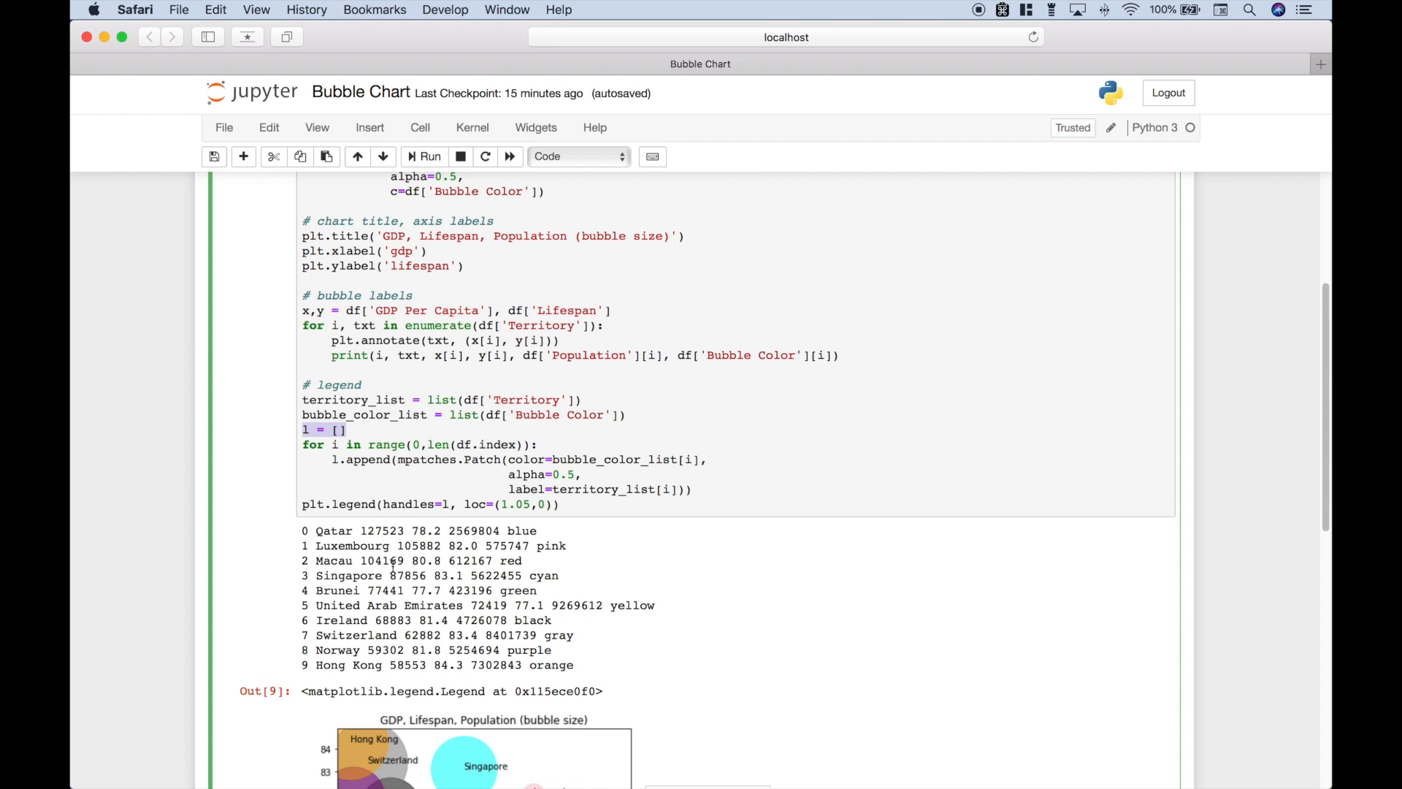
{"action": "mouse_move", "coordinate": [313, 679]}
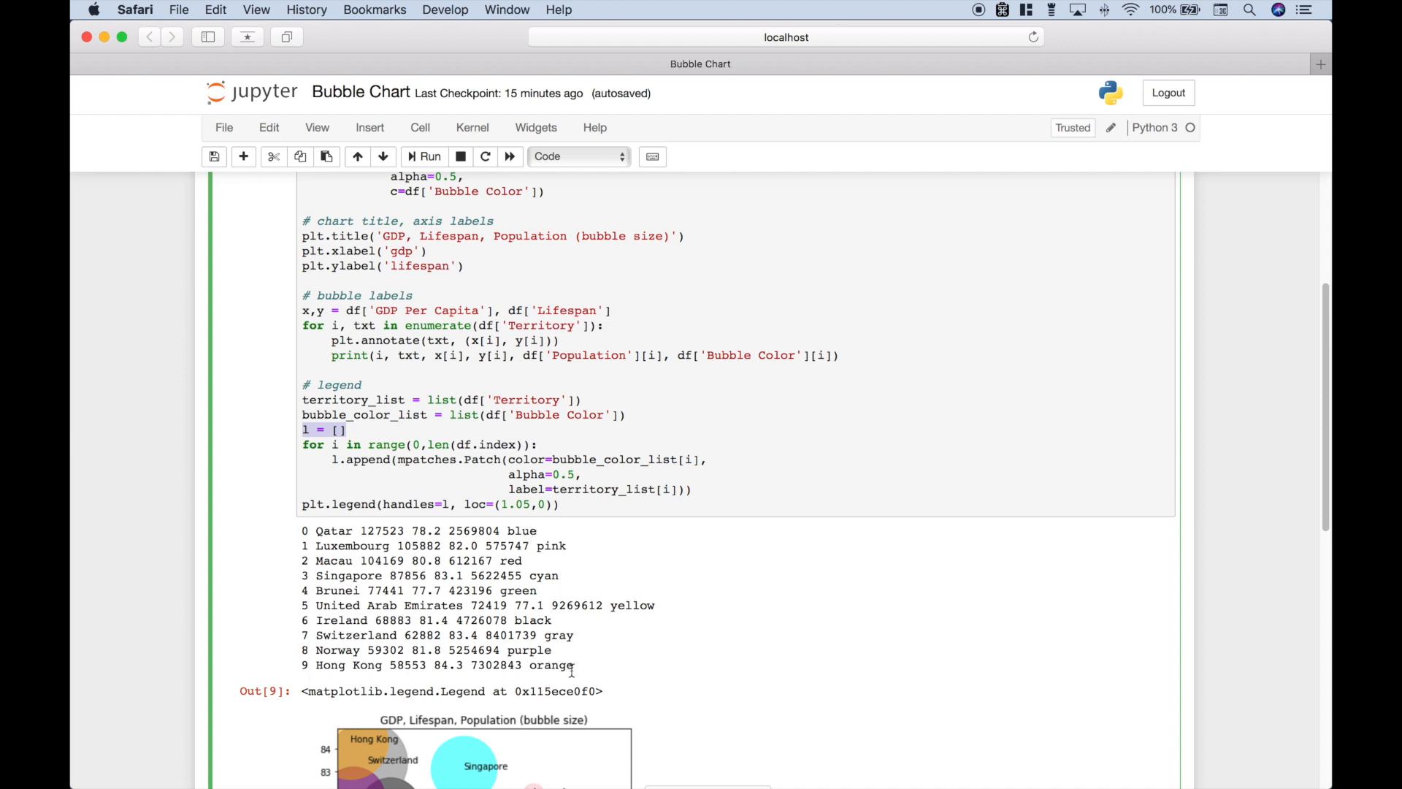
{"action": "mouse_move", "coordinate": [564, 714]}
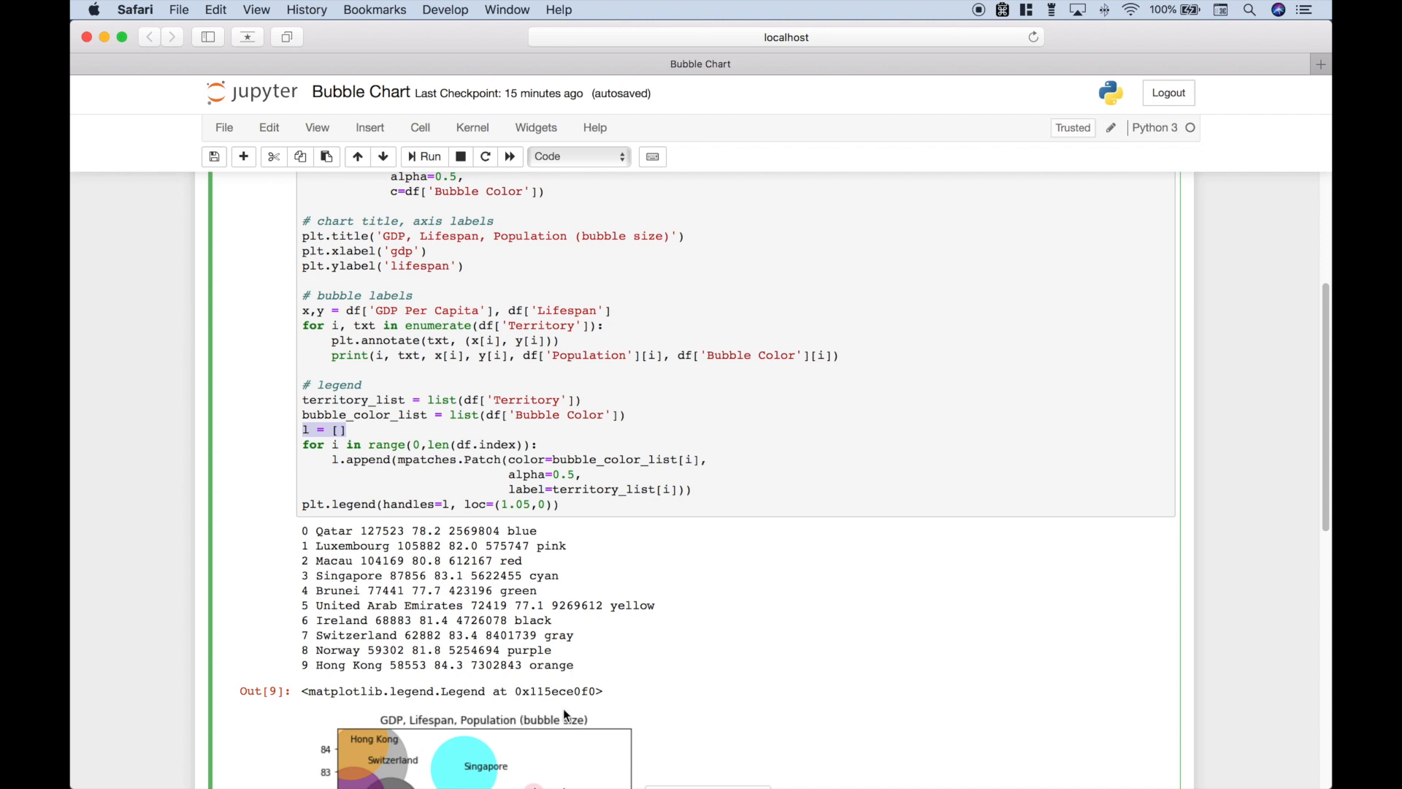
{"action": "mouse_move", "coordinate": [559, 629]}
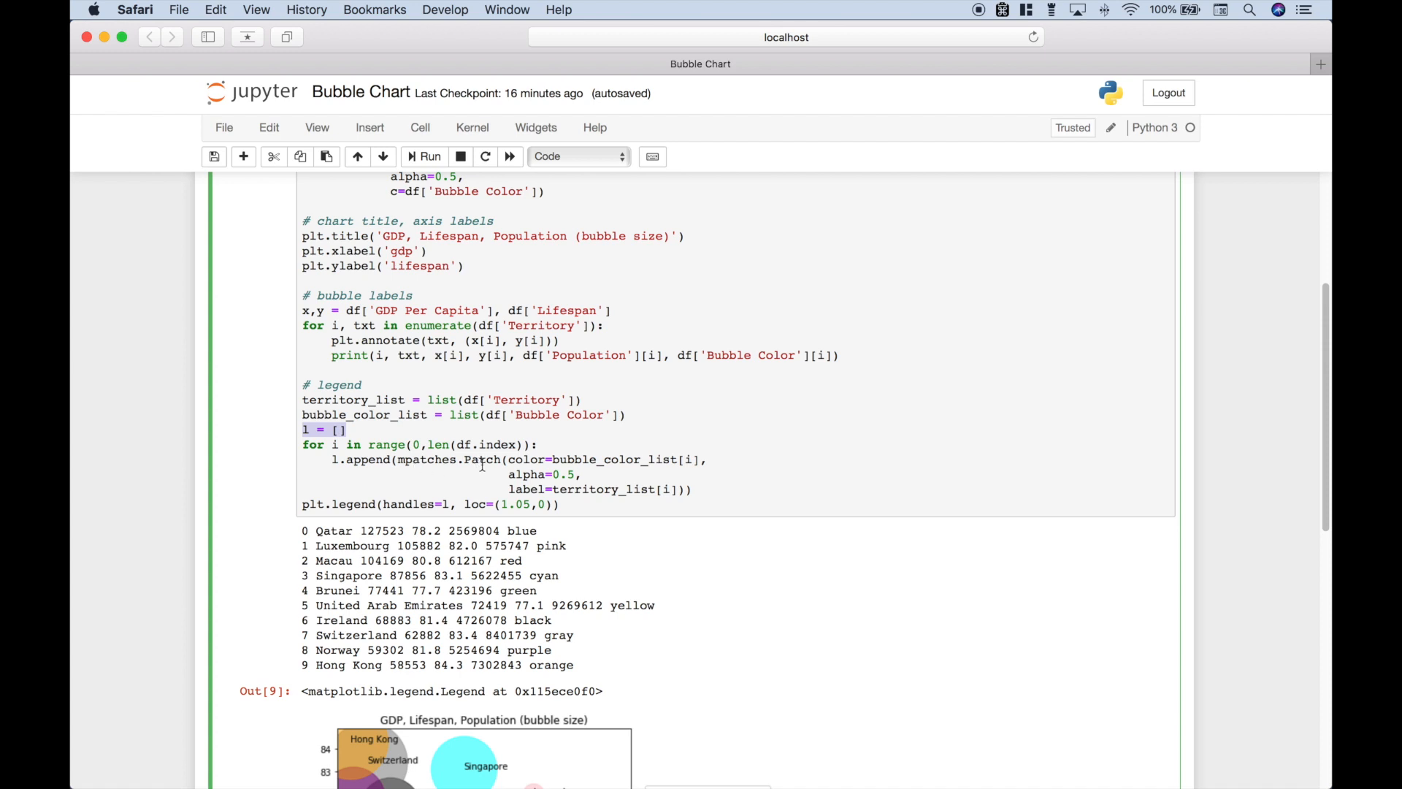
{"action": "scroll", "scroll_direction": "down", "scroll_amount": 3}
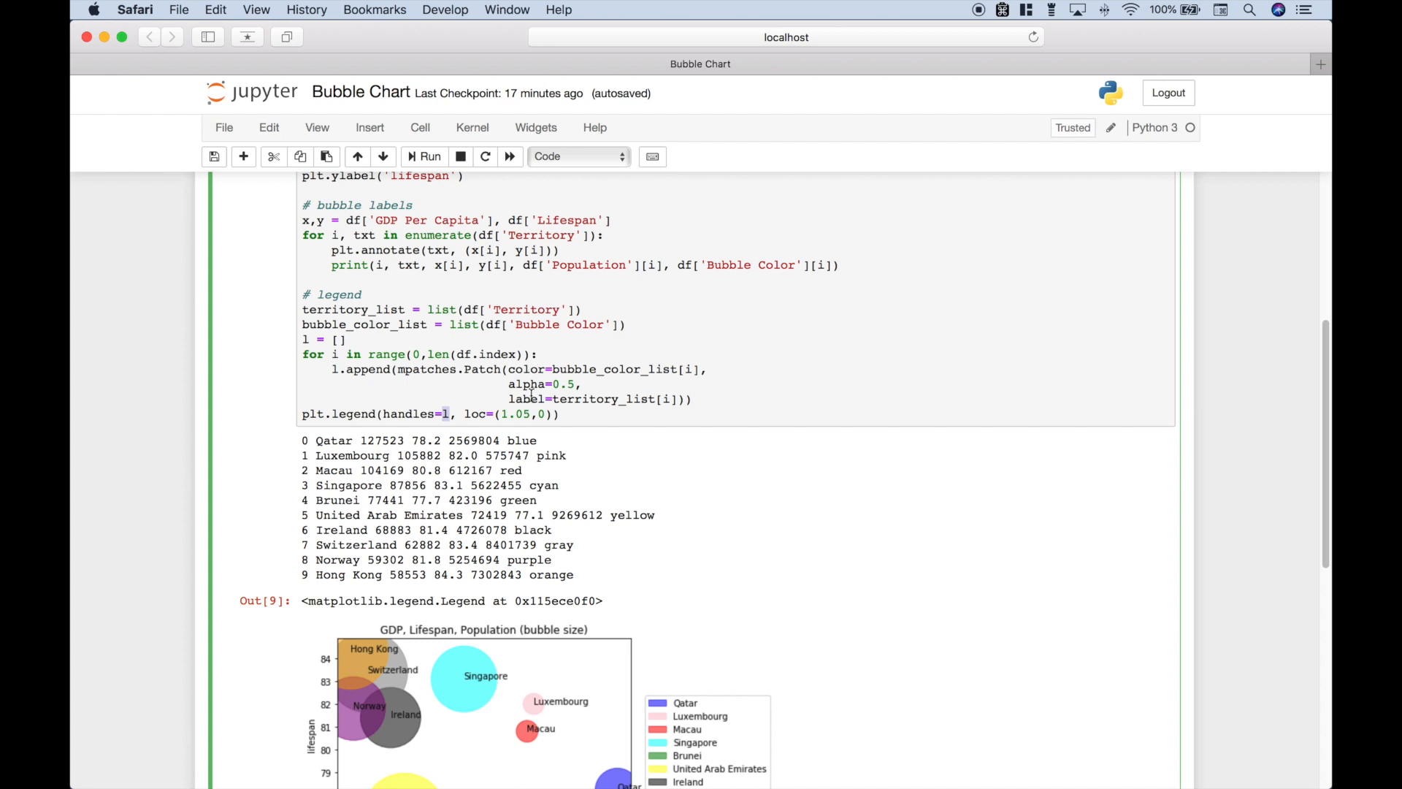
{"action": "double_click", "coordinate": [409, 413]}
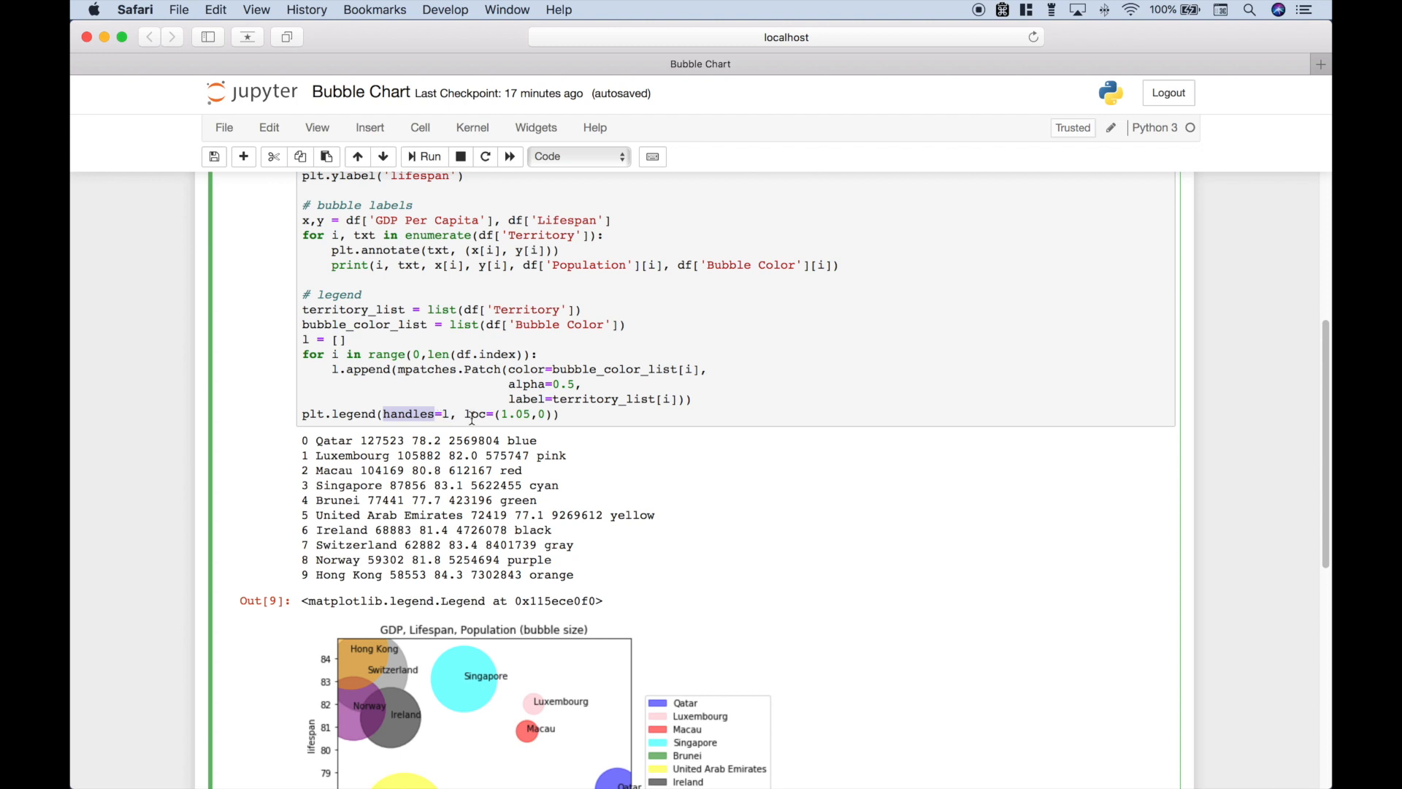
{"action": "scroll", "scroll_direction": "down", "scroll_amount": 3}
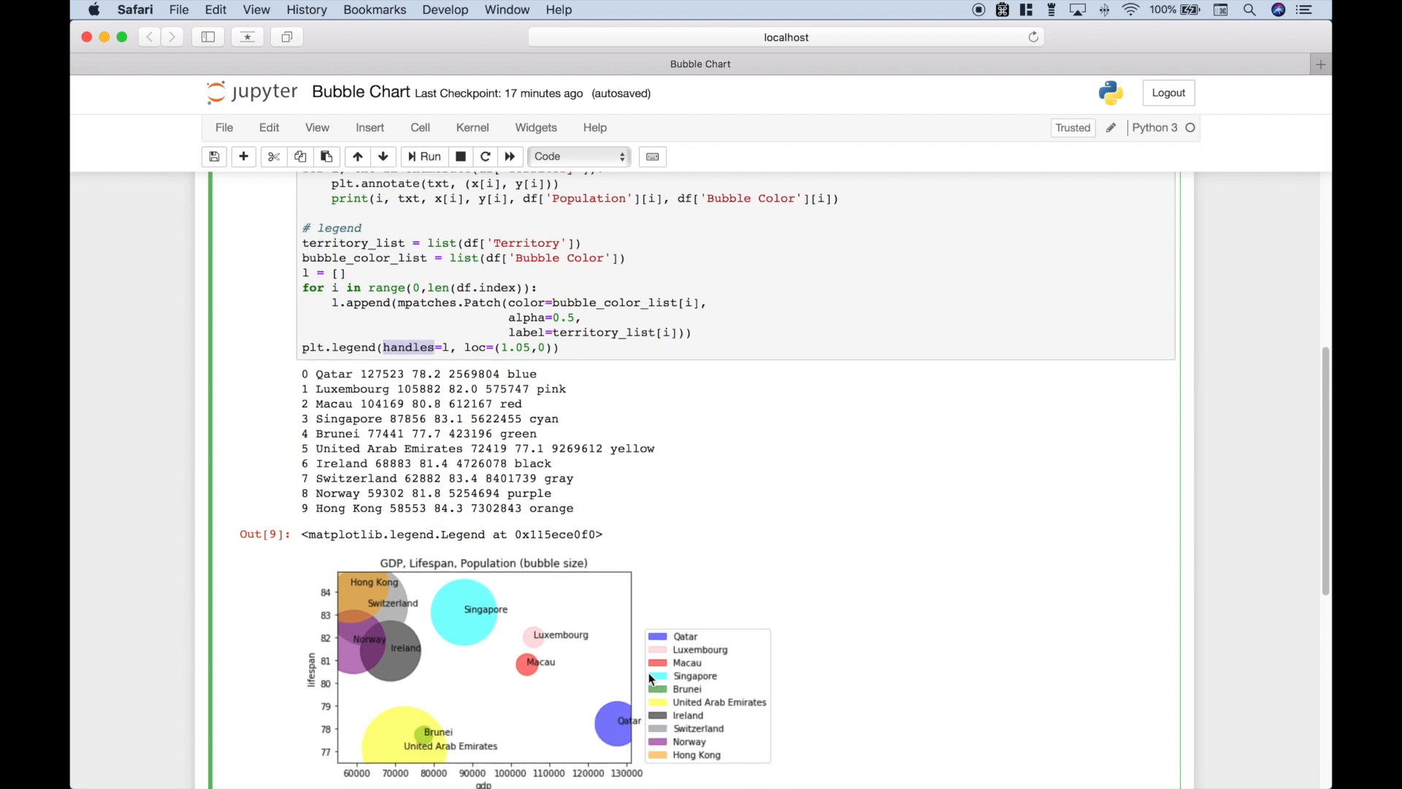
{"action": "mouse_move", "coordinate": [545, 654]}
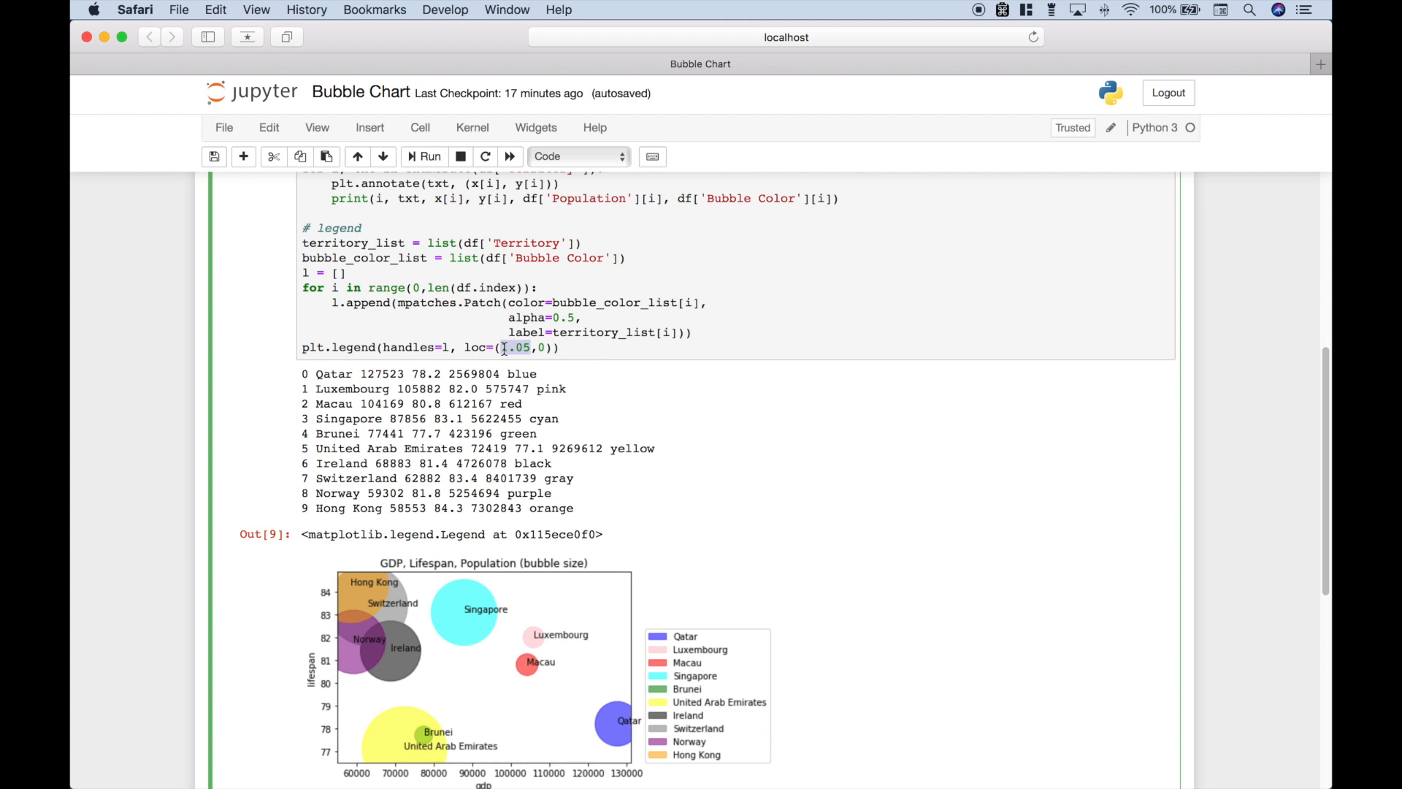
Redraw the chart with legend loc (0,0), then restore the x position to 1.05.
{"action": "type", "text": "0"}
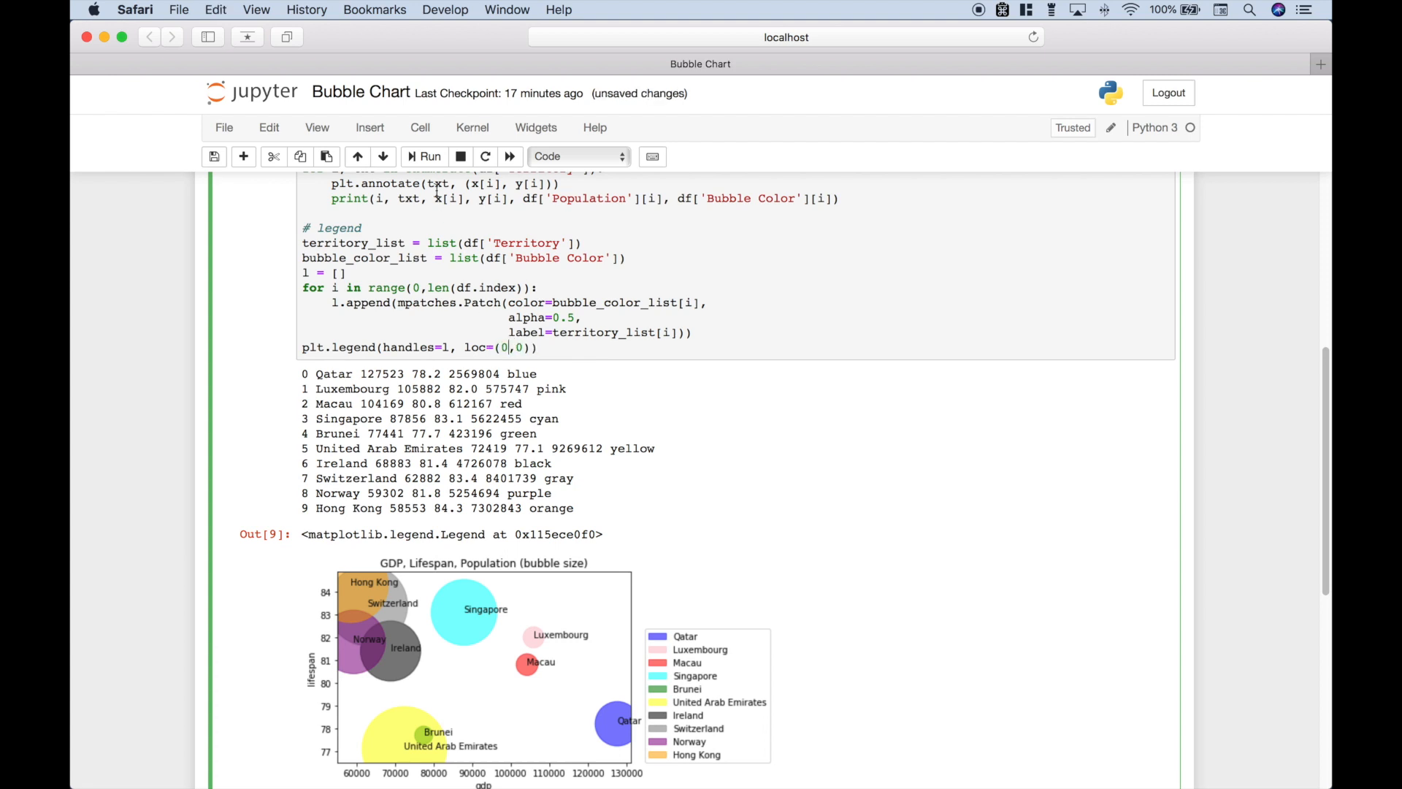
{"action": "left_click", "coordinate": [428, 156]}
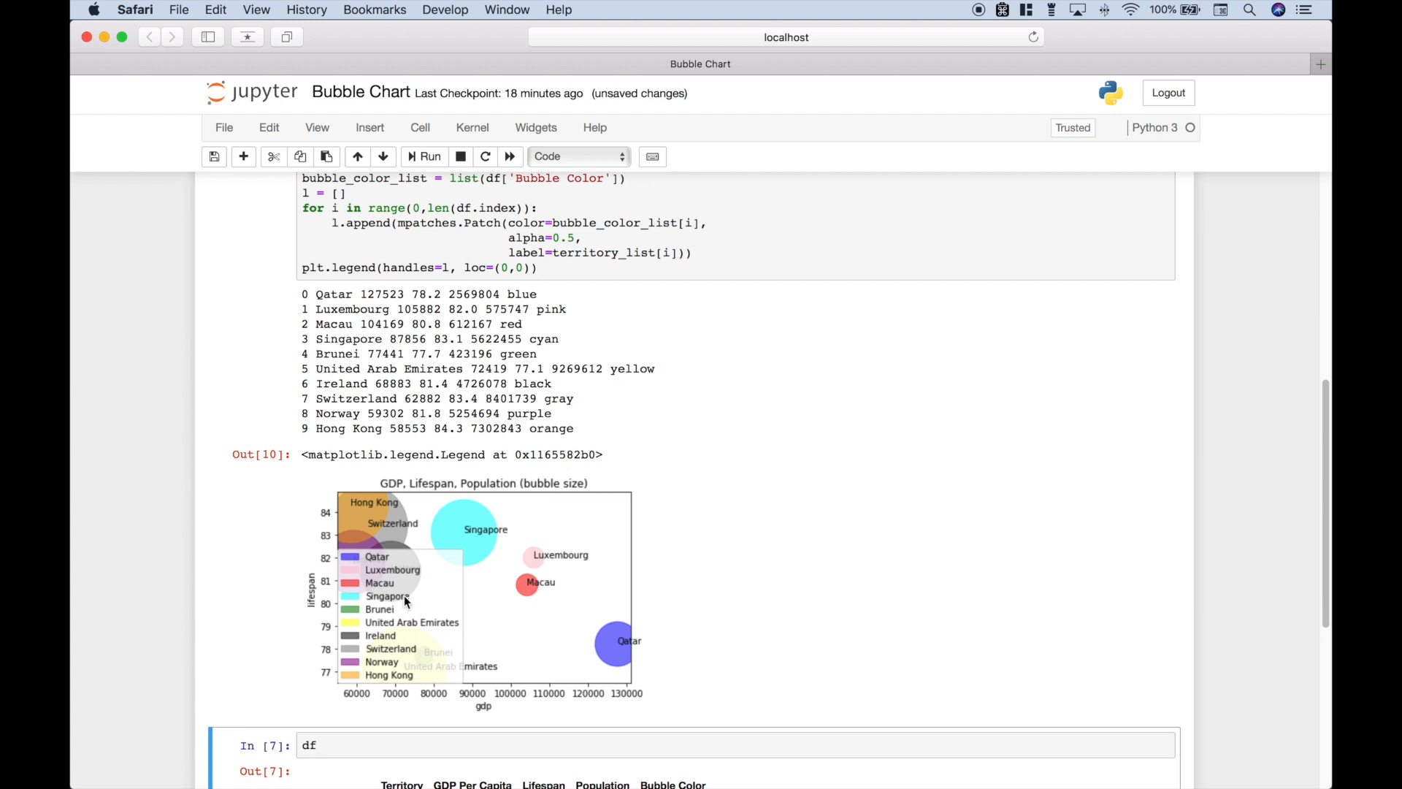
{"action": "left_click", "coordinate": [508, 267]}
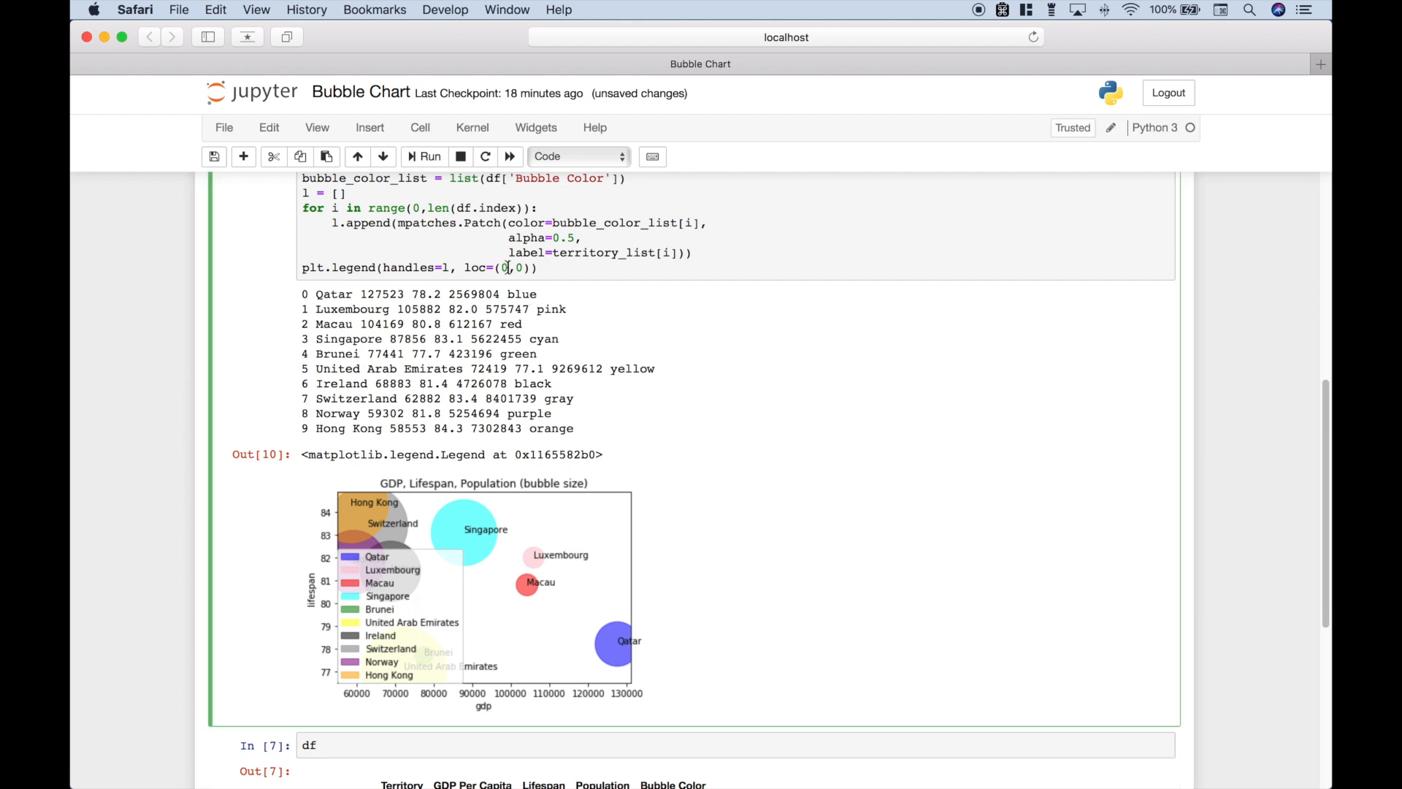
{"action": "type", "text": "1.05"}
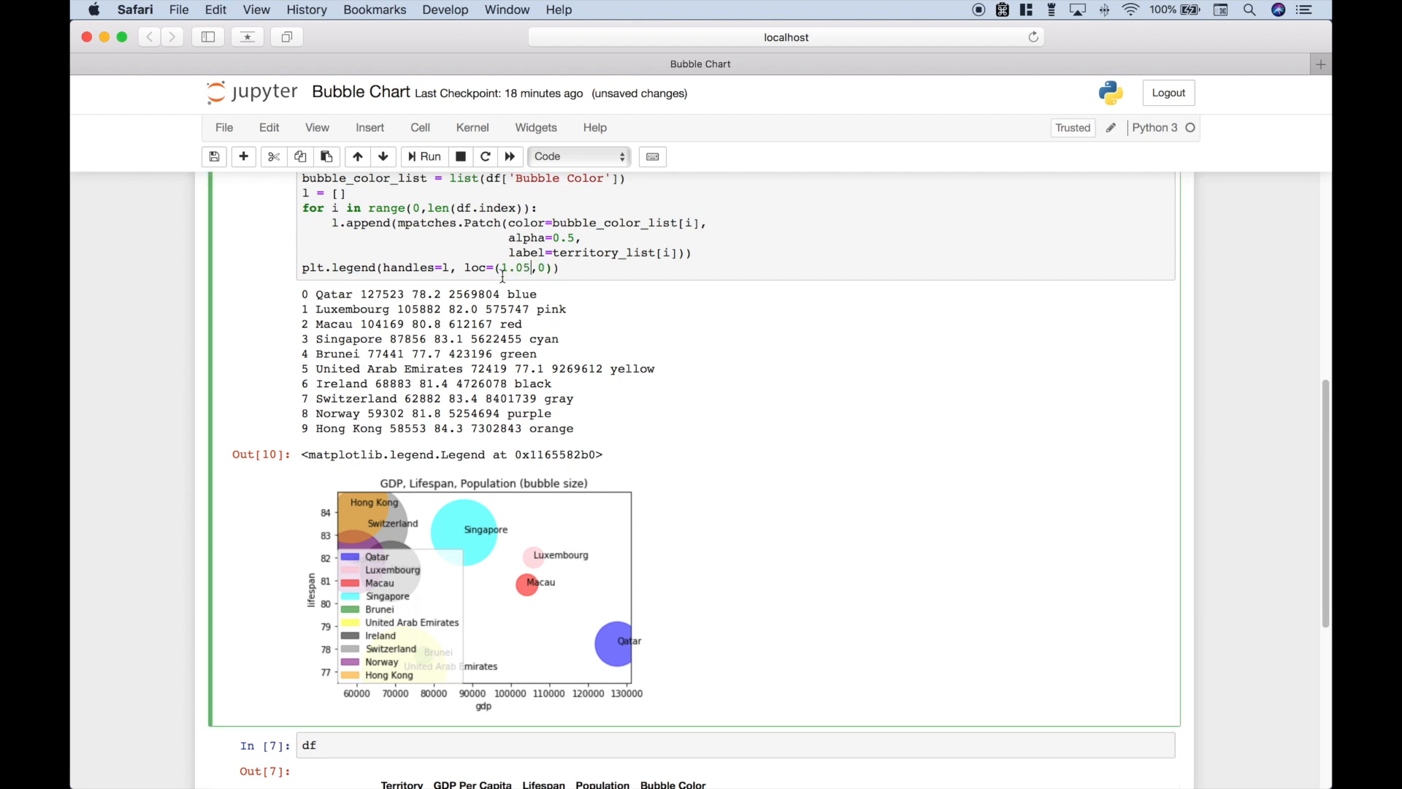
{"action": "mouse_move", "coordinate": [675, 626]}
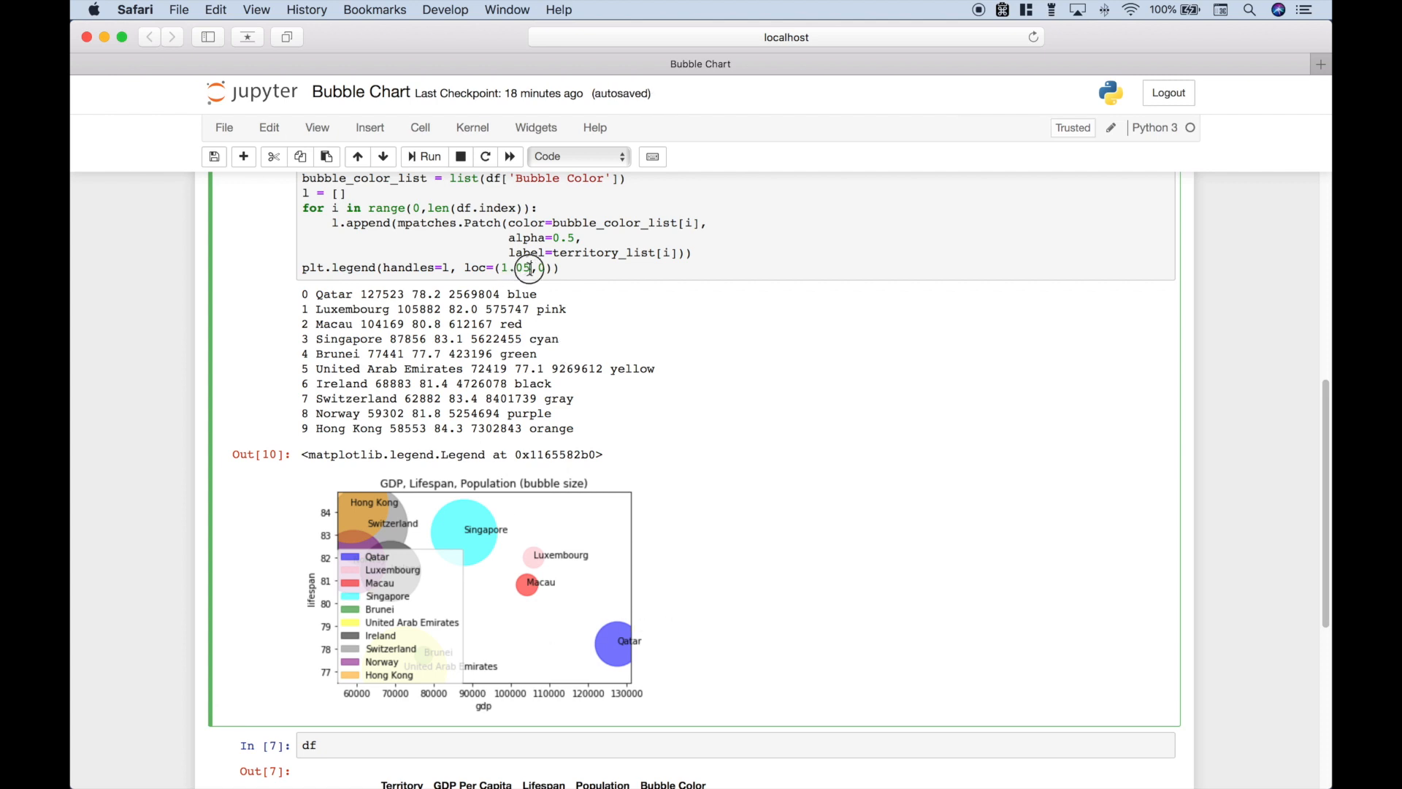
{"action": "double_click", "coordinate": [515, 267]}
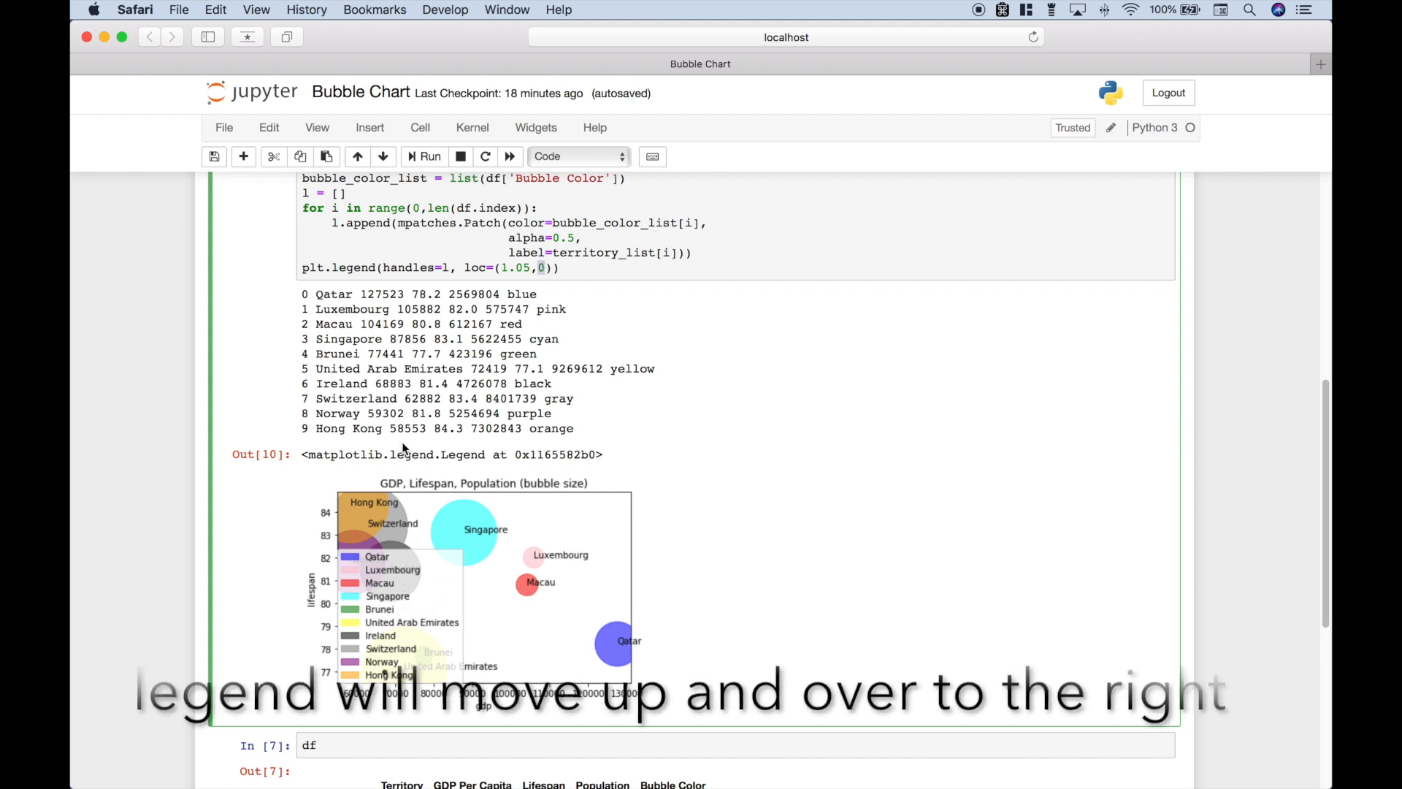
Redraw the chart with legend loc (1.05,1.05), then set the y position back to 0.
{"action": "left_click", "coordinate": [514, 267]}
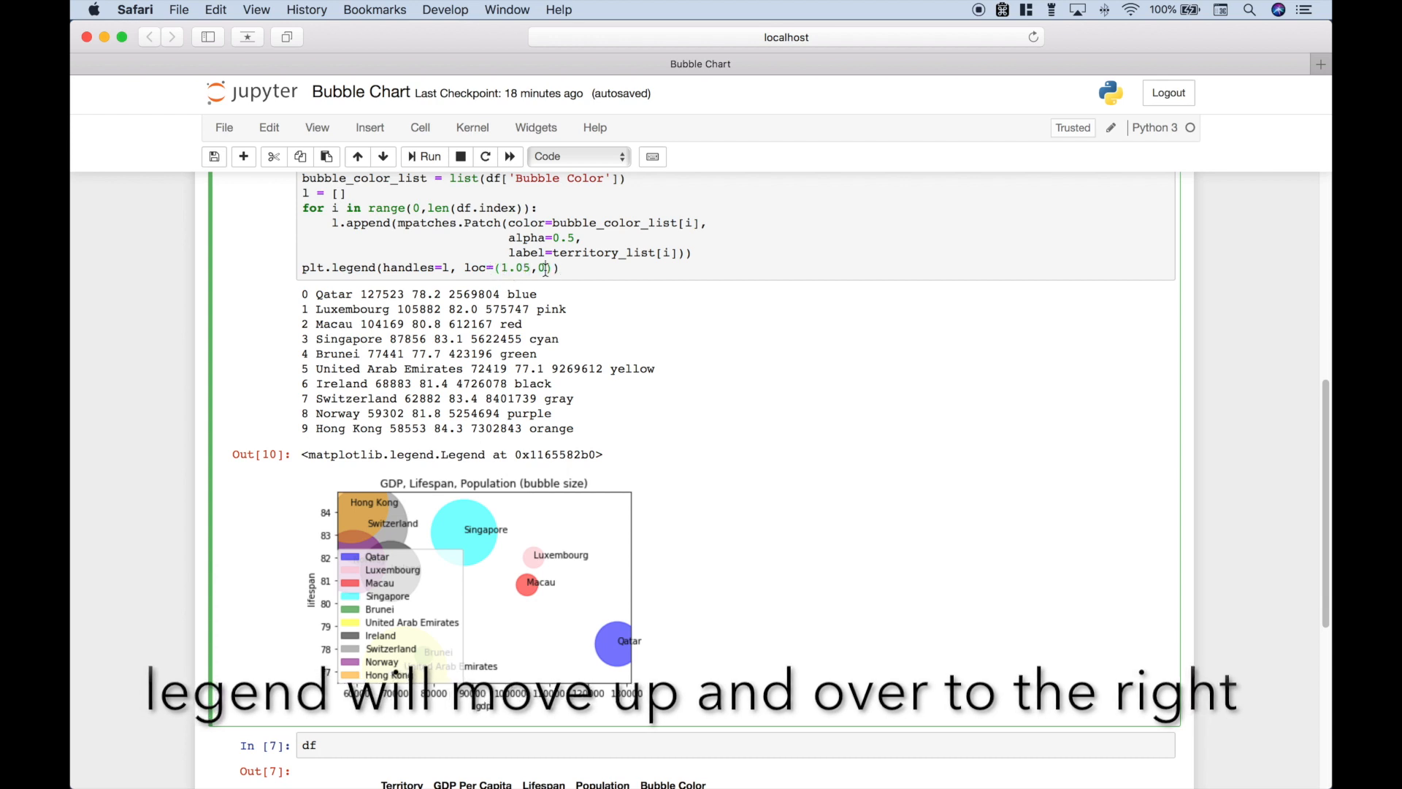
{"action": "left_click", "coordinate": [424, 156]}
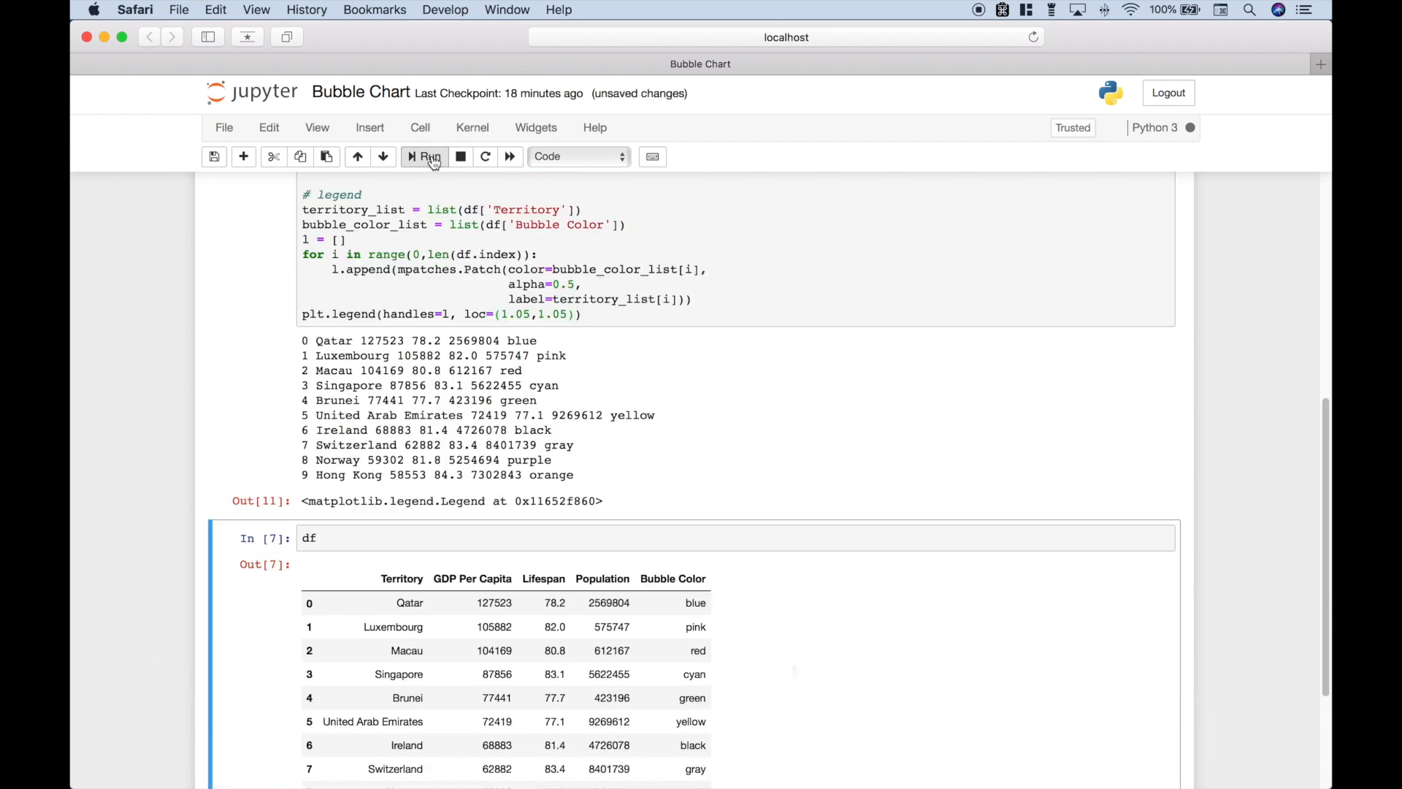
{"action": "left_click", "coordinate": [425, 156]}
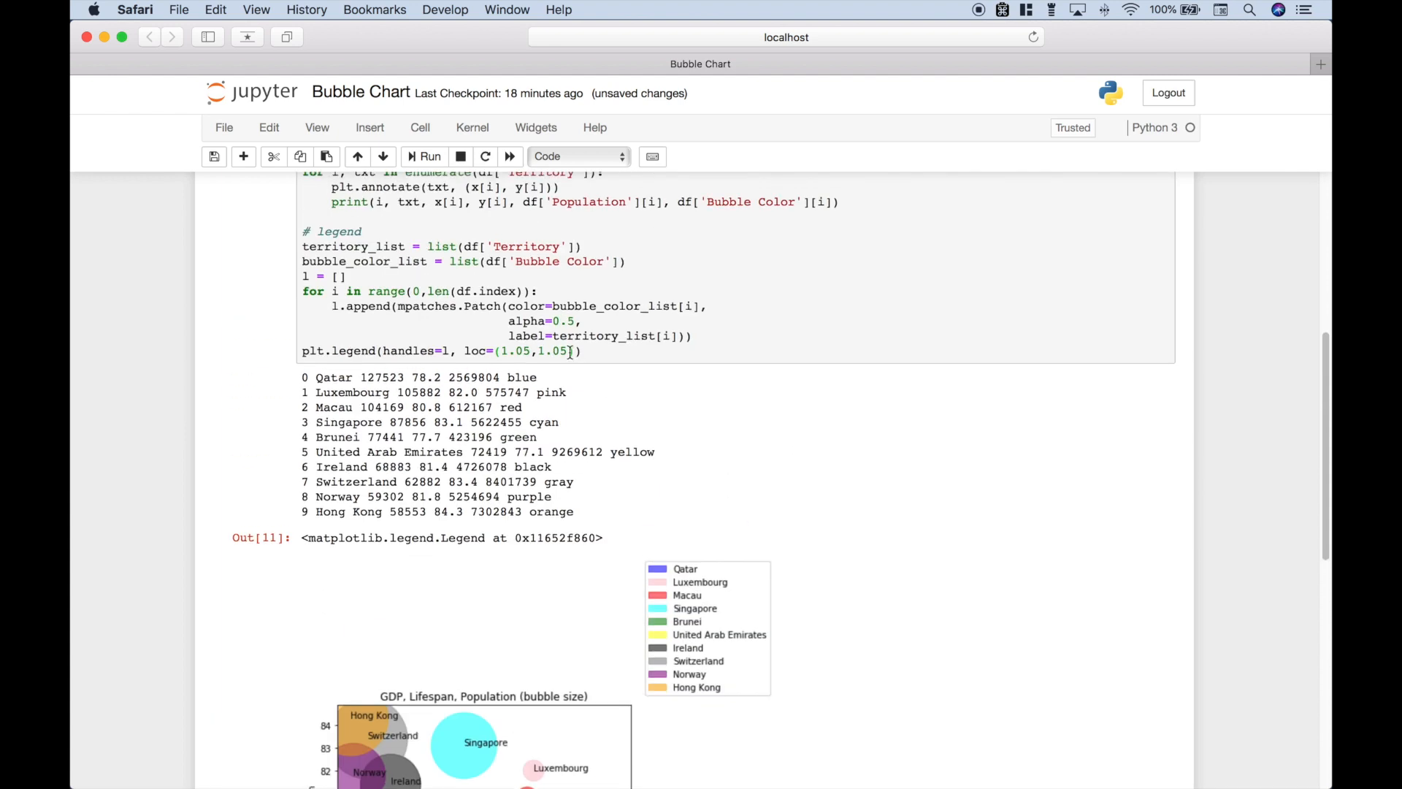
{"action": "type", "text": "0"}
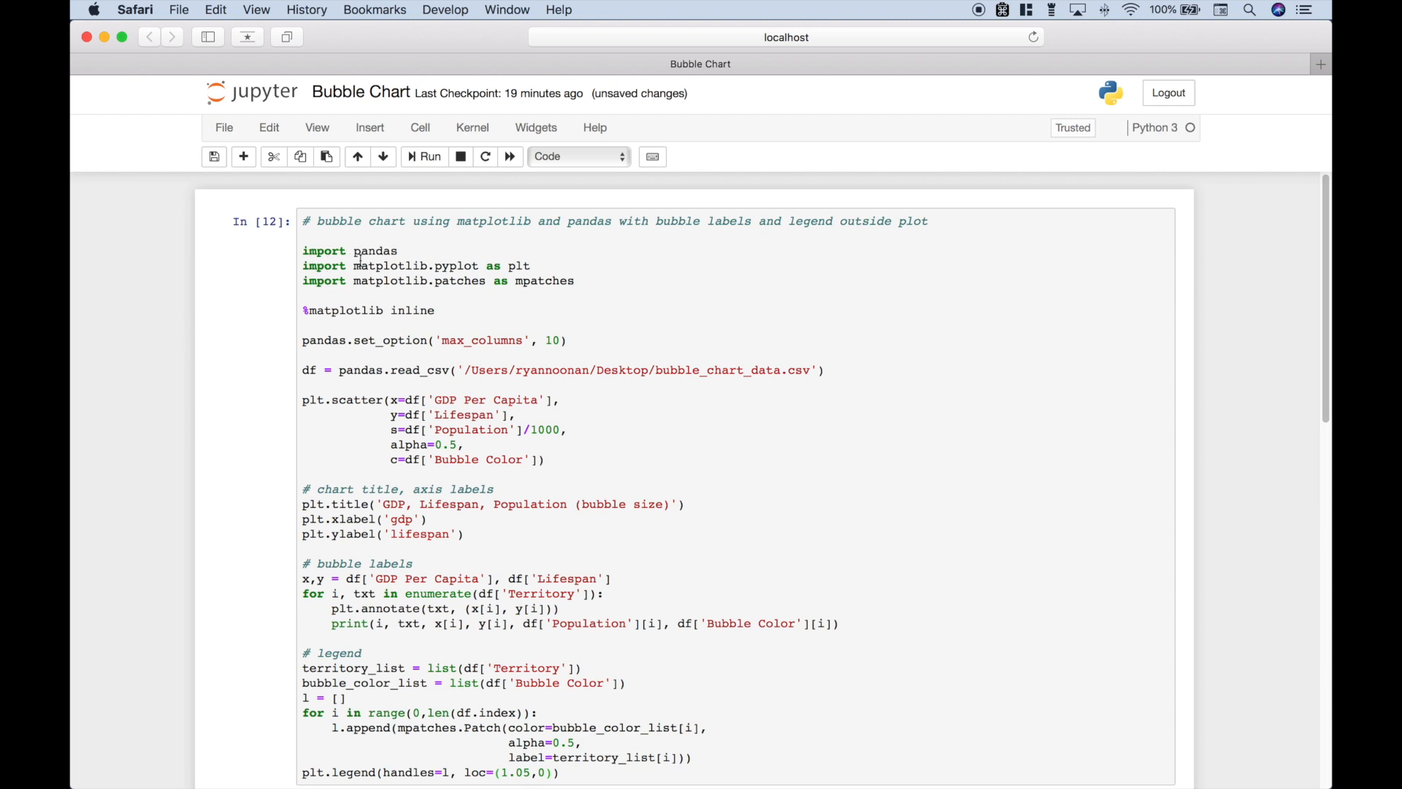
{"action": "mouse_move", "coordinate": [267, 100]}
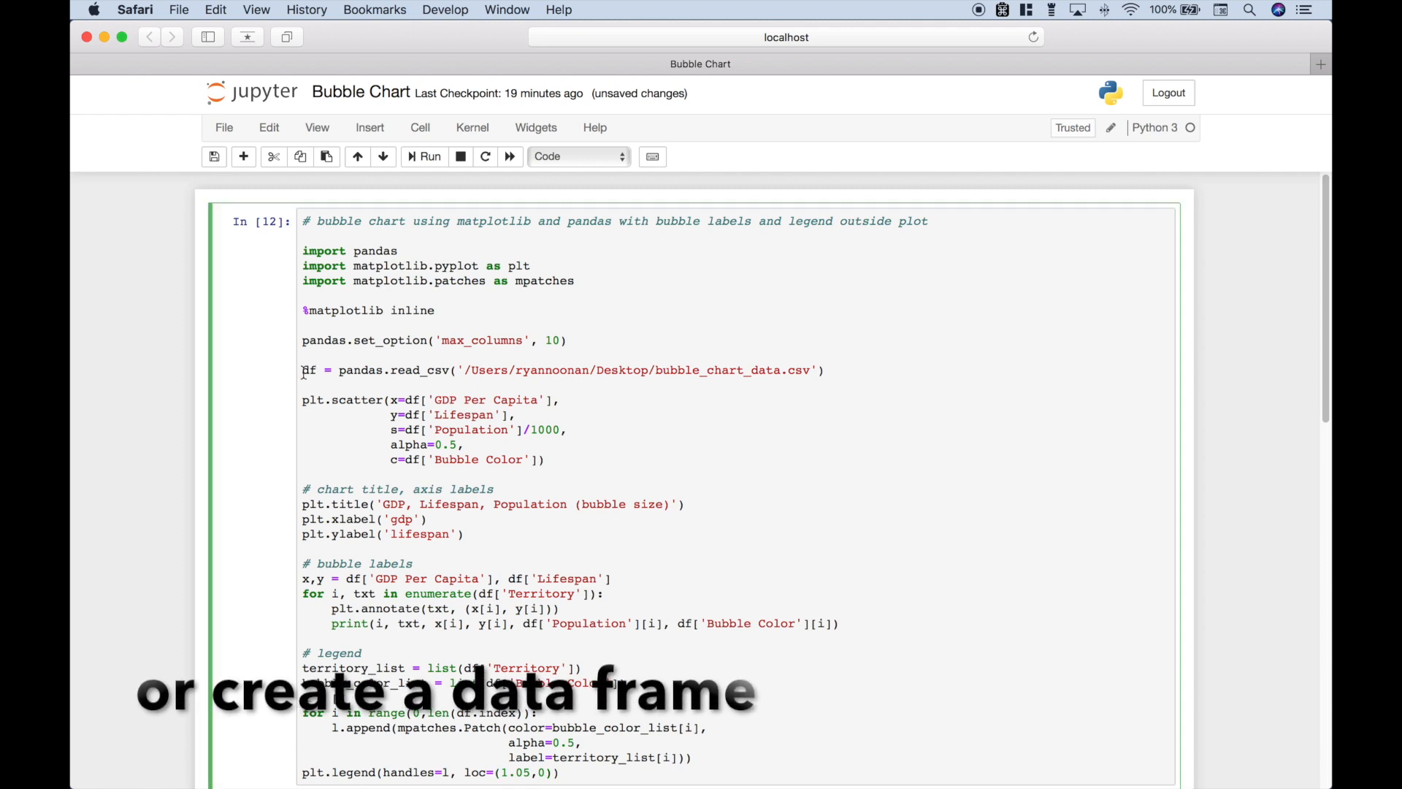
{"action": "triple_click", "coordinate": [560, 369]}
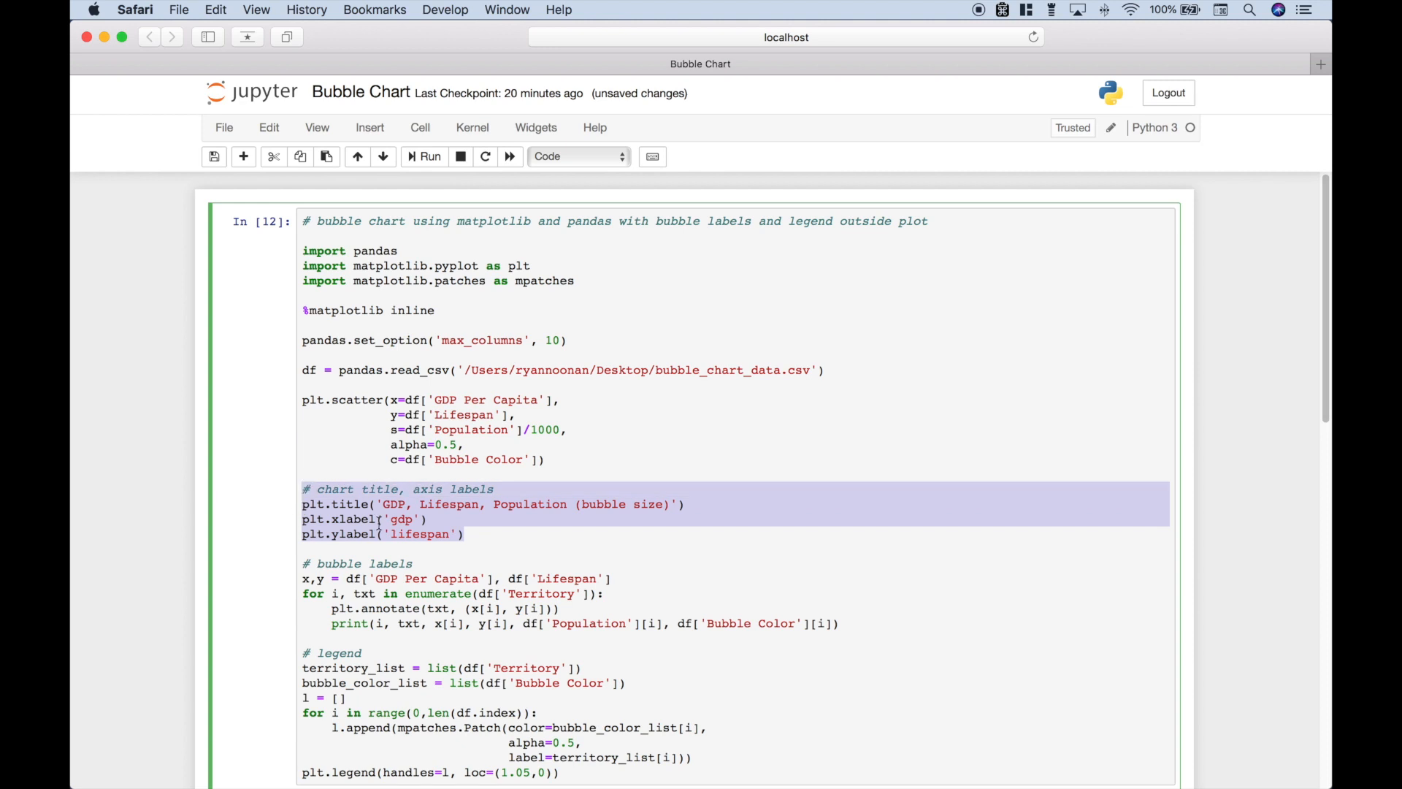
{"action": "left_click", "coordinate": [428, 156]}
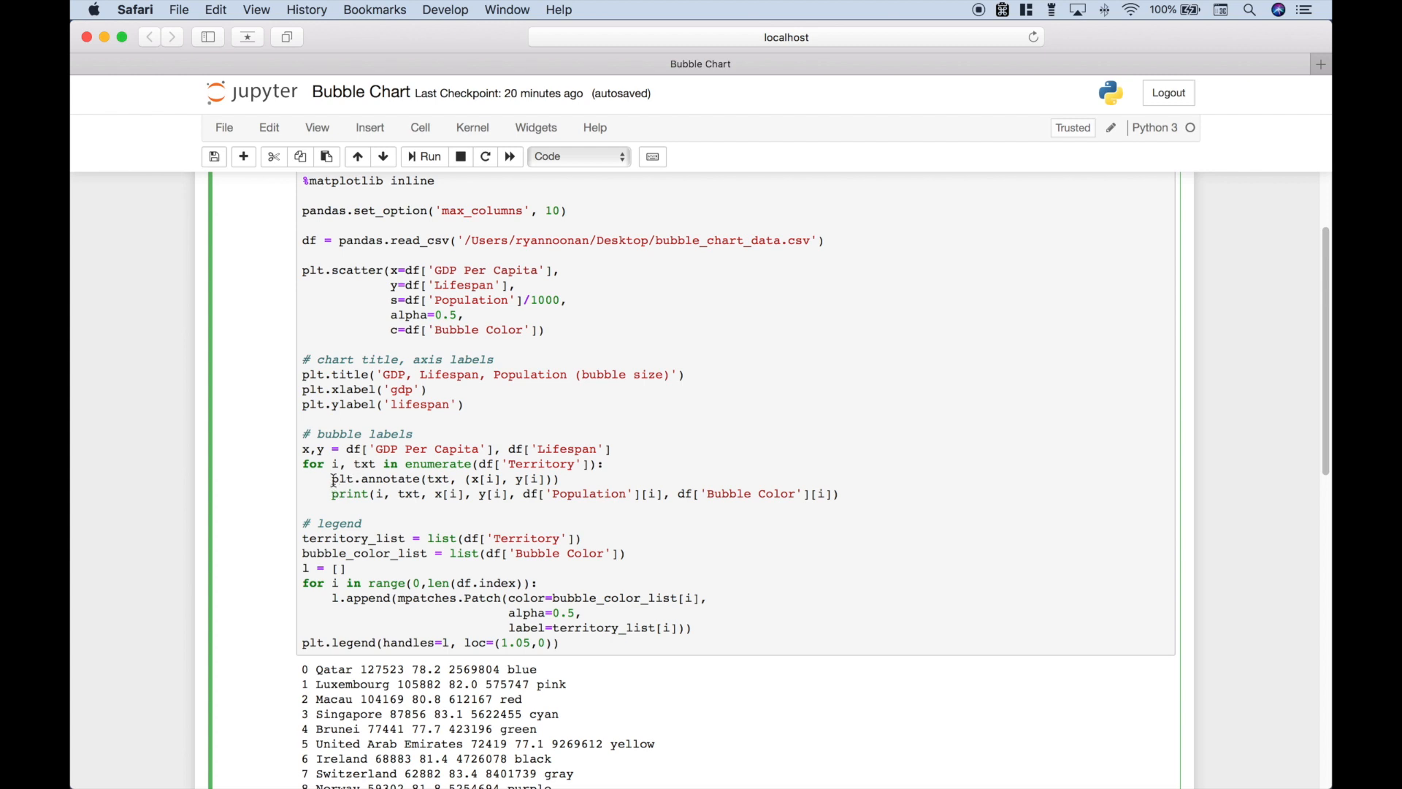
{"action": "double_click", "coordinate": [386, 480]}
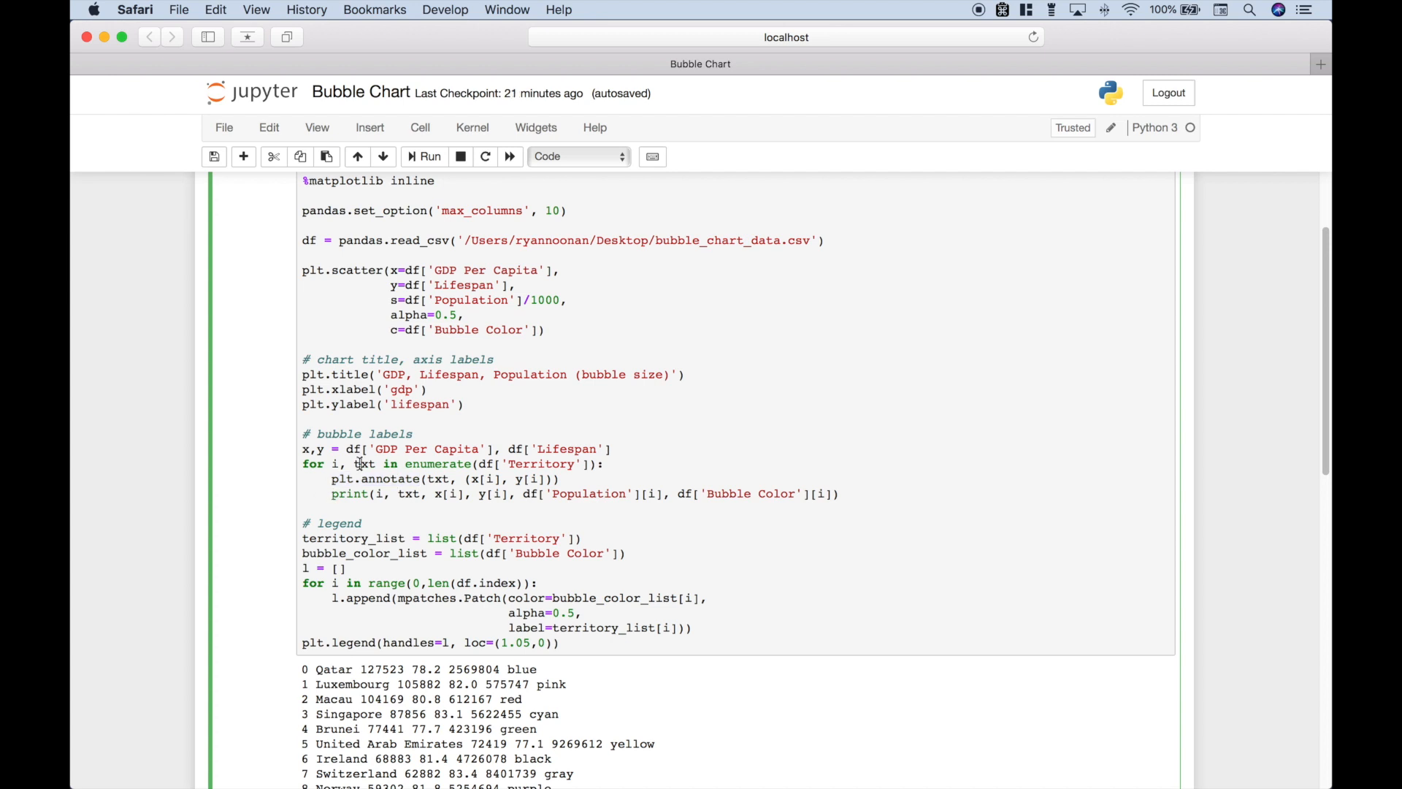
{"action": "left_click", "coordinate": [336, 465]}
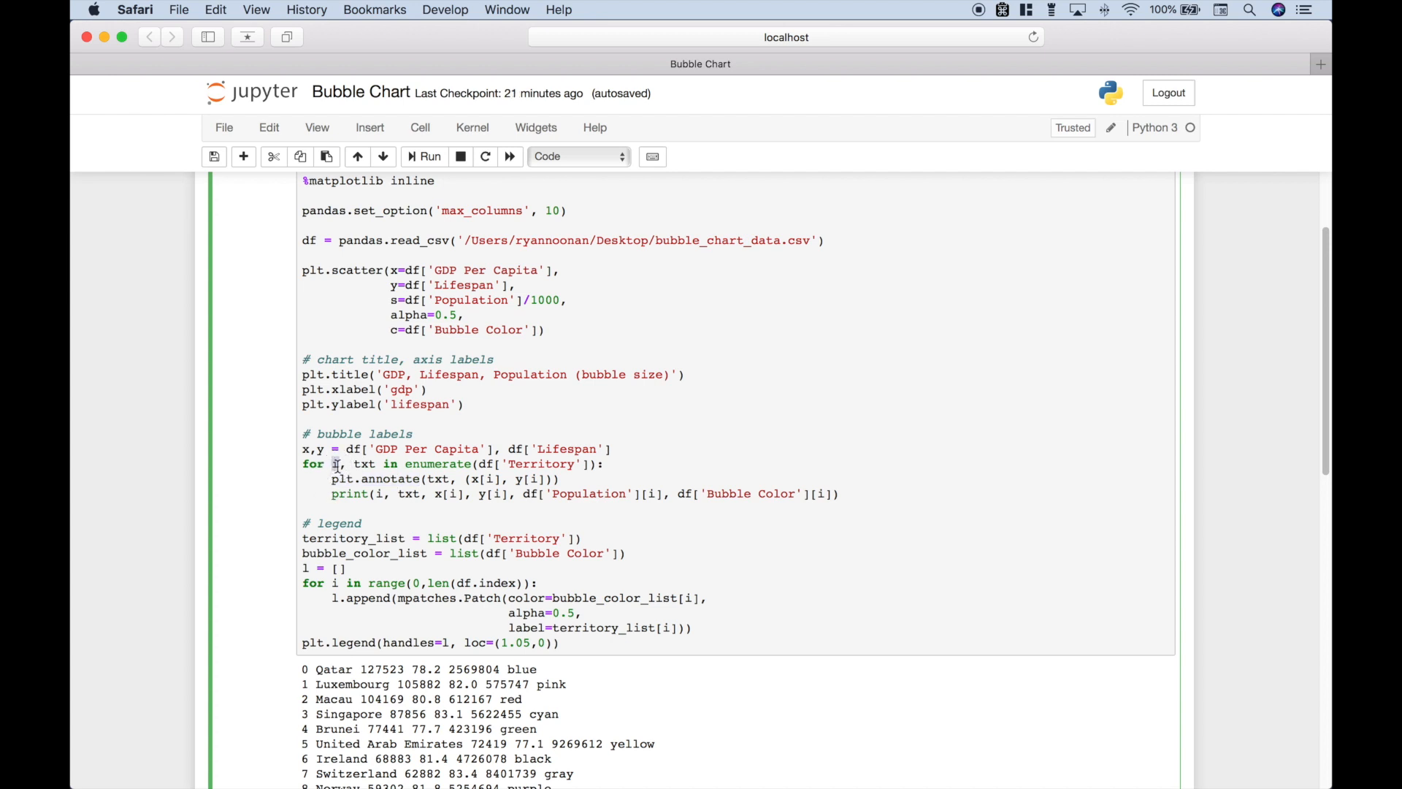
{"action": "double_click", "coordinate": [364, 463]}
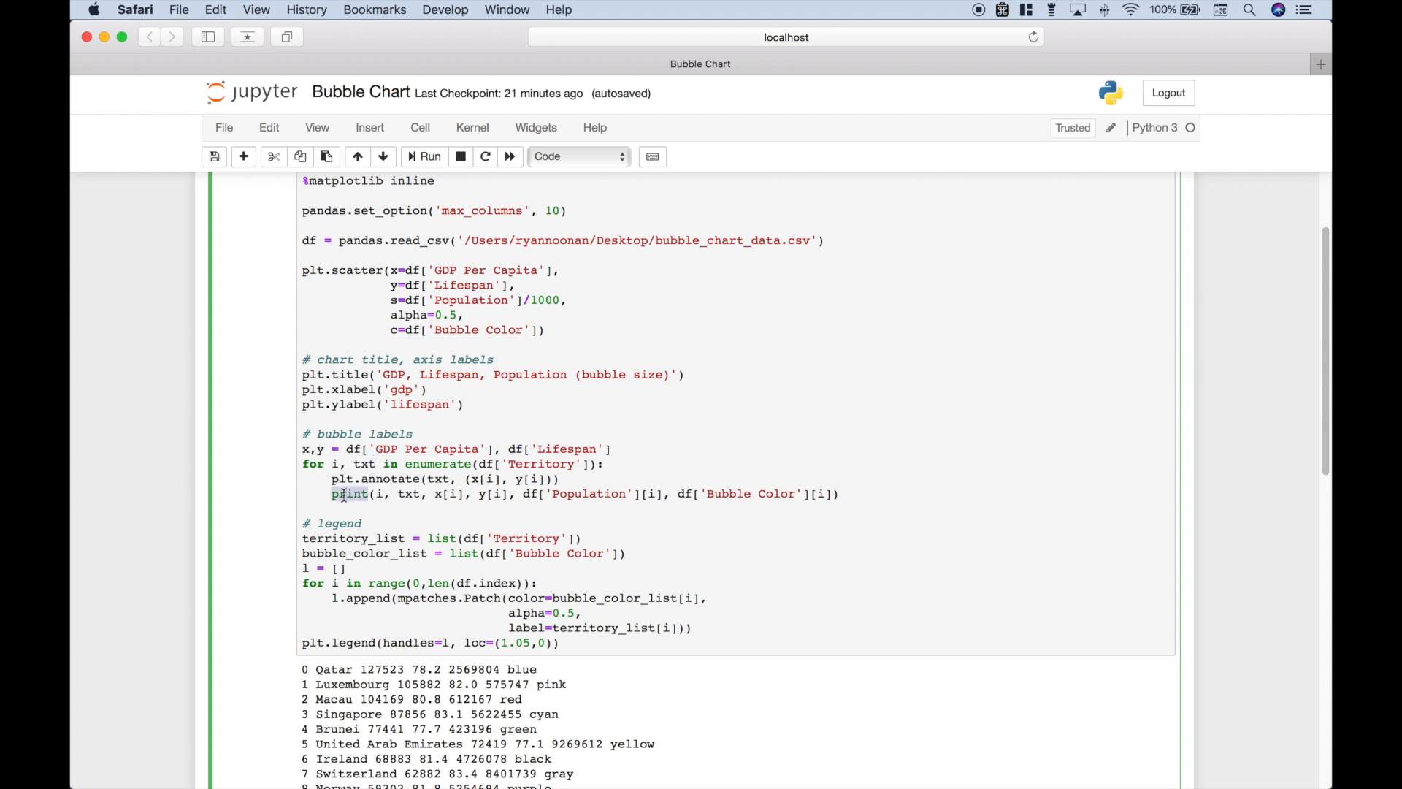
{"action": "mouse_move", "coordinate": [380, 505]}
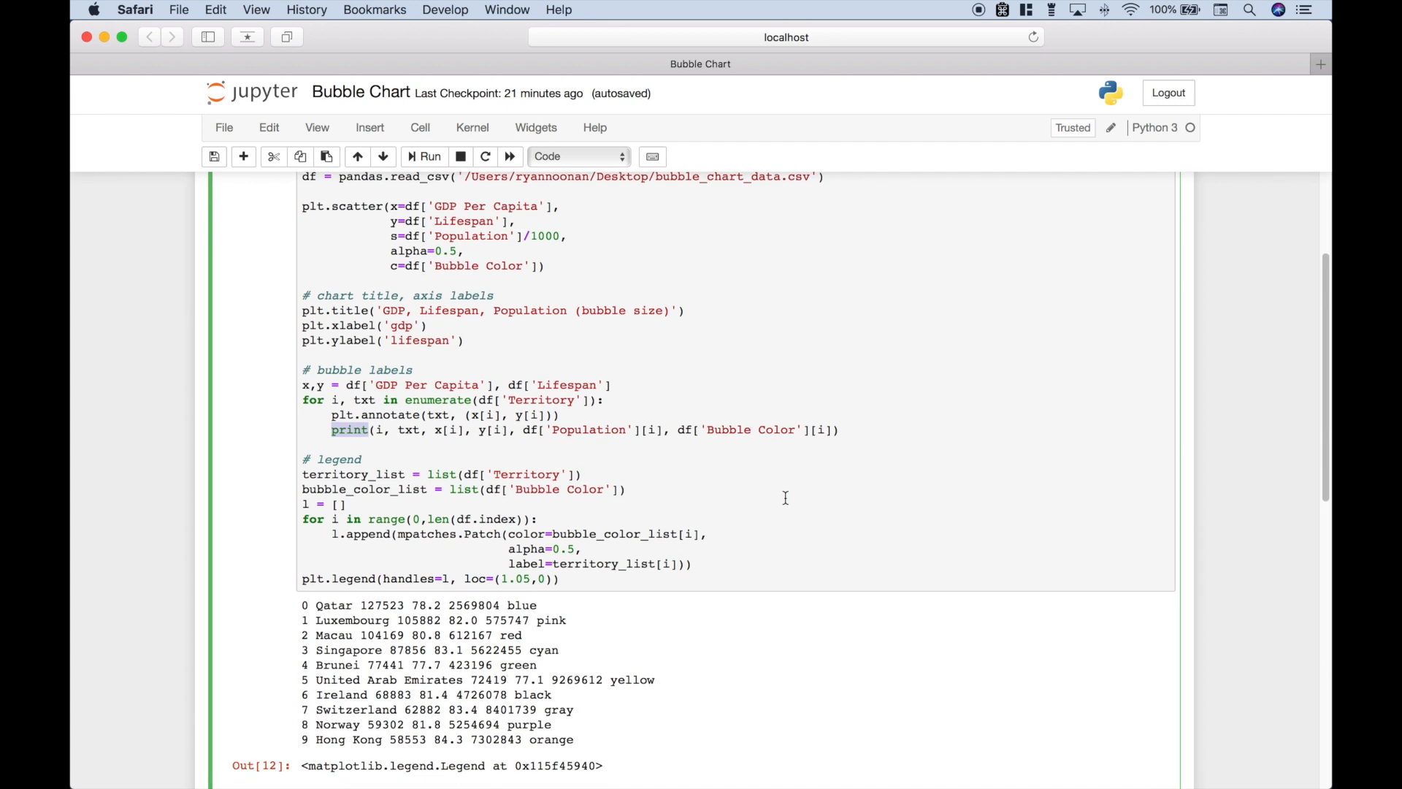
{"action": "left_click_drag", "start_coordinate": [301, 604], "coordinate": [586, 739]}
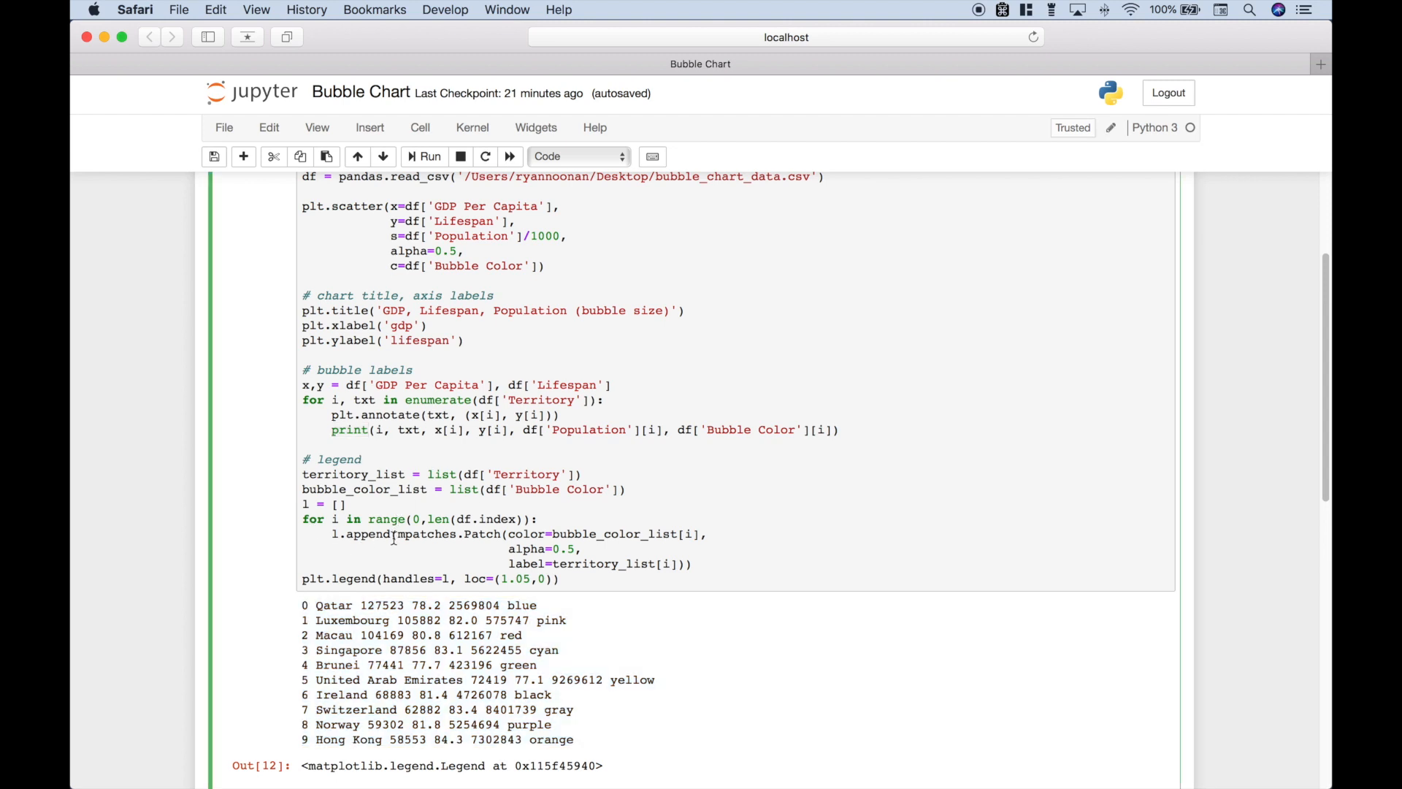
{"action": "double_click", "coordinate": [425, 535]}
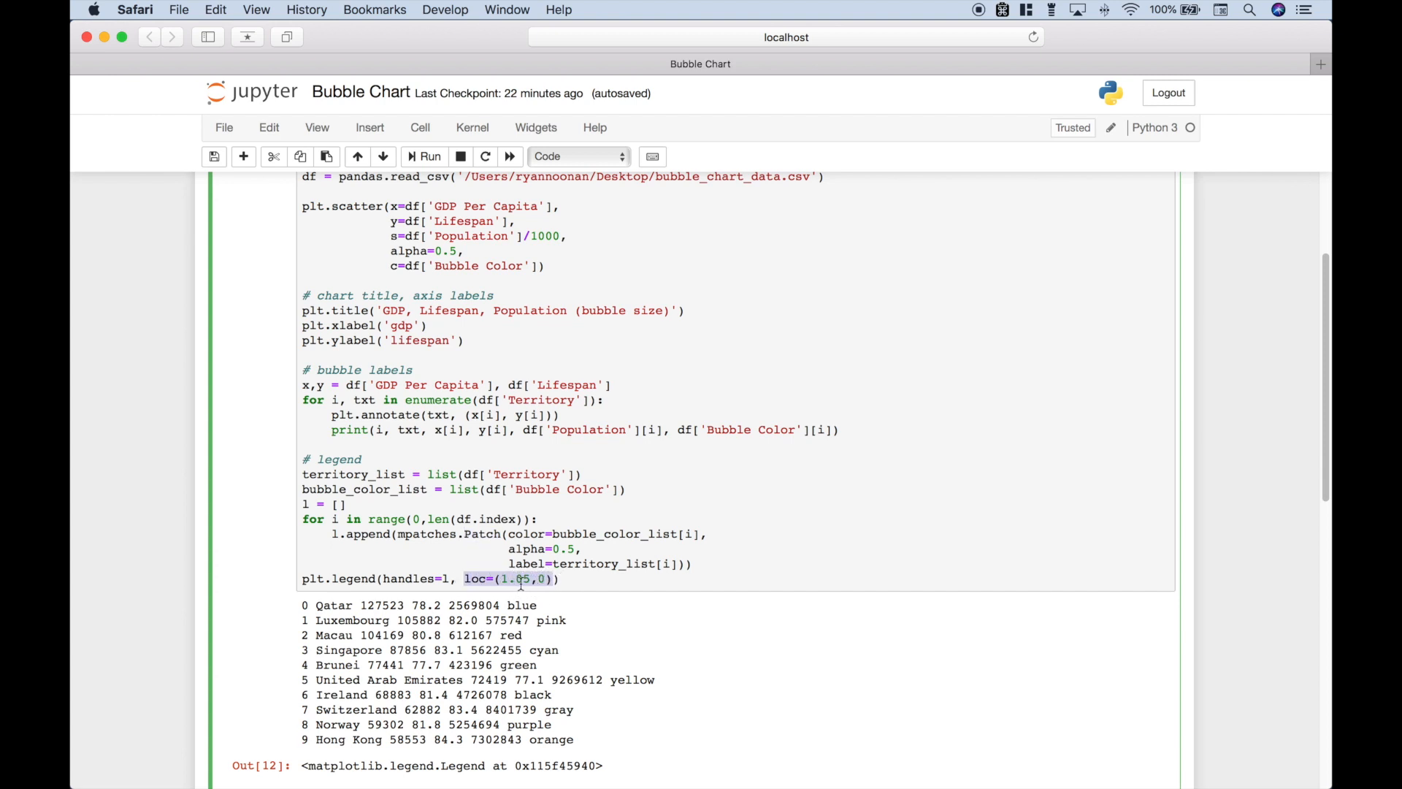
{"action": "scroll", "scroll_direction": "down", "scroll_amount": 3}
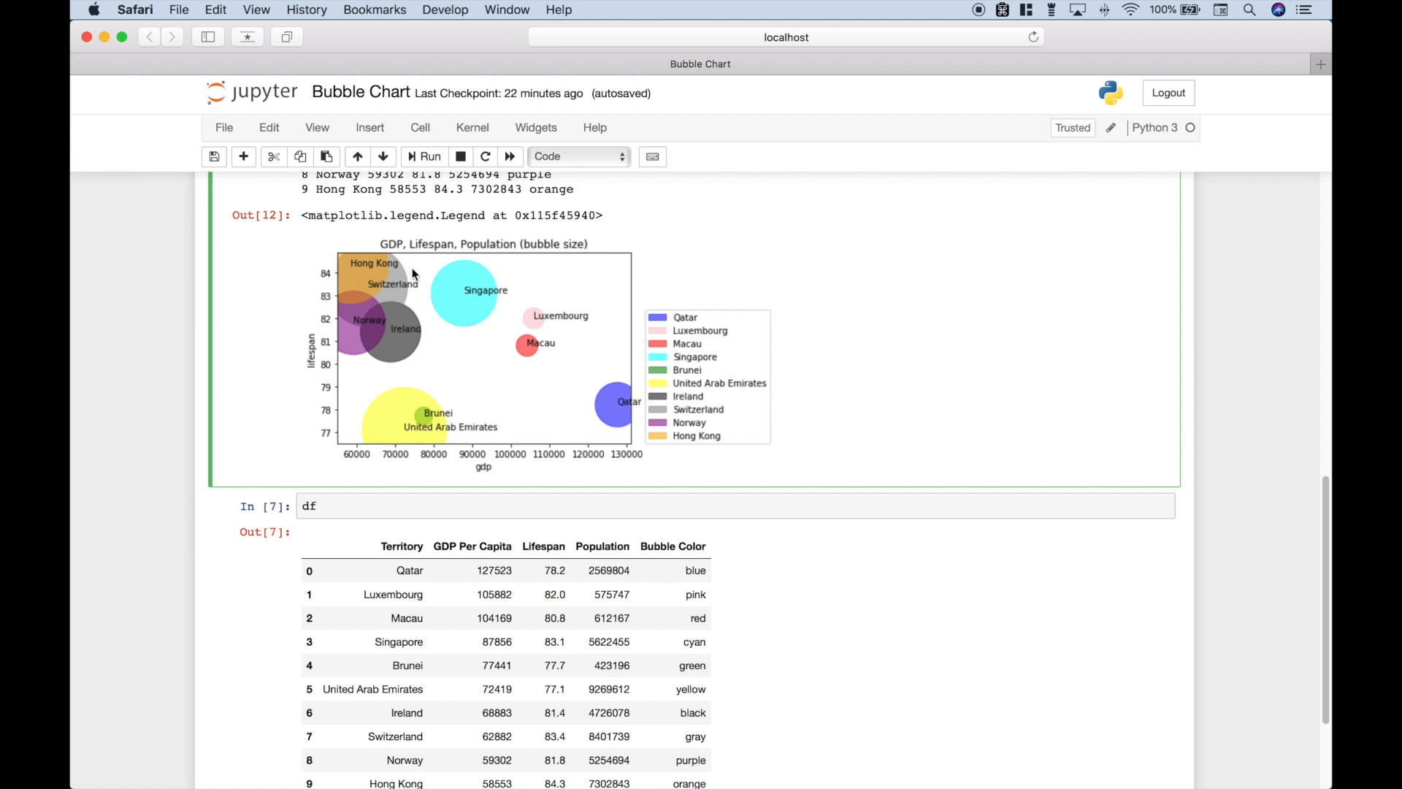
{"action": "mouse_move", "coordinate": [656, 527]}
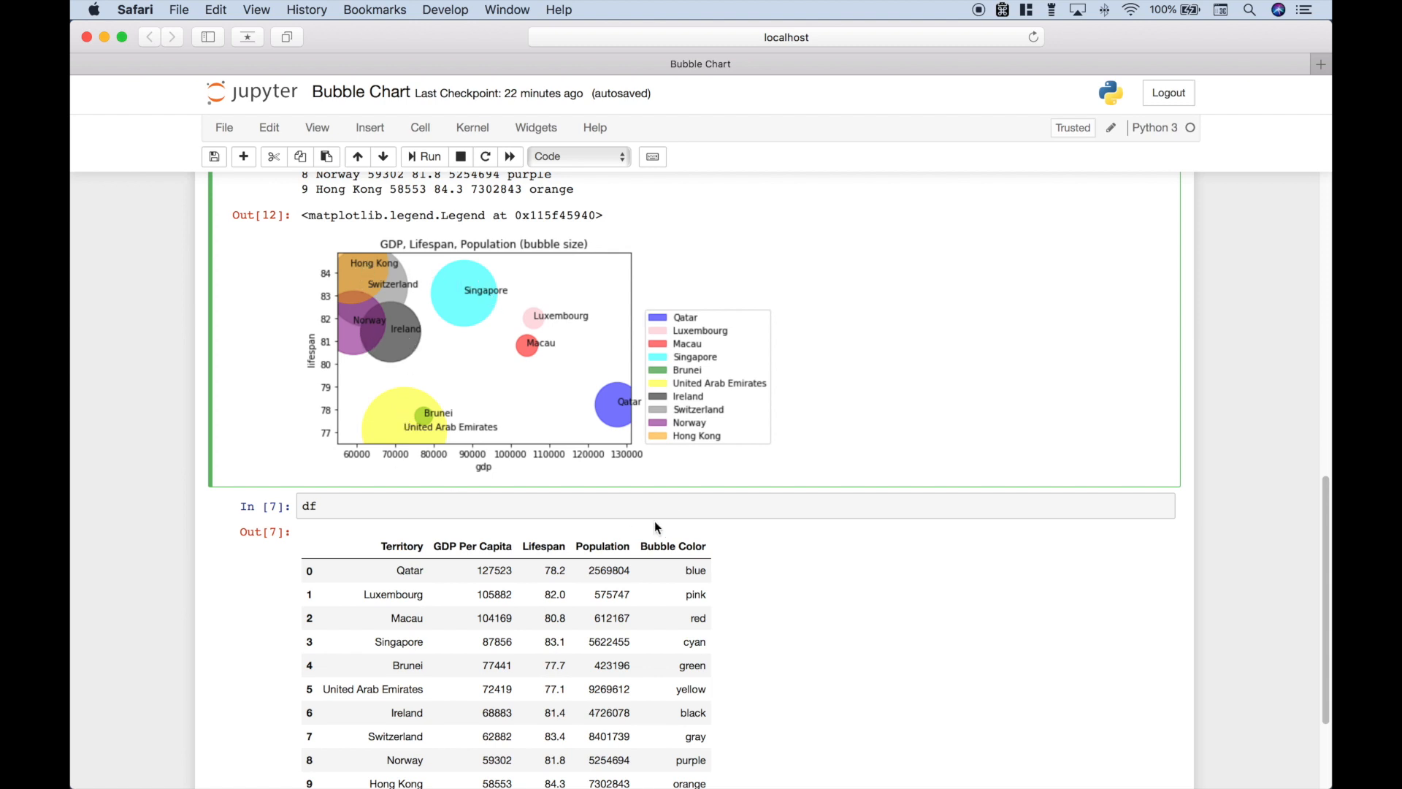
{"action": "mouse_move", "coordinate": [677, 402]}
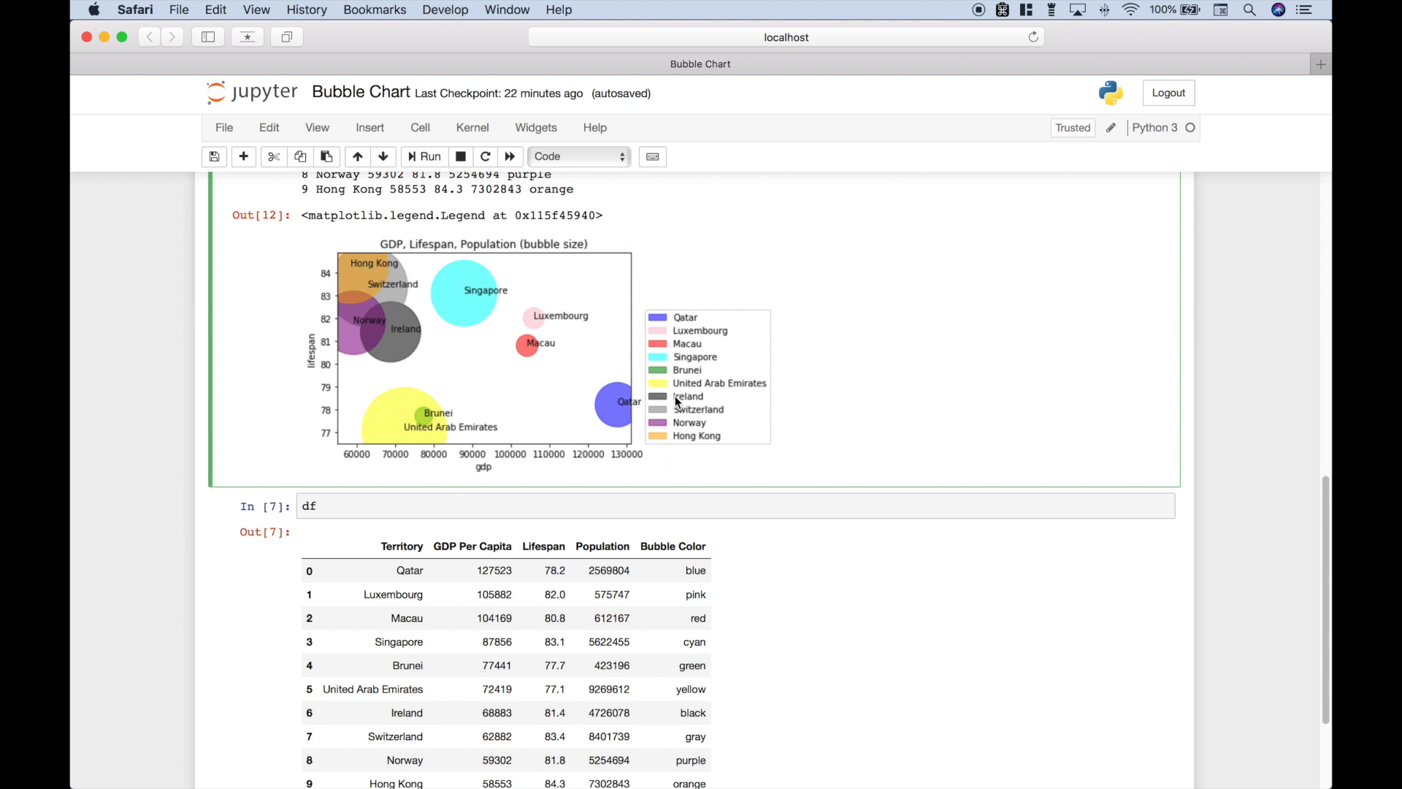